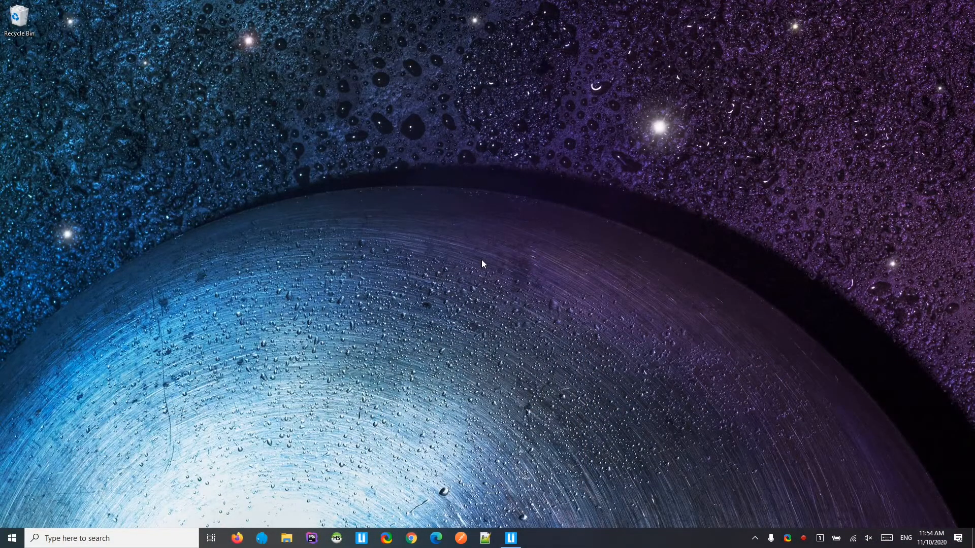
pyautogui.moveTo(476, 259)
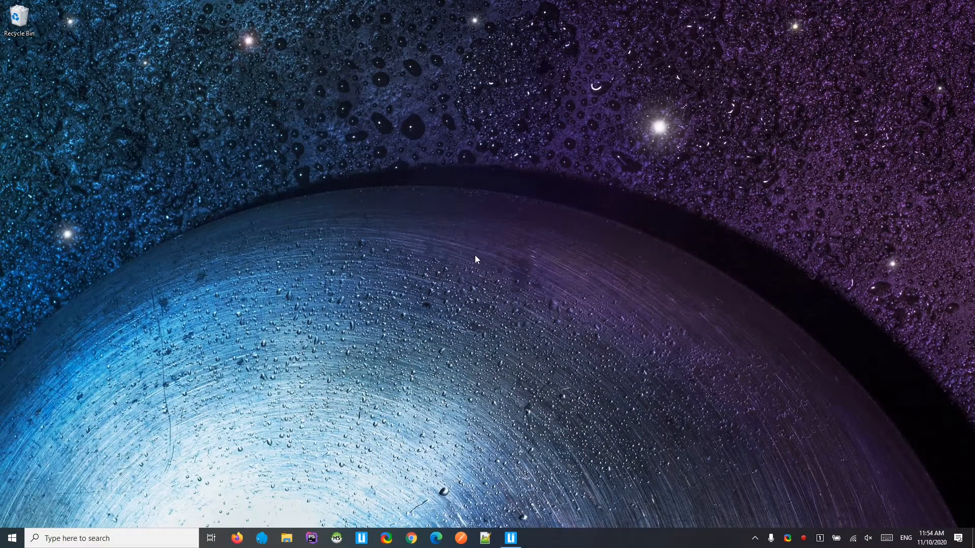
# Launch Chrome and go to hotmail.com
pyautogui.click(11, 538)
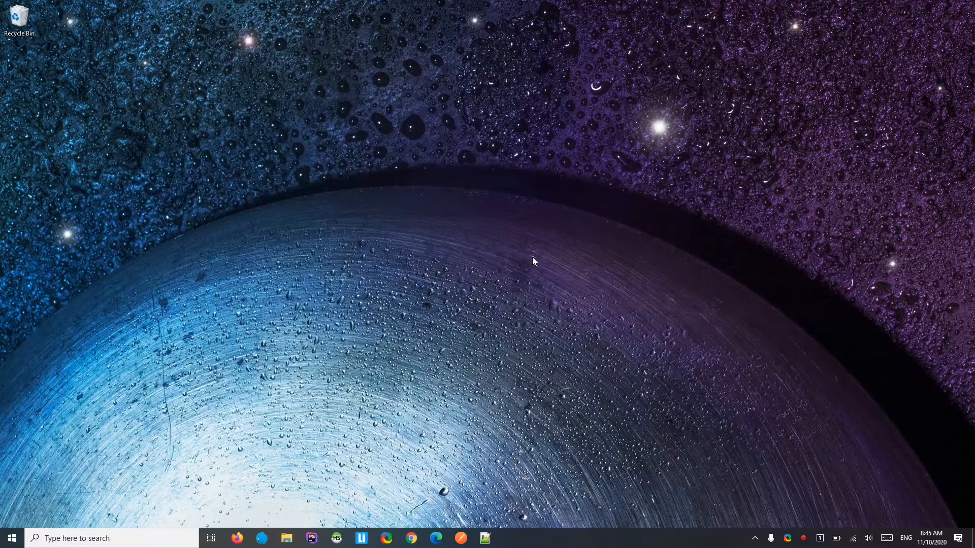
pyautogui.moveTo(383, 538)
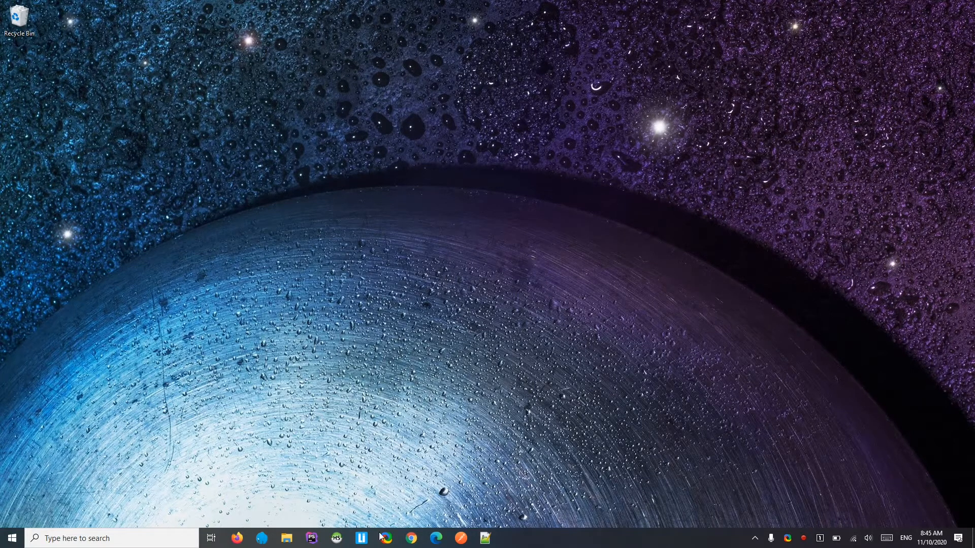
pyautogui.moveTo(421, 515)
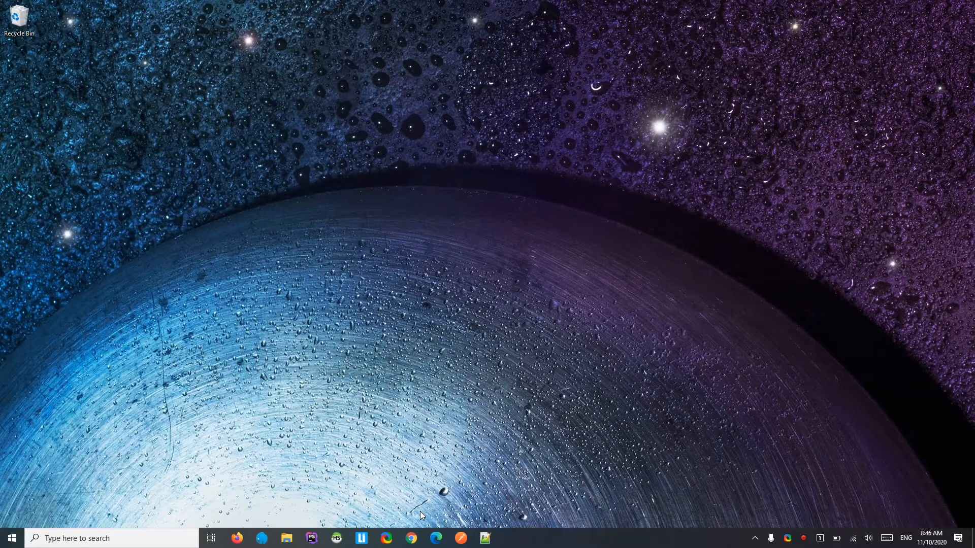
pyautogui.moveTo(879, 542)
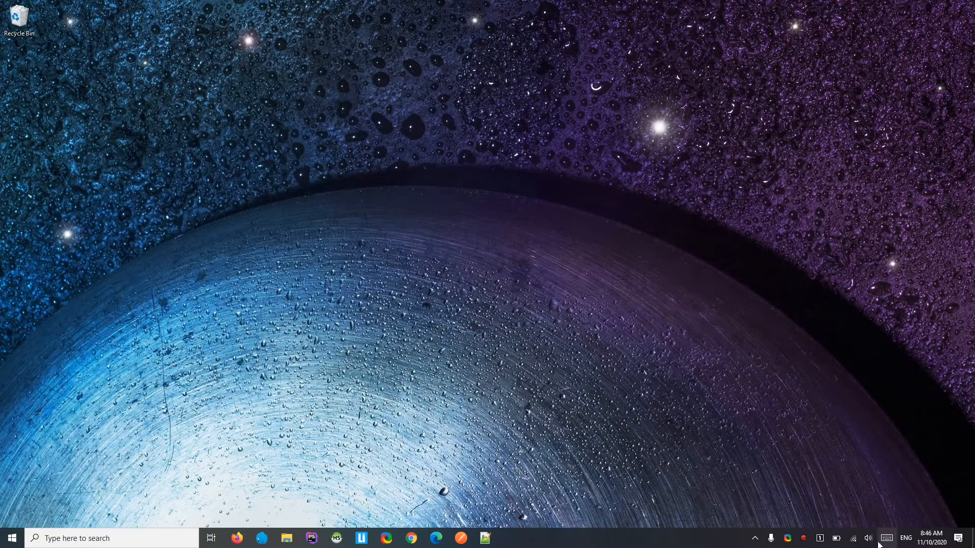
pyautogui.moveTo(853, 538)
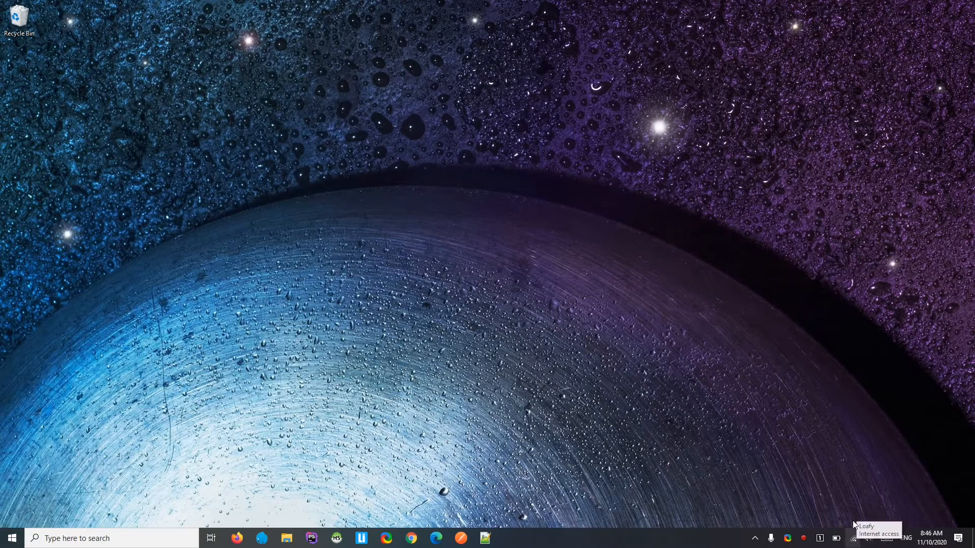
pyautogui.moveTo(842, 515)
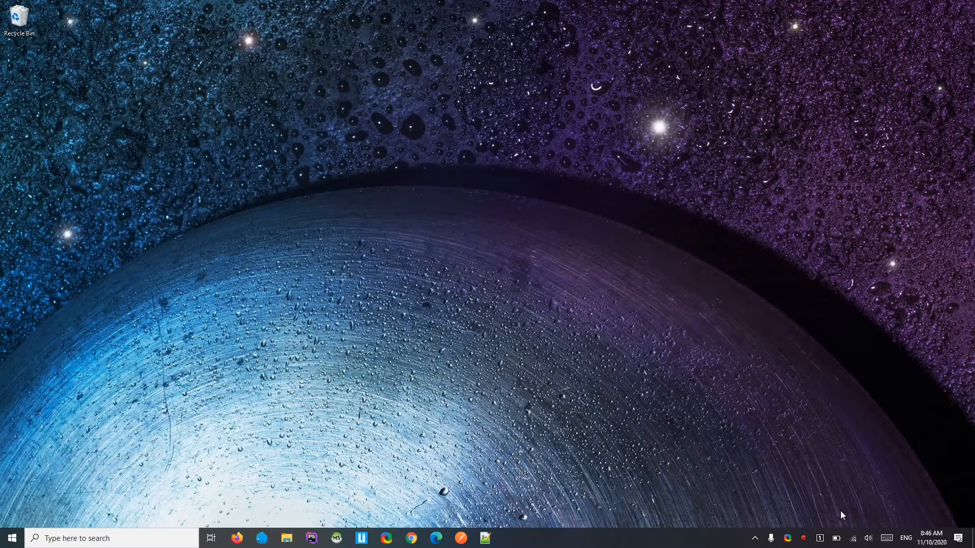
pyautogui.moveTo(845, 544)
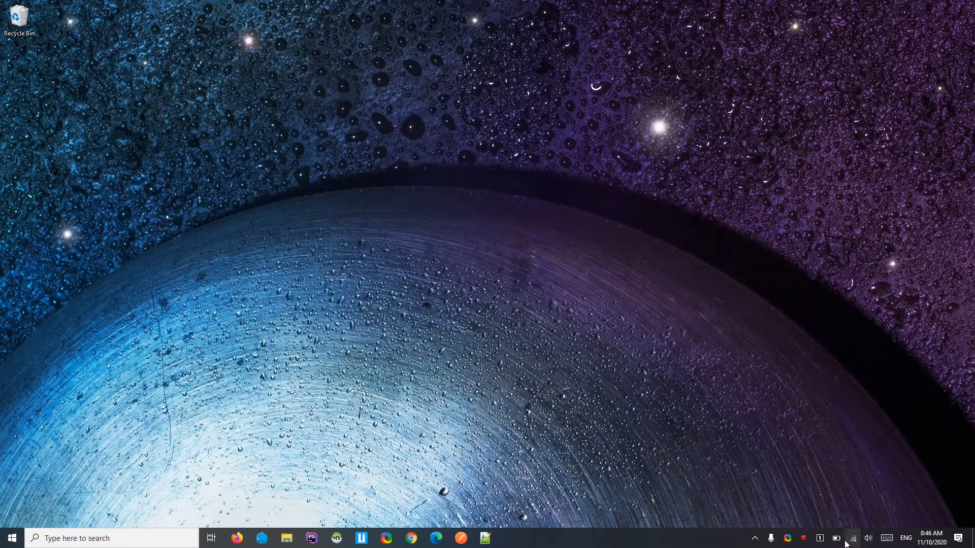
pyautogui.moveTo(853, 539)
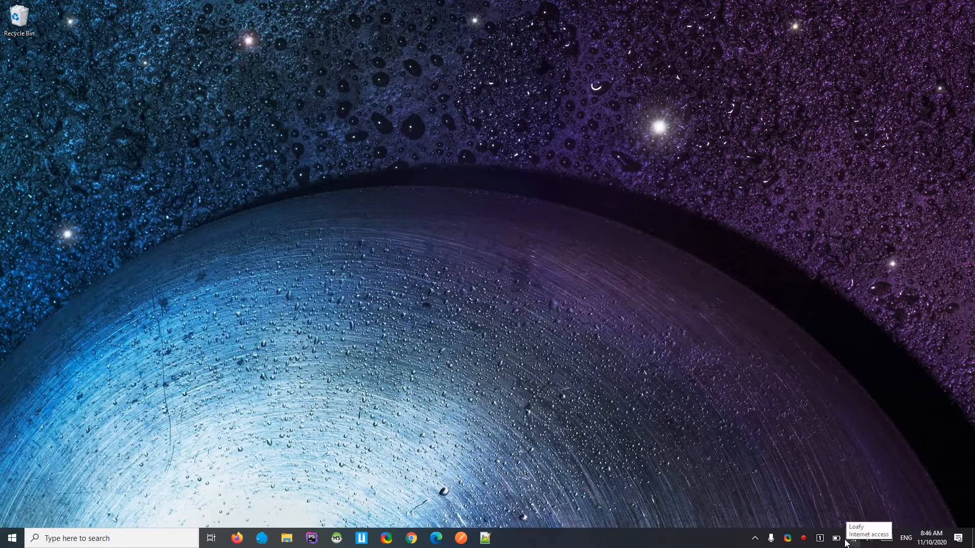
pyautogui.moveTo(845, 542)
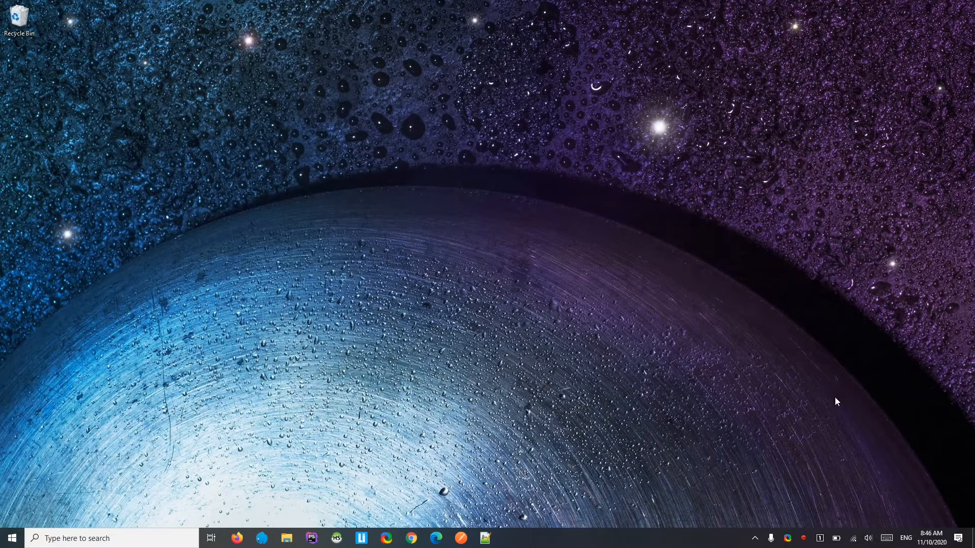
pyautogui.moveTo(825, 371)
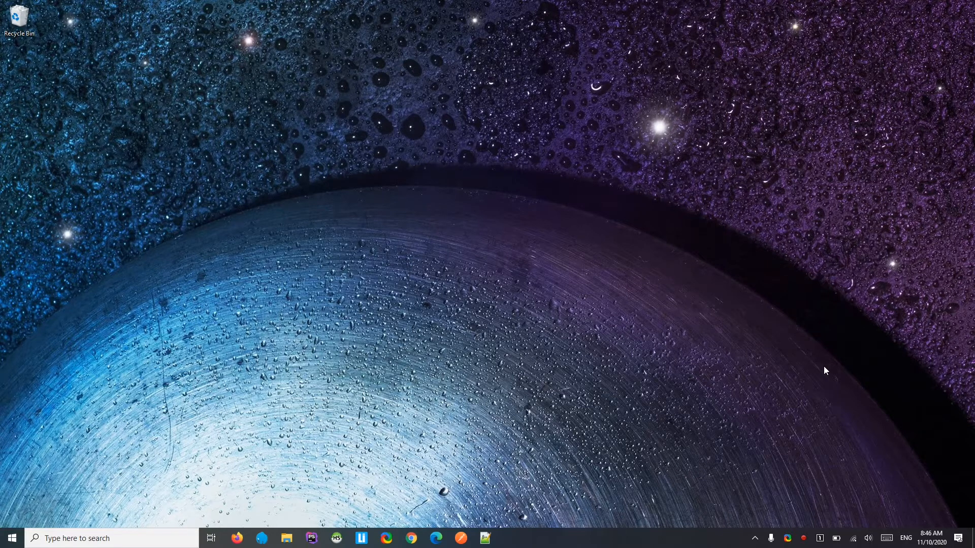
pyautogui.moveTo(449, 499)
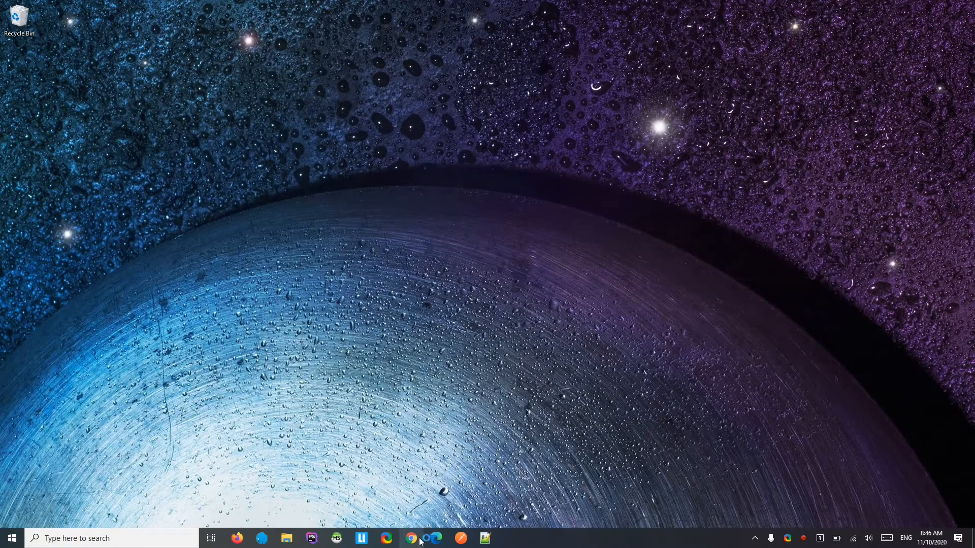
pyautogui.click(411, 538)
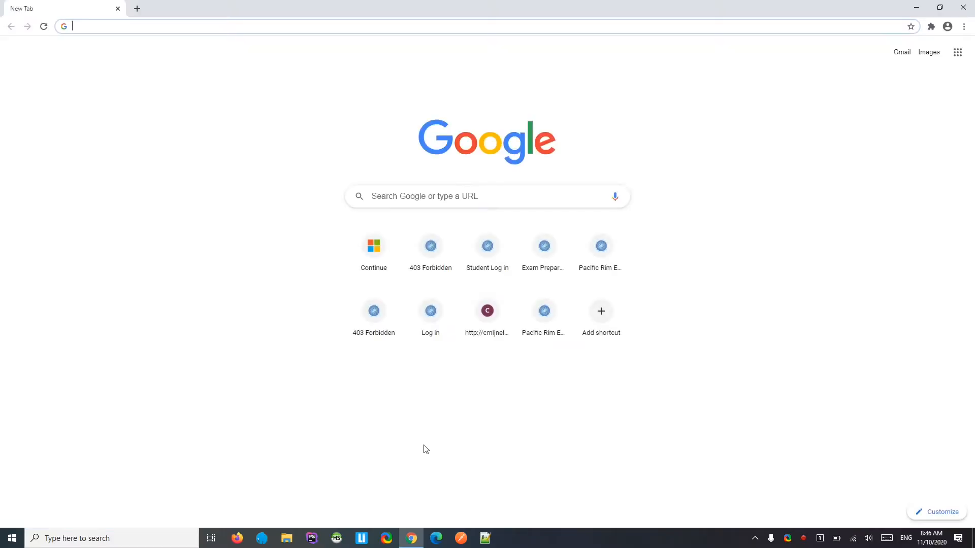
pyautogui.moveTo(107, 60)
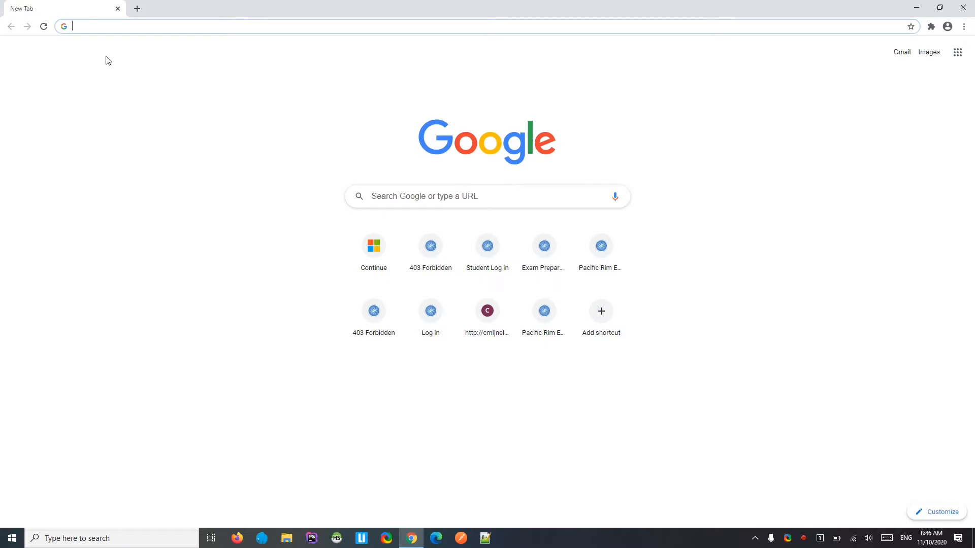
pyautogui.write('hotmail.com')
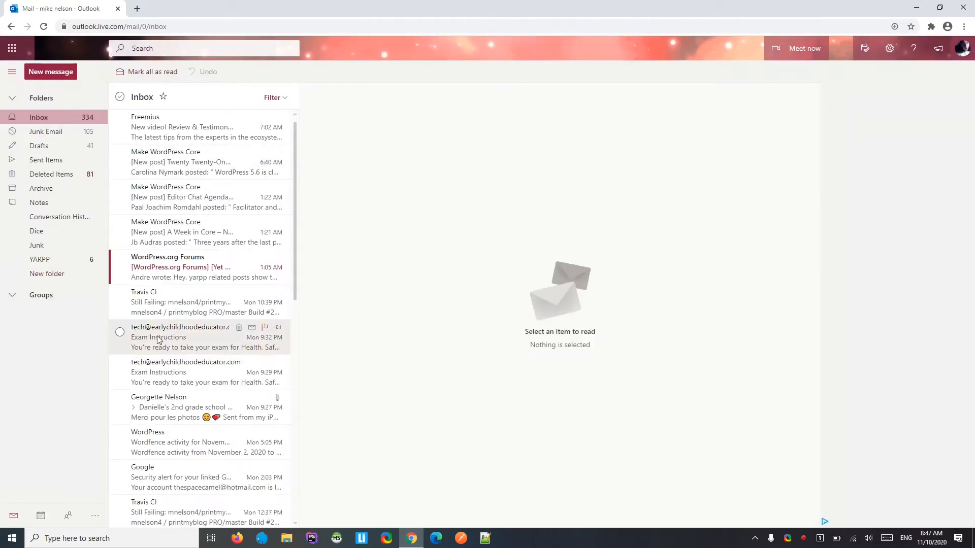
# Open the Exam Instructions email and follow its Proctorio extension link under Before the Exam
pyautogui.click(199, 337)
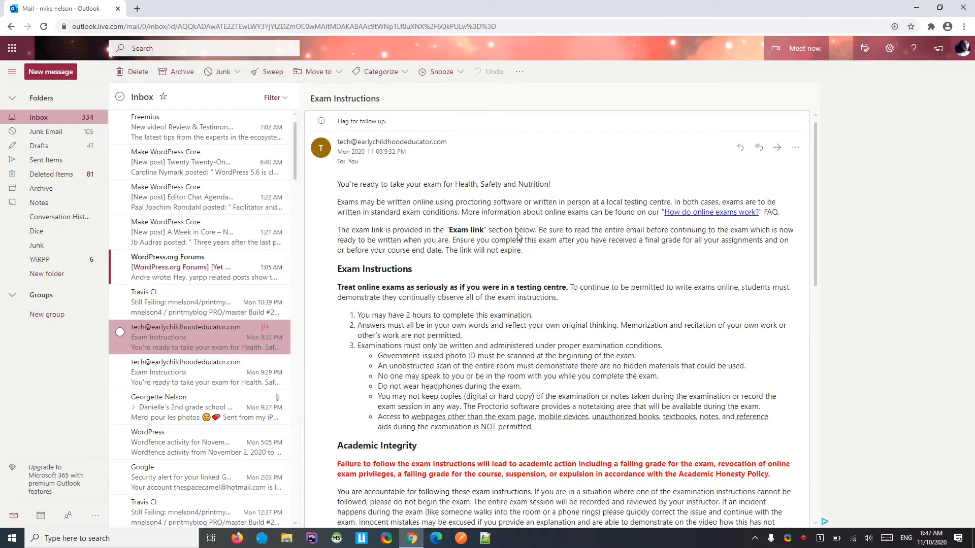
pyautogui.scroll(-3)
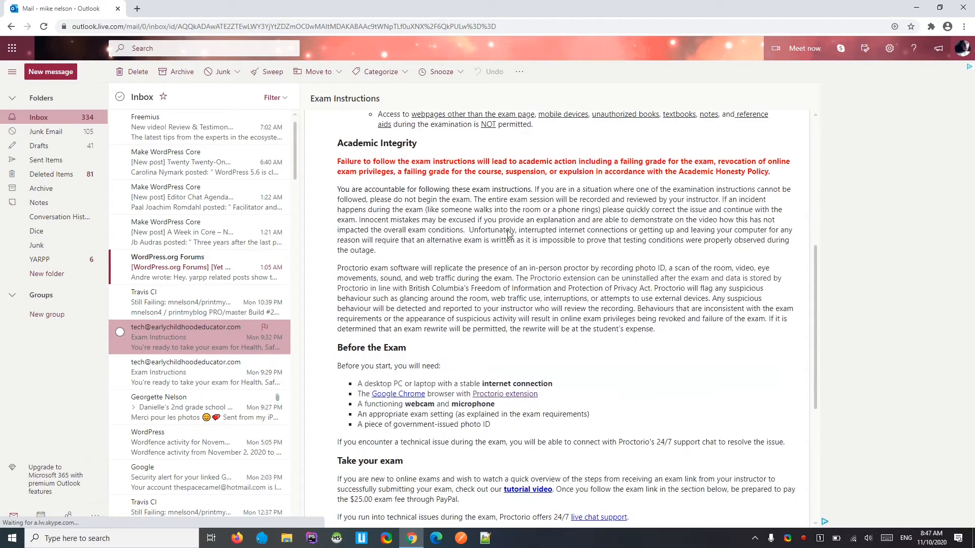
pyautogui.scroll(-3)
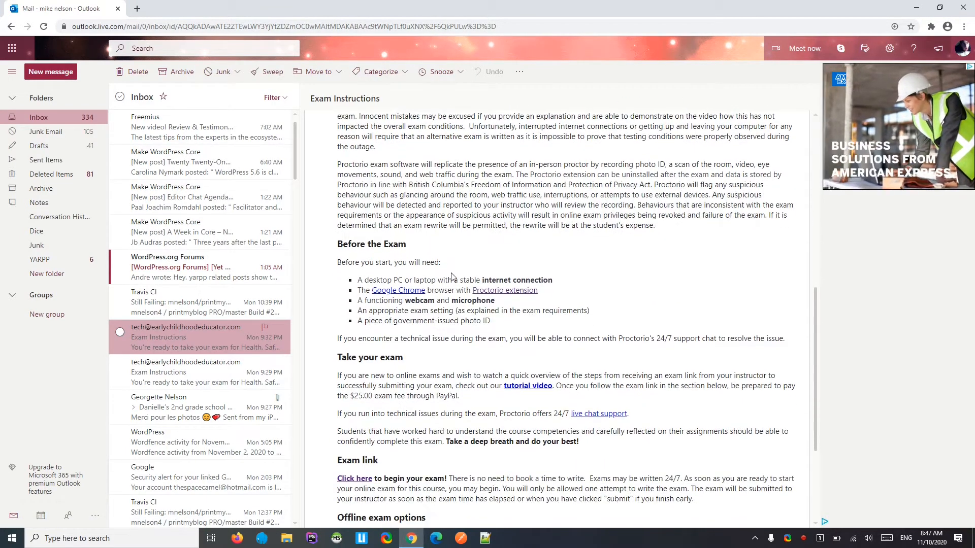
pyautogui.moveTo(398, 290)
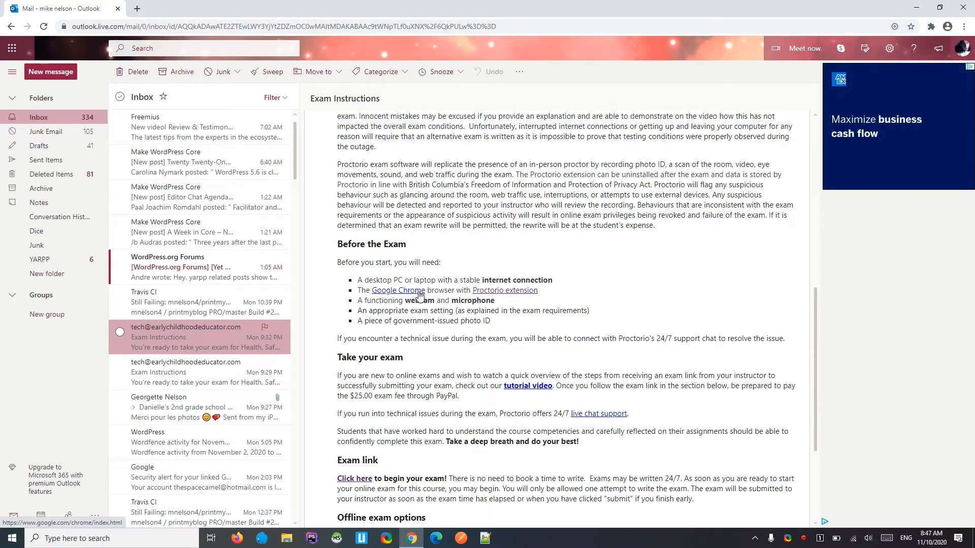
pyautogui.moveTo(504, 290)
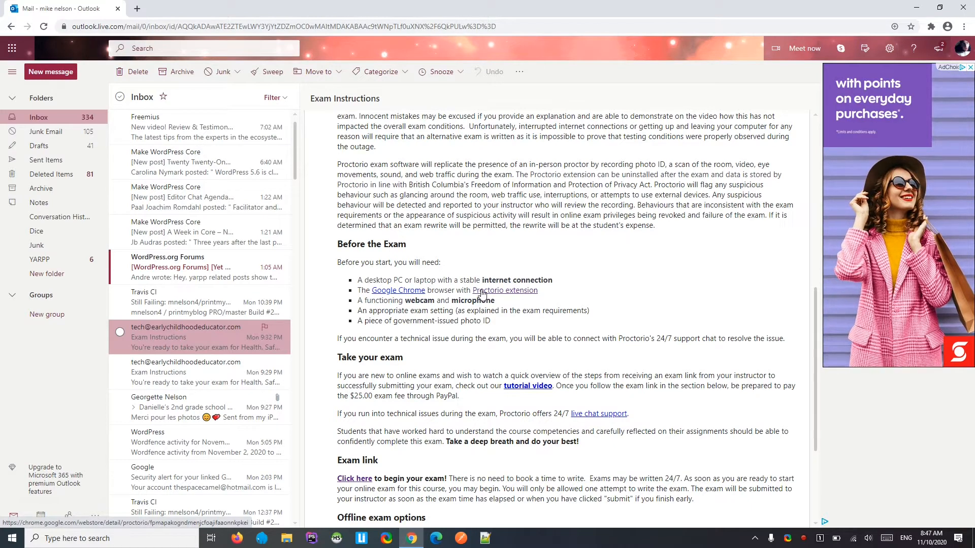
pyautogui.click(505, 291)
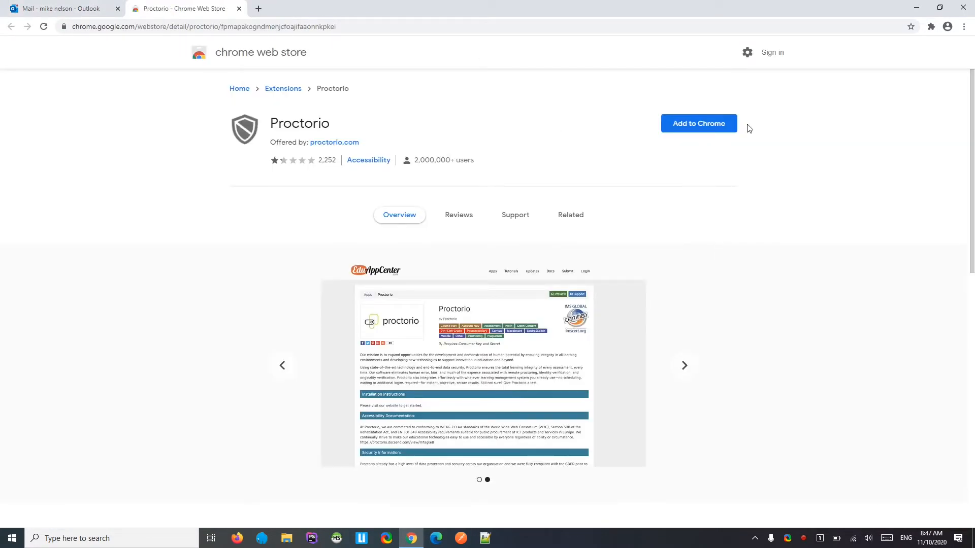
# Add the Proctorio extension to Chrome, dismiss the added notice, and close the Web Store tab
pyautogui.click(698, 123)
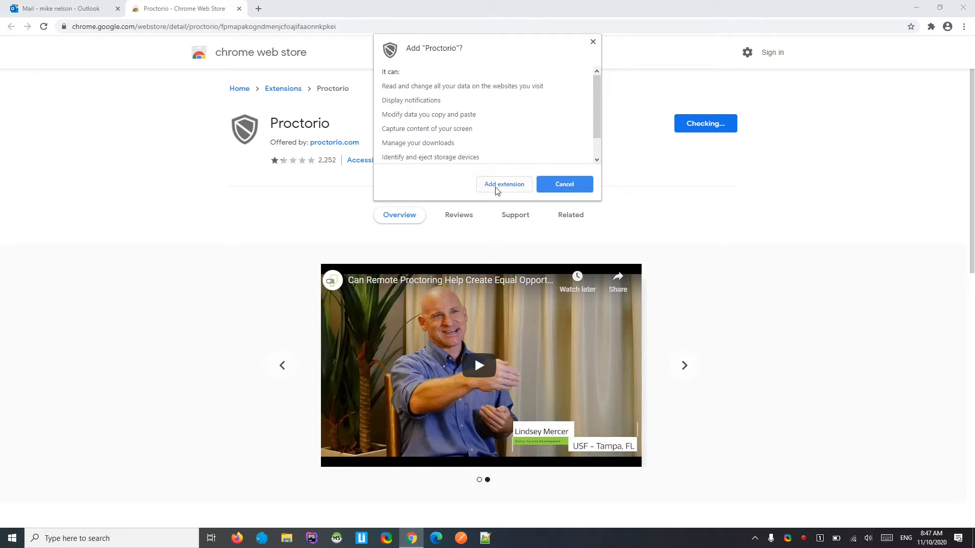
pyautogui.click(683, 365)
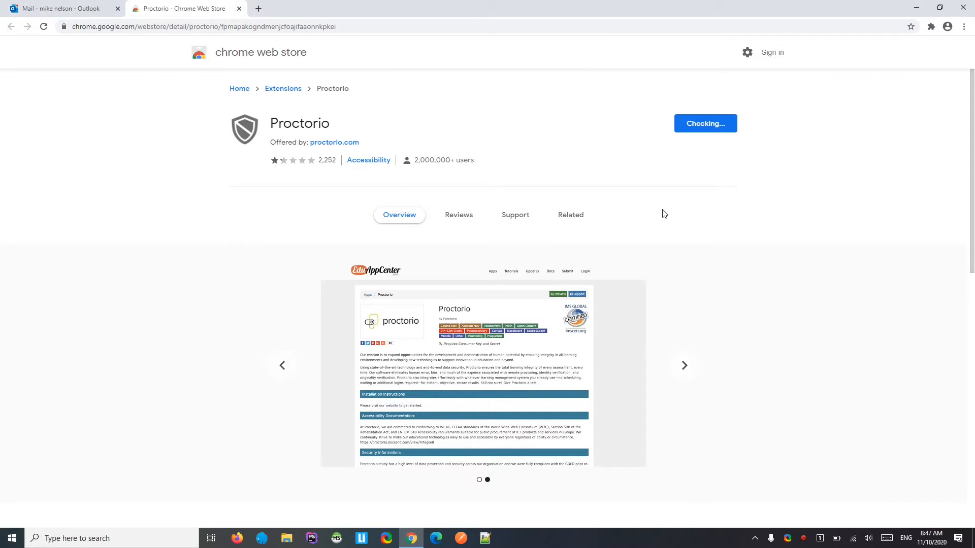
pyautogui.click(705, 122)
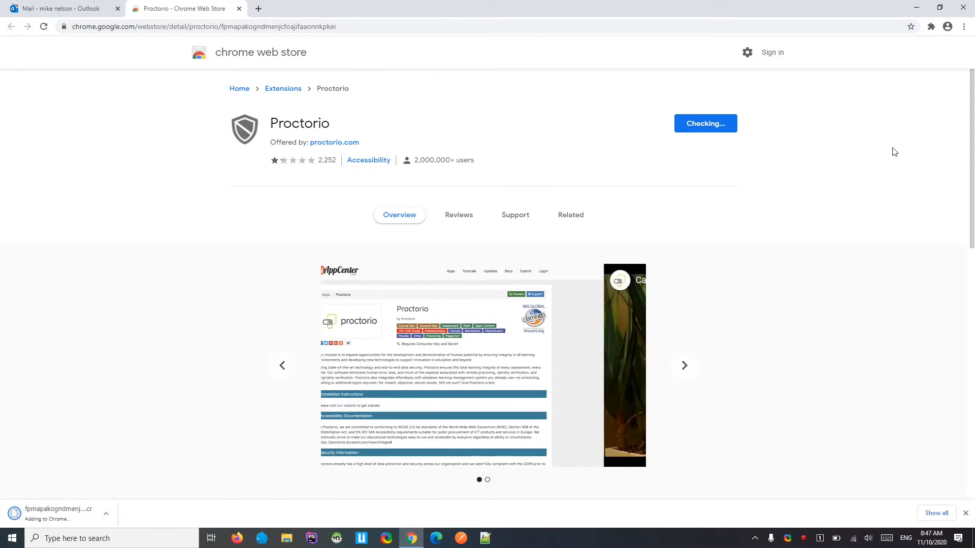
pyautogui.click(570, 214)
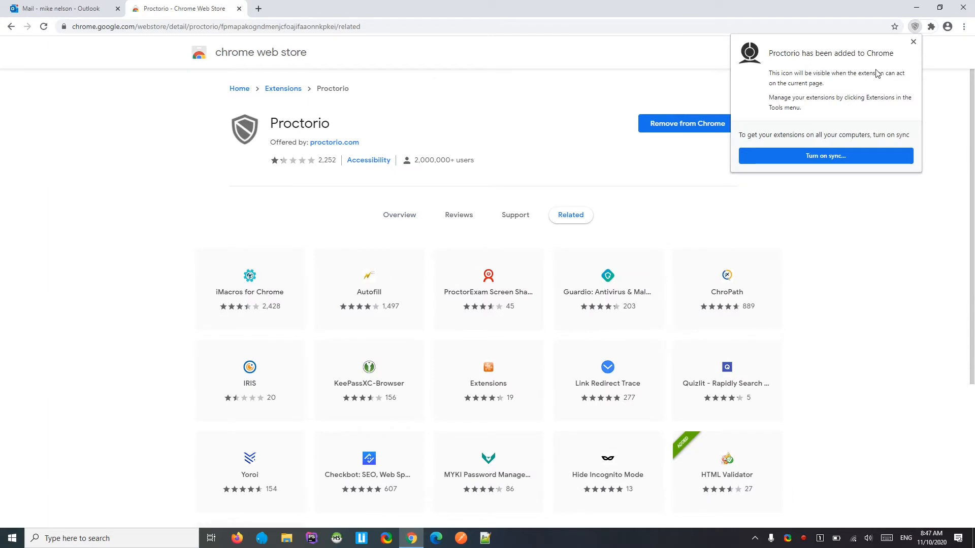
pyautogui.moveTo(914, 43)
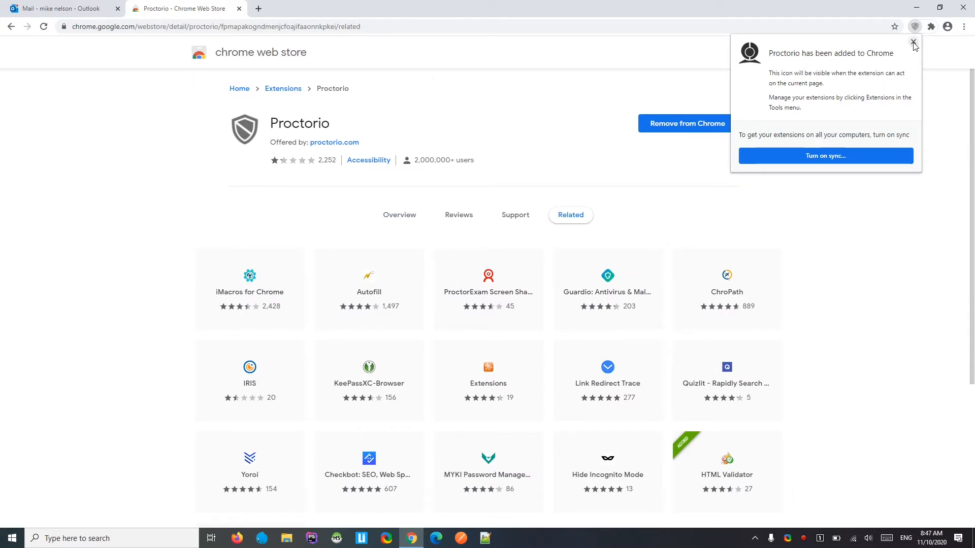
pyautogui.click(913, 44)
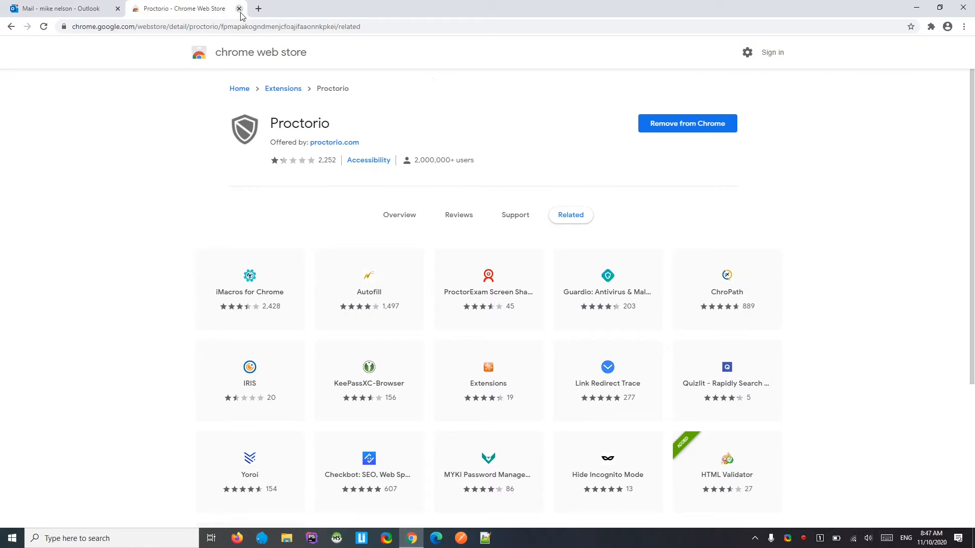
pyautogui.click(238, 8)
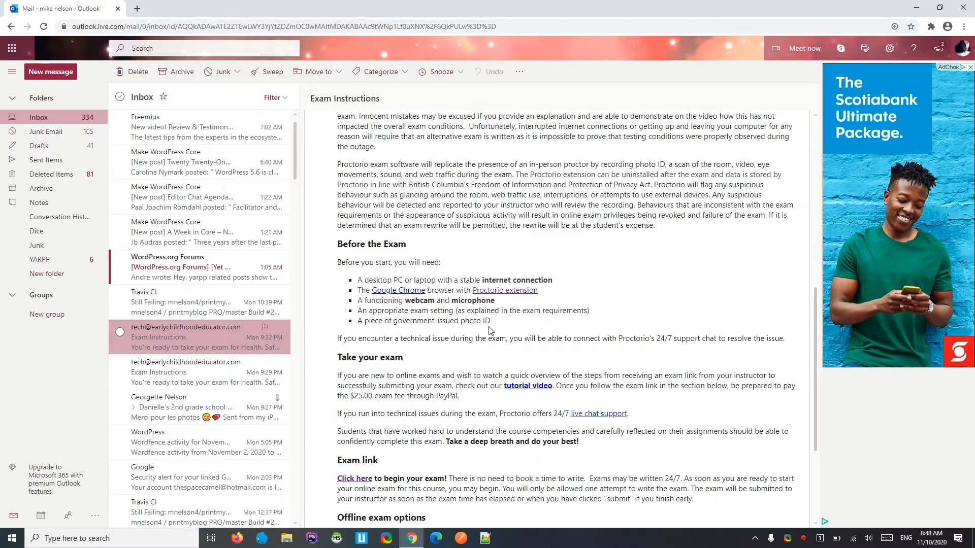
# Follow the email's 'Click here' exam link to the Student Log in page
pyautogui.scroll(-3)
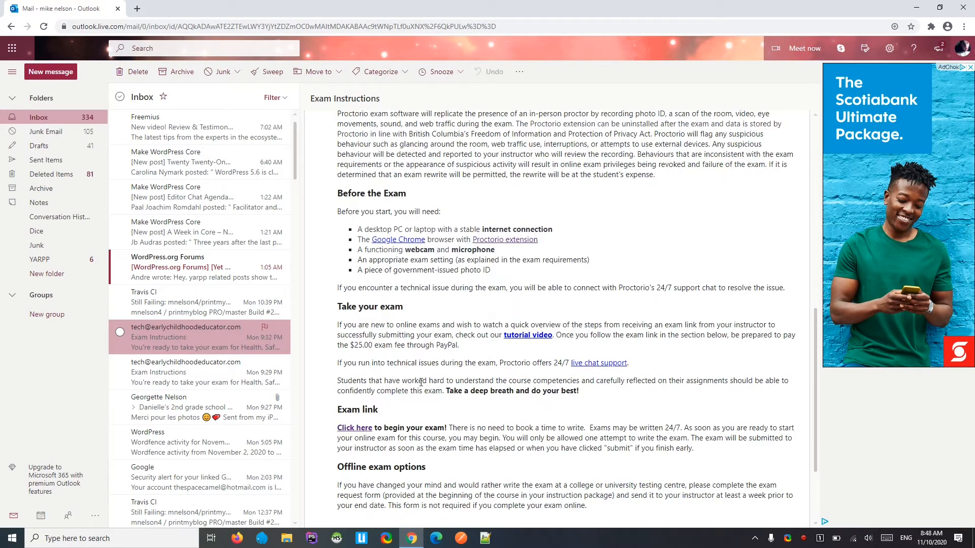
pyautogui.scroll(-3)
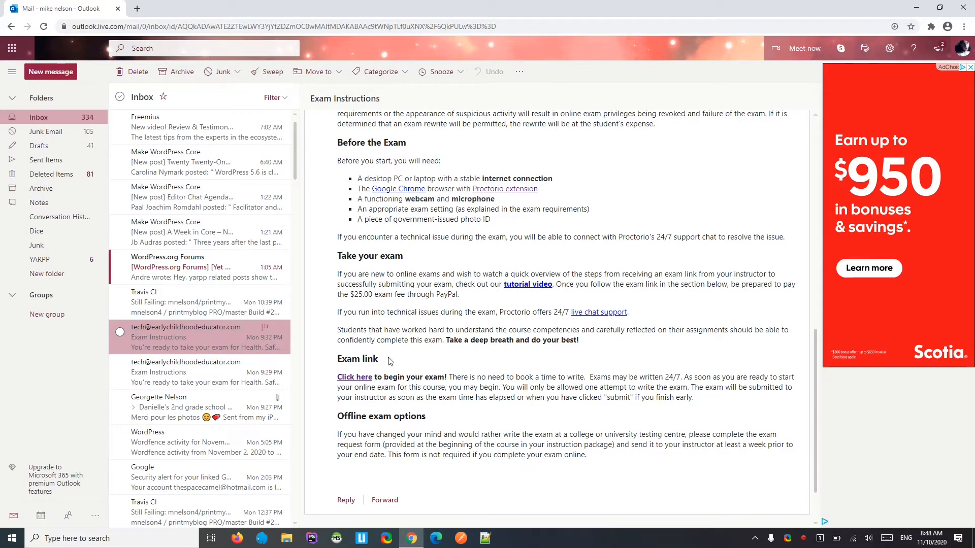
pyautogui.moveTo(354, 378)
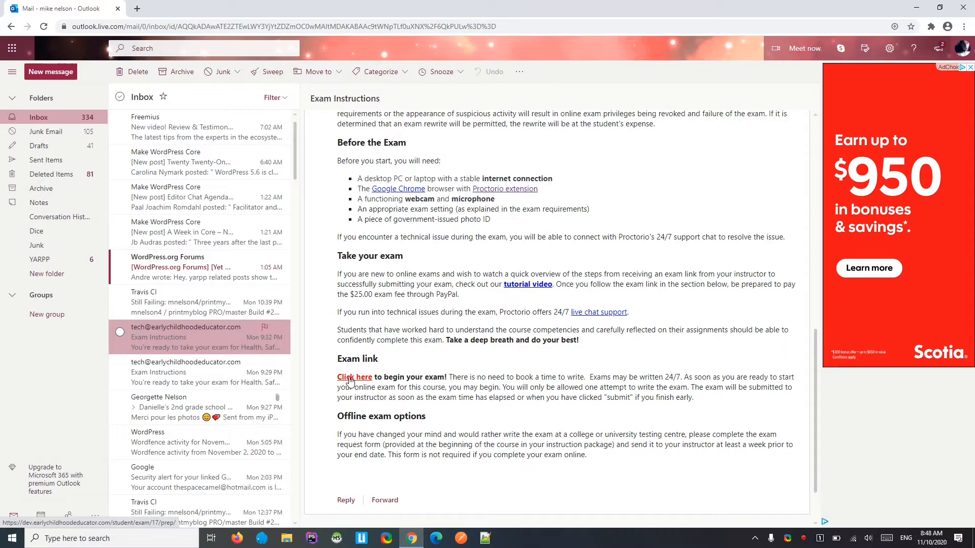
pyautogui.click(354, 377)
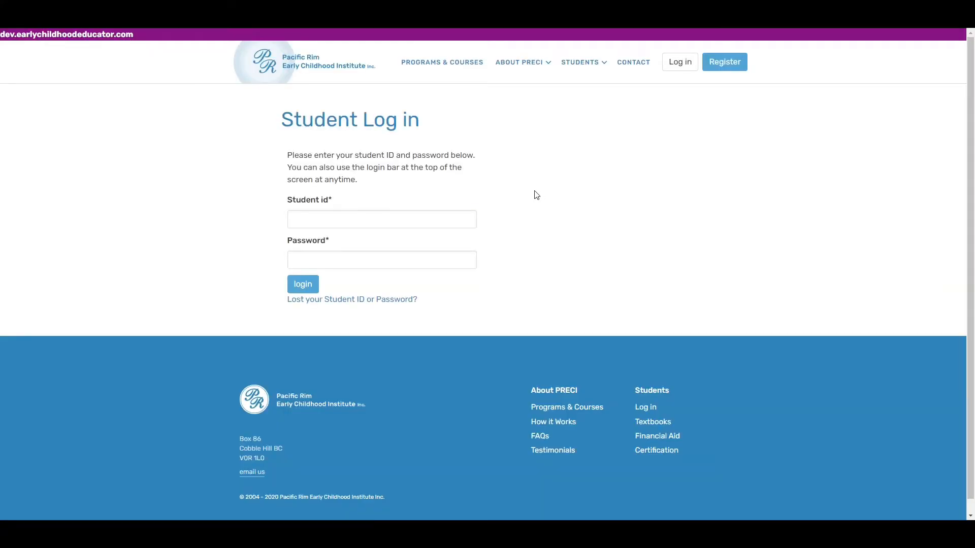
pyautogui.moveTo(504, 194)
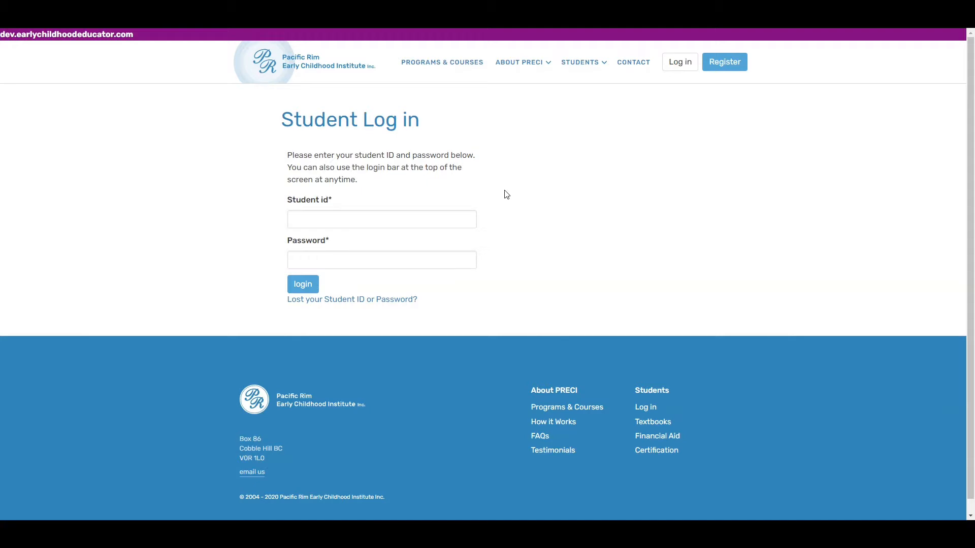
# Log in to the institute site with student ID 113 and the password
pyautogui.click(302, 284)
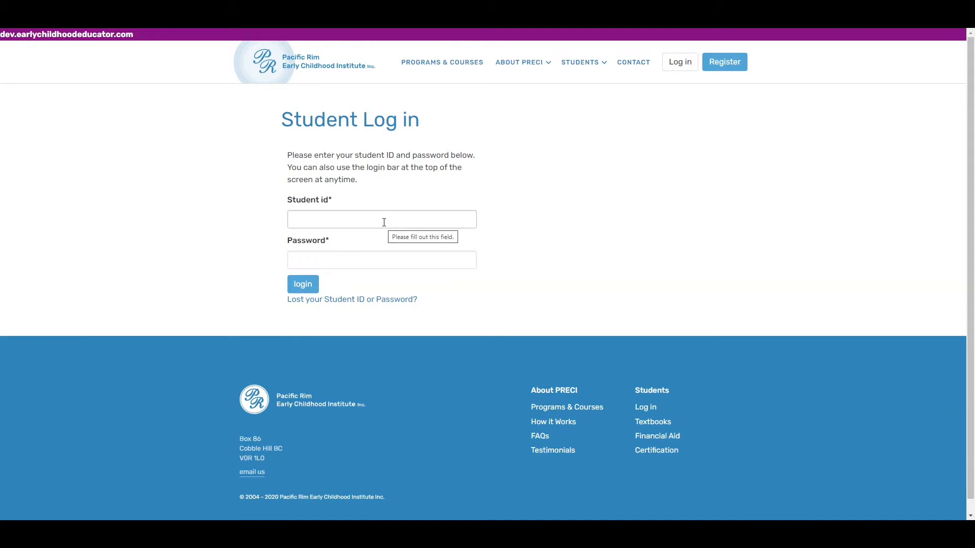
pyautogui.write('11303')
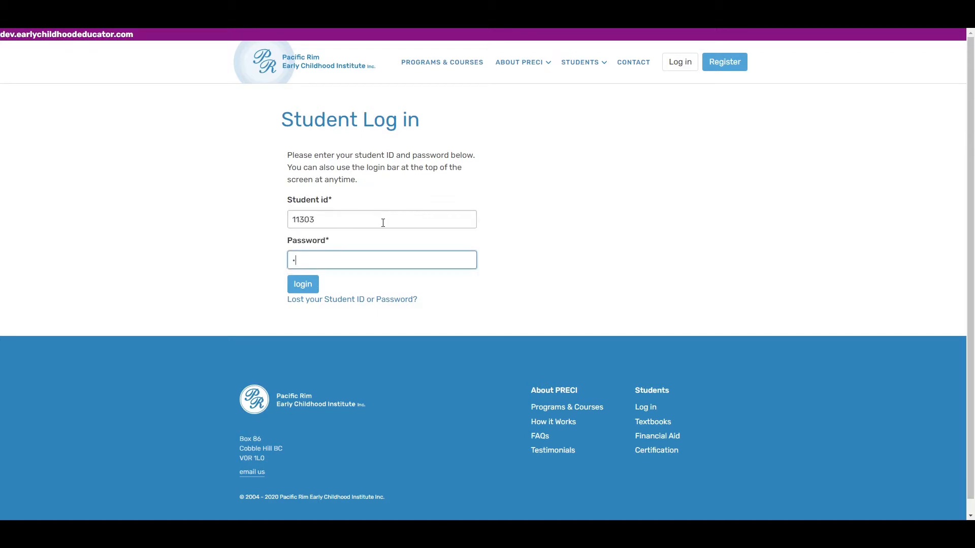
pyautogui.write('password')
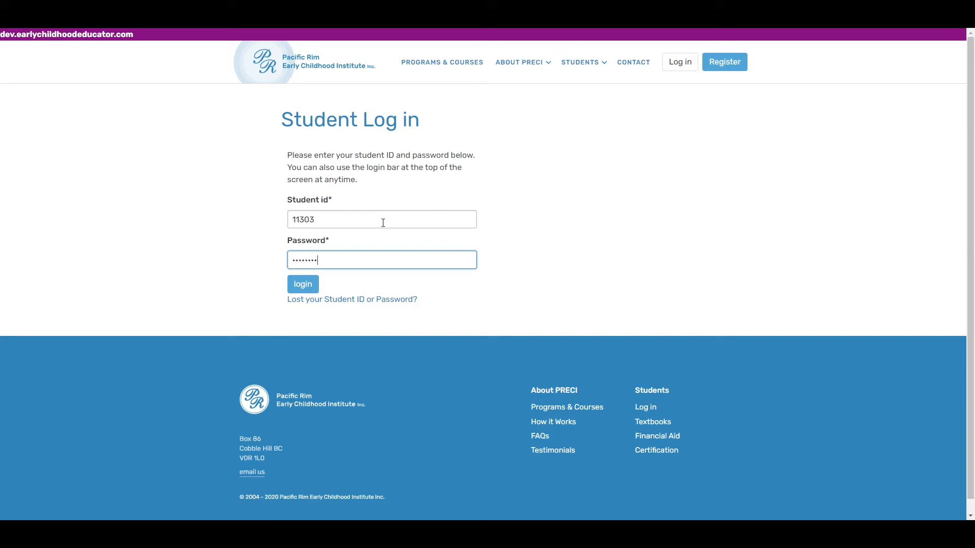
pyautogui.click(303, 283)
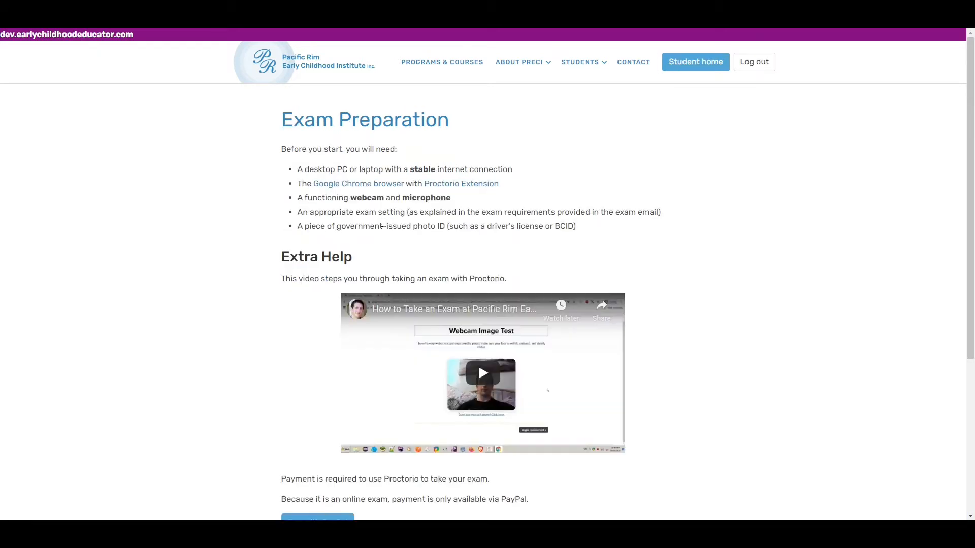
pyautogui.moveTo(294, 174)
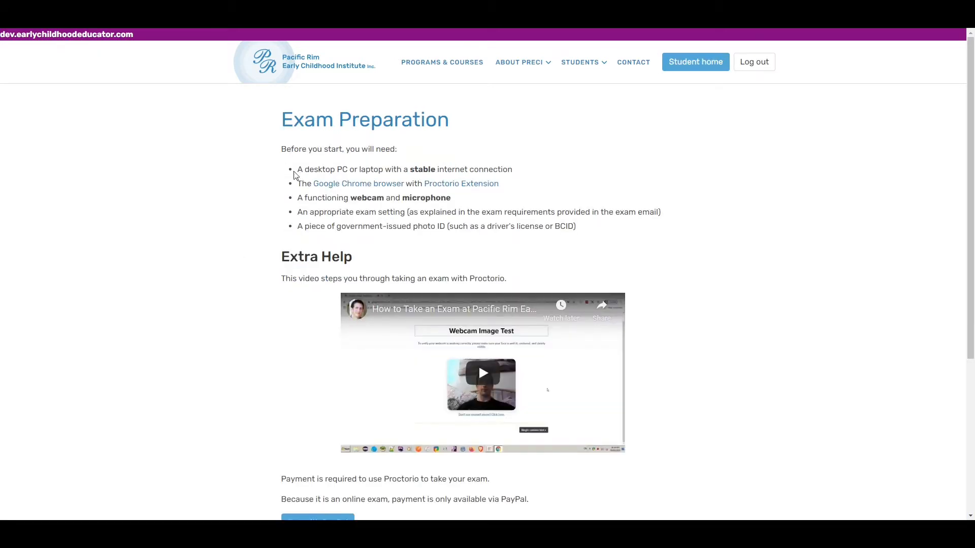
# Choose Pay with PayPal on the Exam Preparation page
pyautogui.scroll(-3)
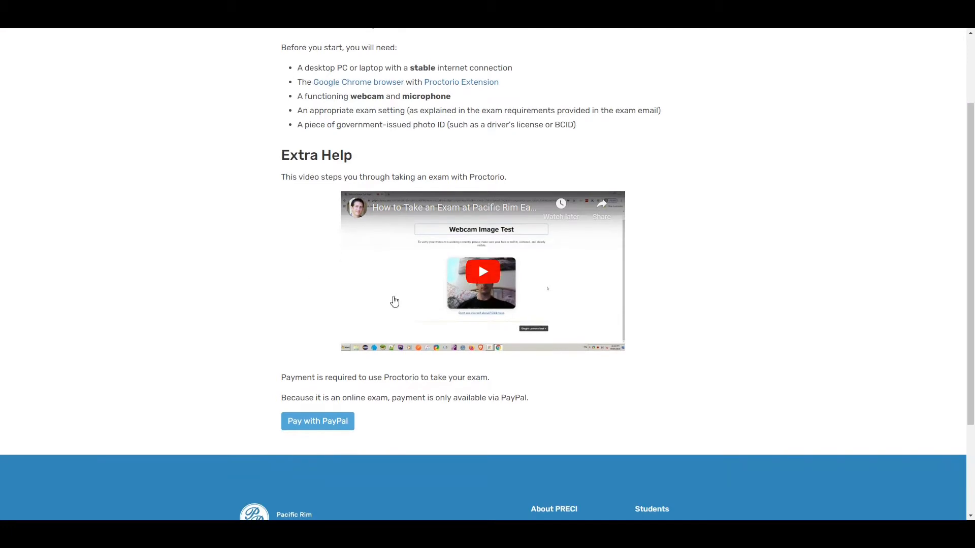
pyautogui.moveTo(301, 432)
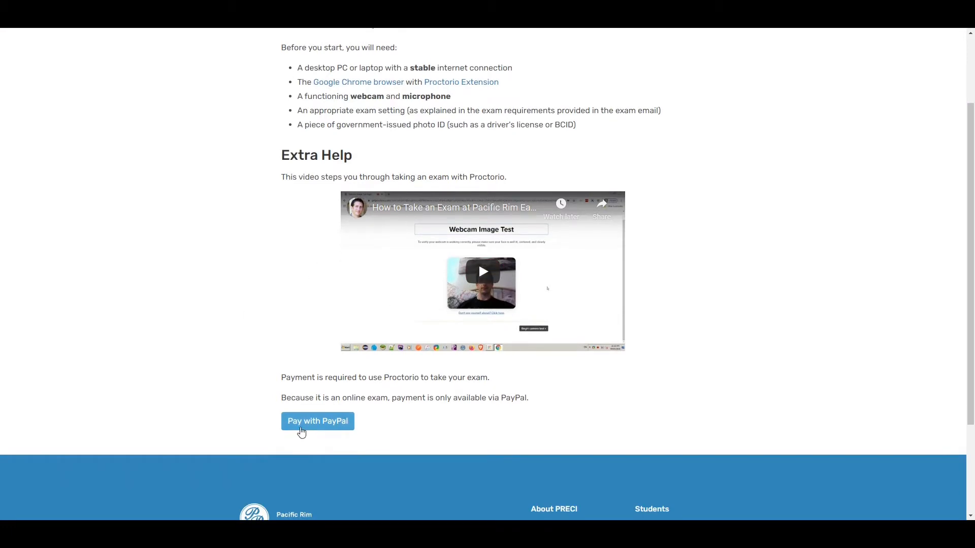
pyautogui.click(317, 421)
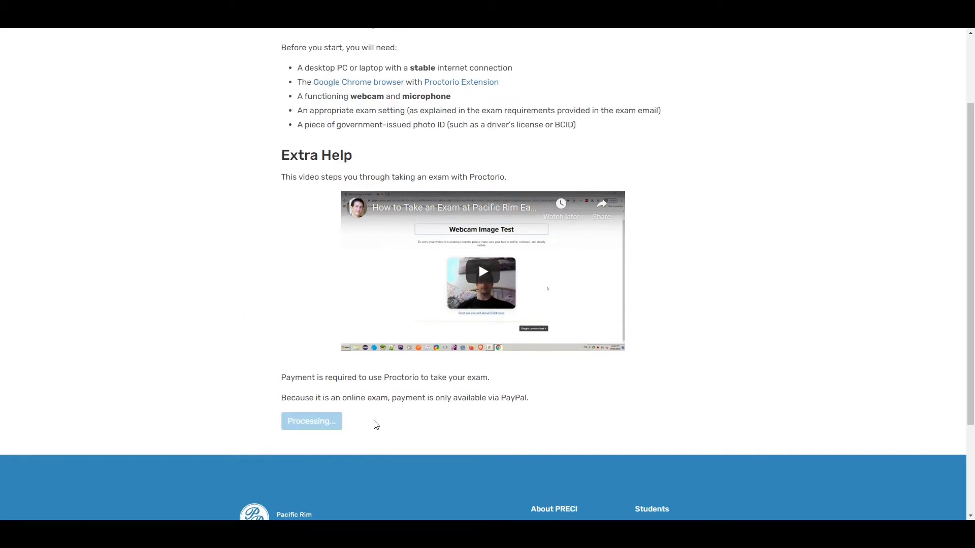
pyautogui.click(311, 421)
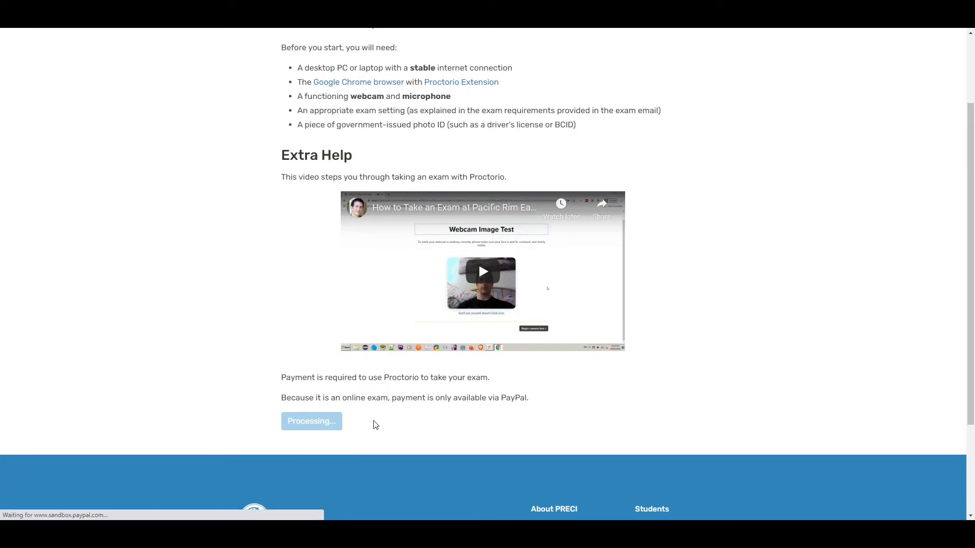
pyautogui.click(311, 421)
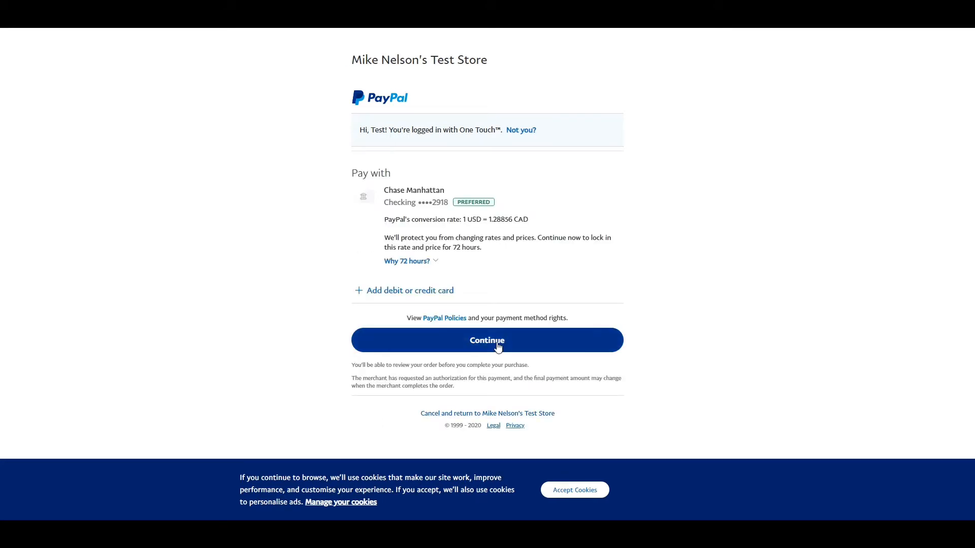
# Continue the PayPal checkout with the preferred Chase Manhattan checking account
pyautogui.click(487, 340)
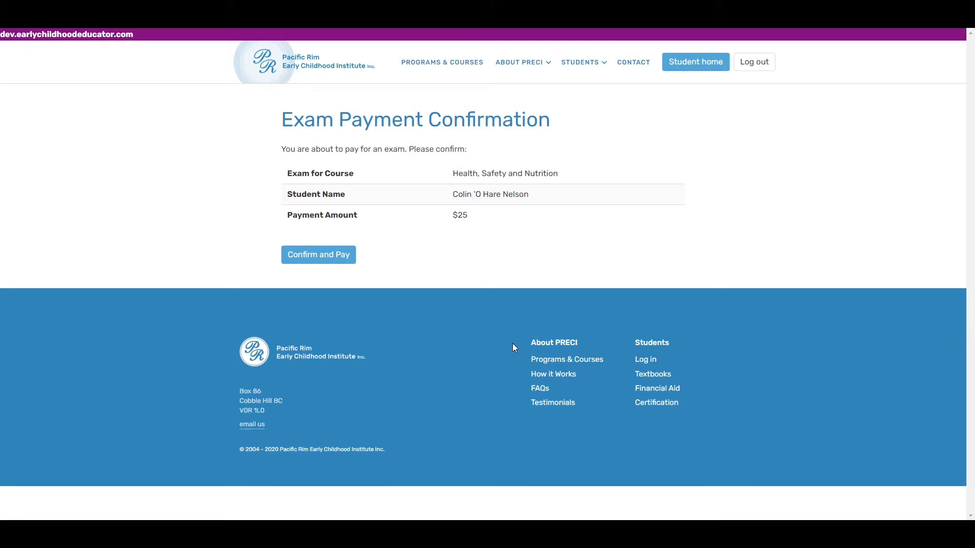
pyautogui.moveTo(472, 349)
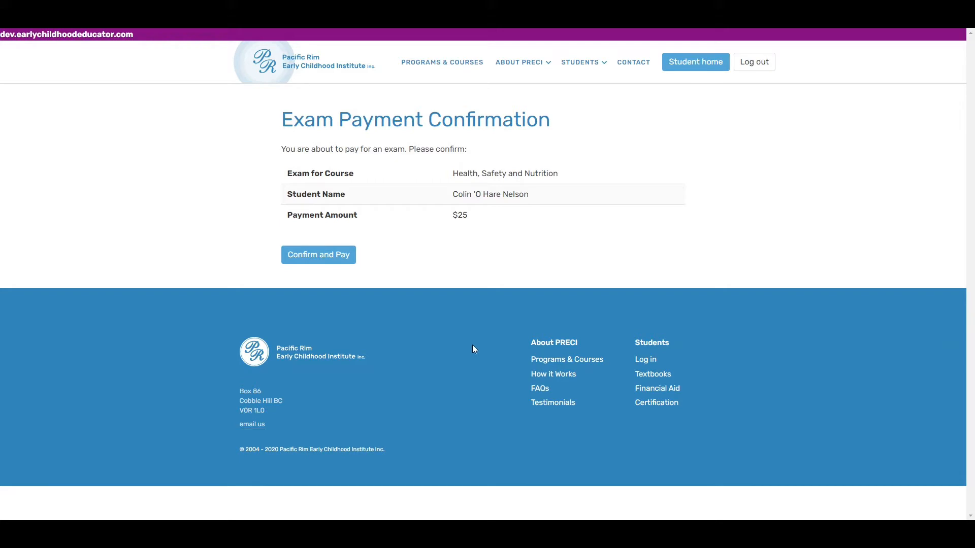
# Confirm and pay the $25 Health, Safety and Nutrition exam fee
pyautogui.doubleClick(505, 173)
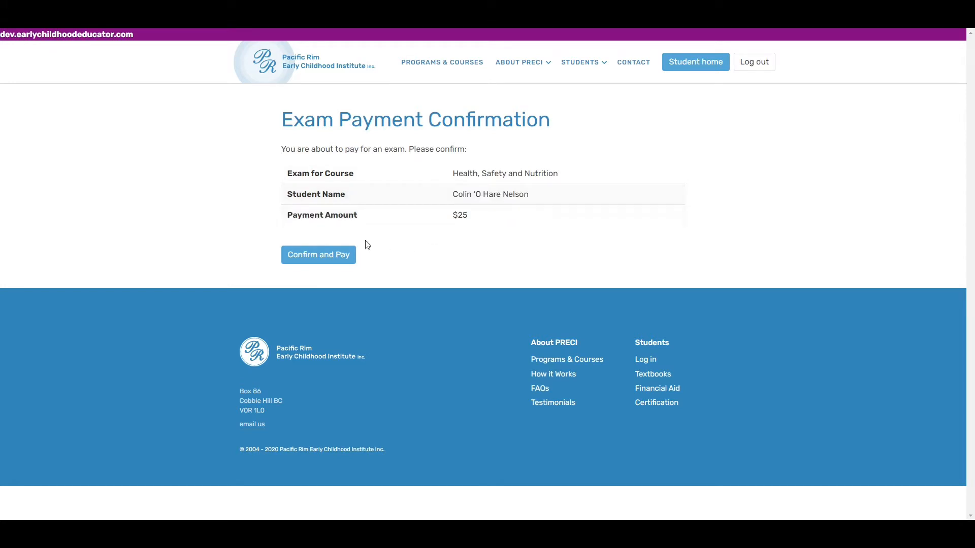
pyautogui.moveTo(313, 261)
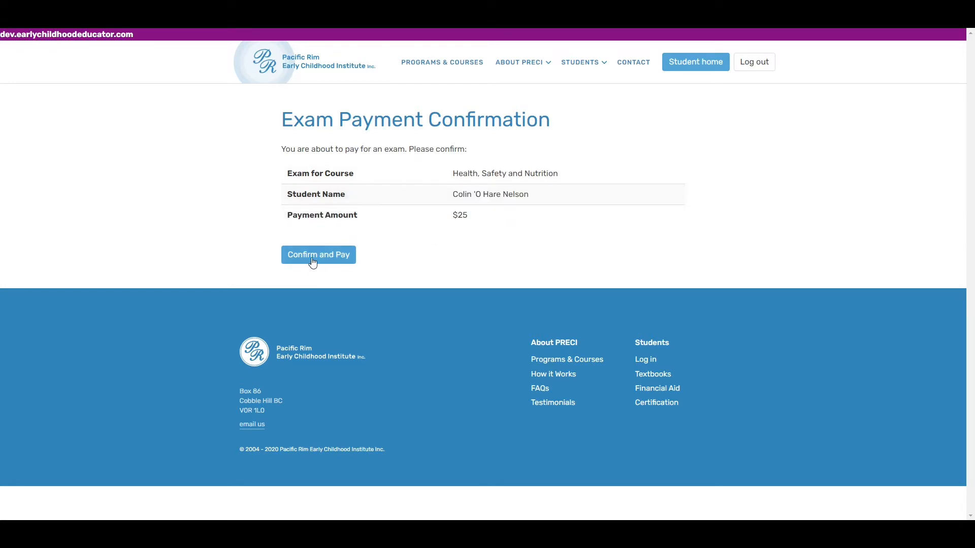
pyautogui.click(318, 255)
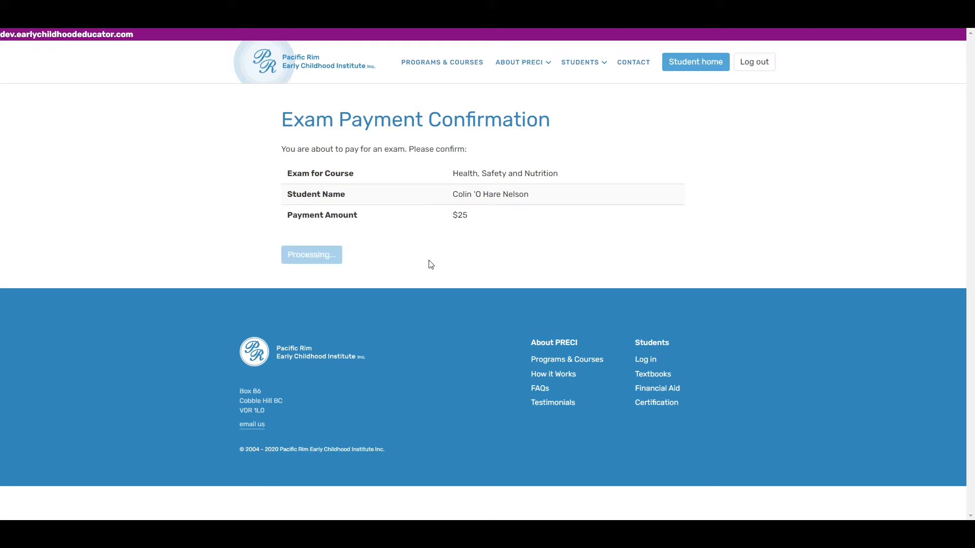
pyautogui.click(310, 255)
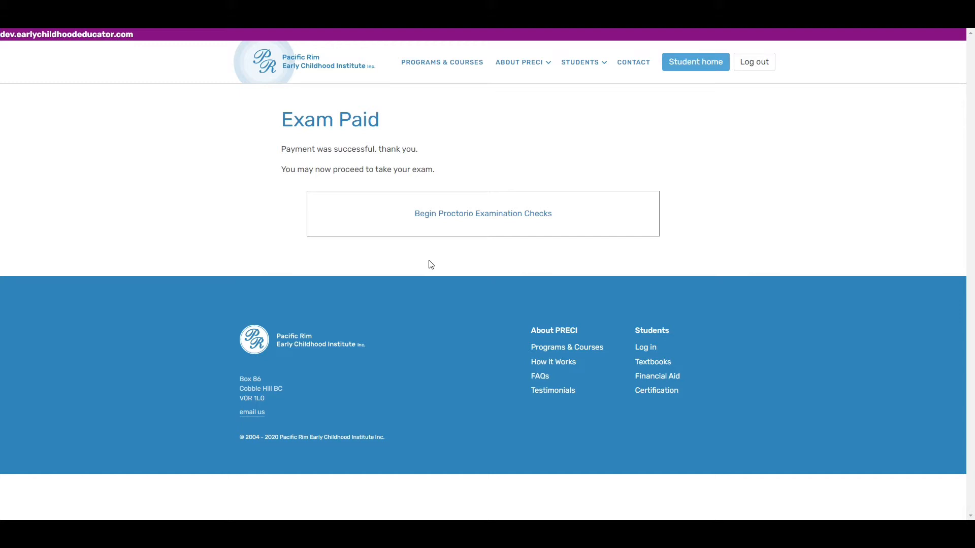
pyautogui.moveTo(473, 219)
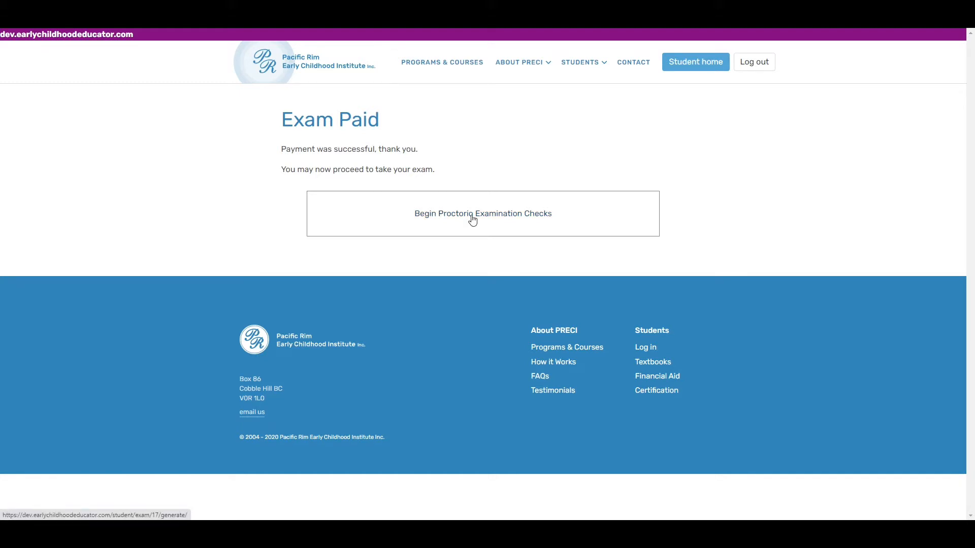
# Begin Proctorio Examination Checks and start the exam pre-checks from Before you Begin
pyautogui.click(483, 213)
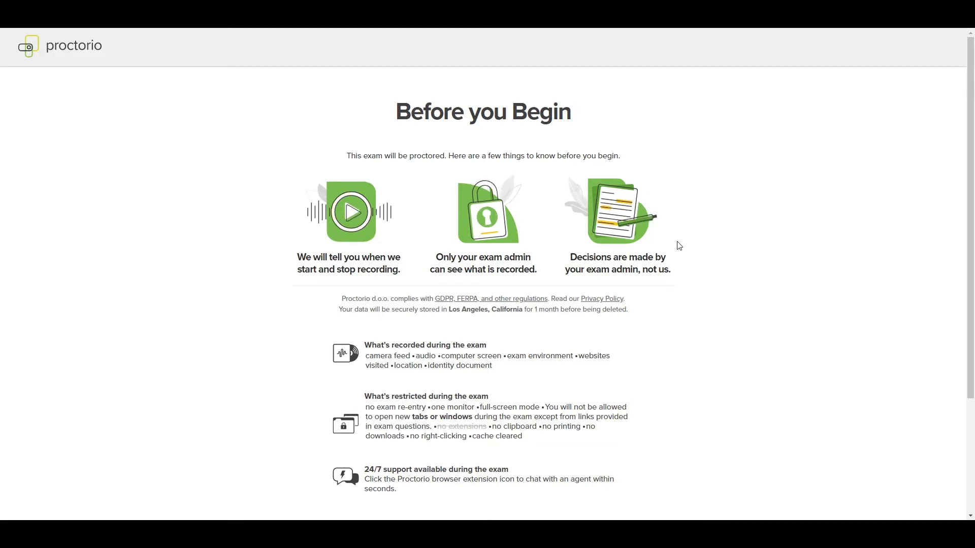
pyautogui.scroll(-3)
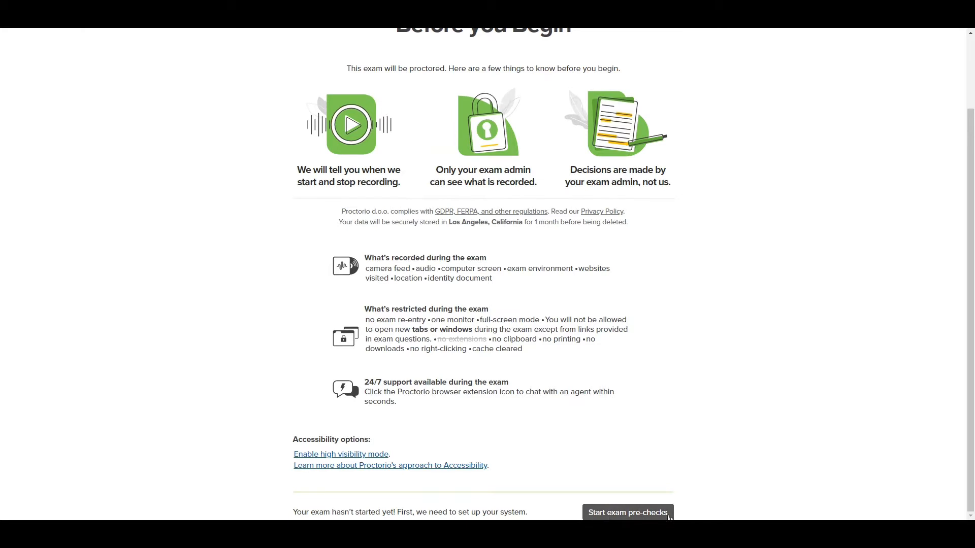
pyautogui.click(627, 513)
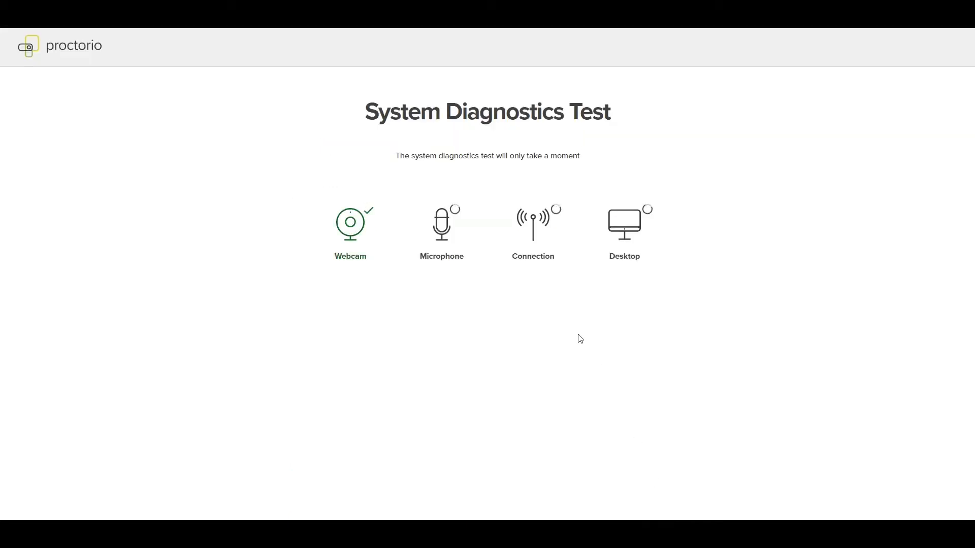
pyautogui.moveTo(537, 341)
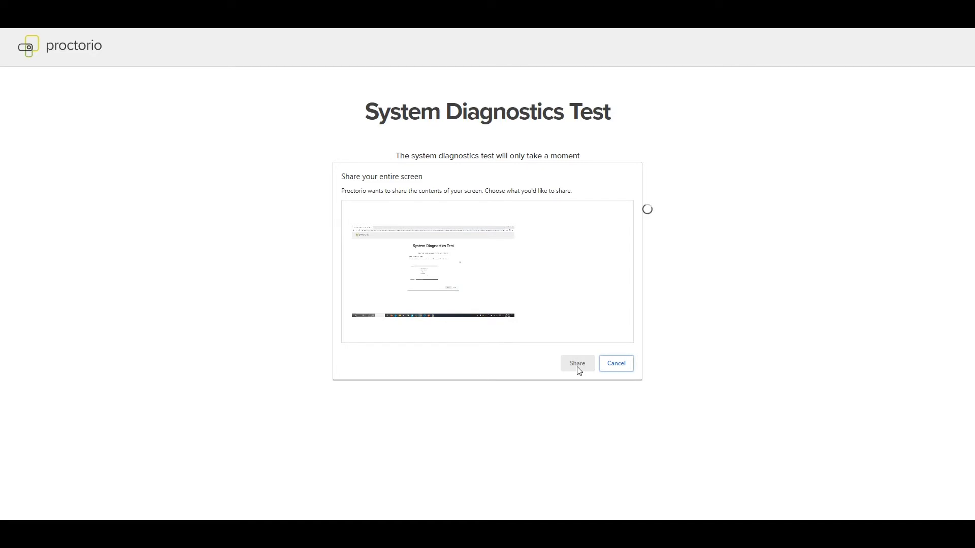
pyautogui.moveTo(412, 283)
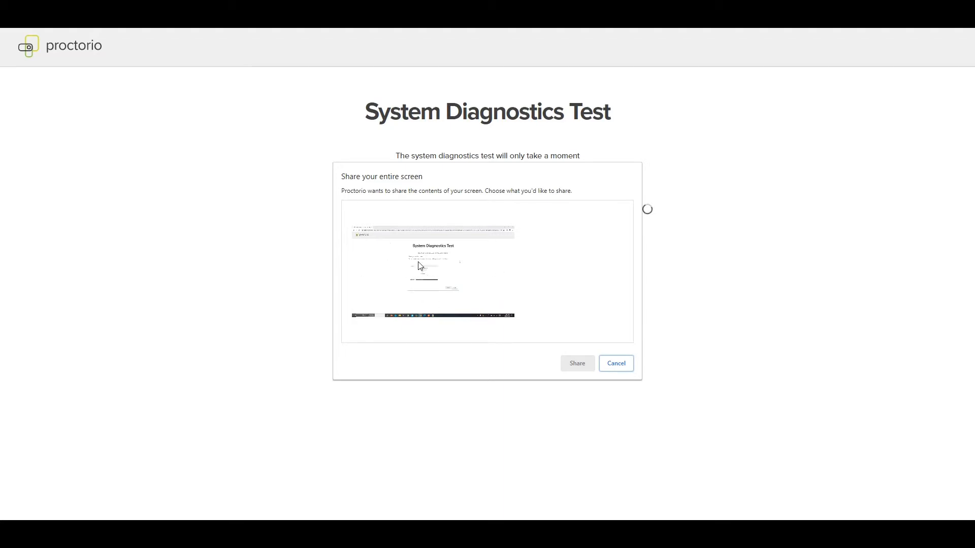
# Select the entire-screen thumbnail and share it with Proctorio
pyautogui.click(432, 271)
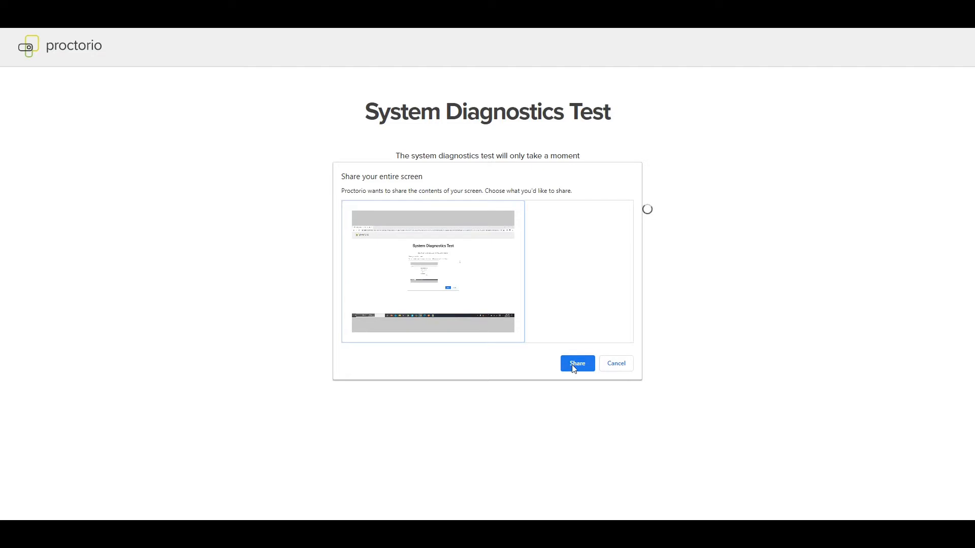
pyautogui.moveTo(552, 261)
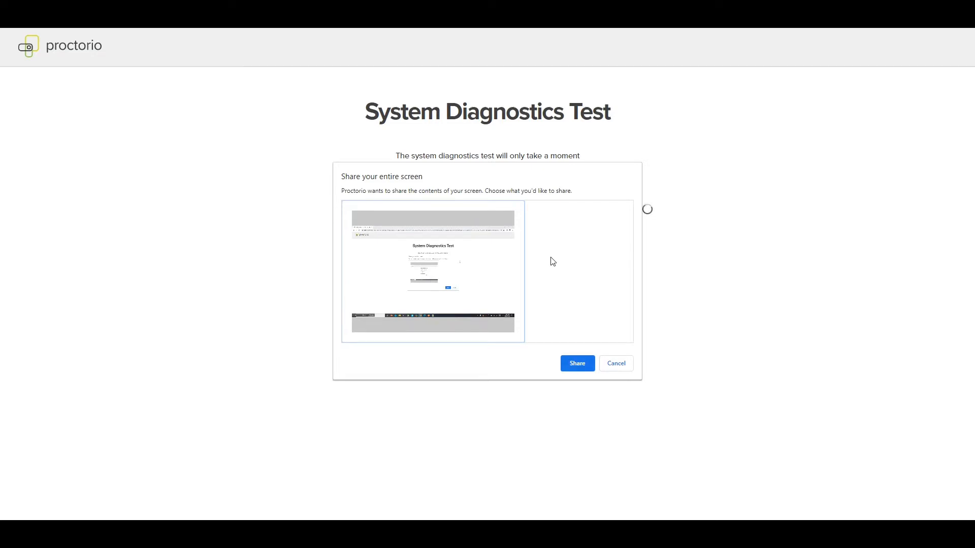
pyautogui.moveTo(529, 276)
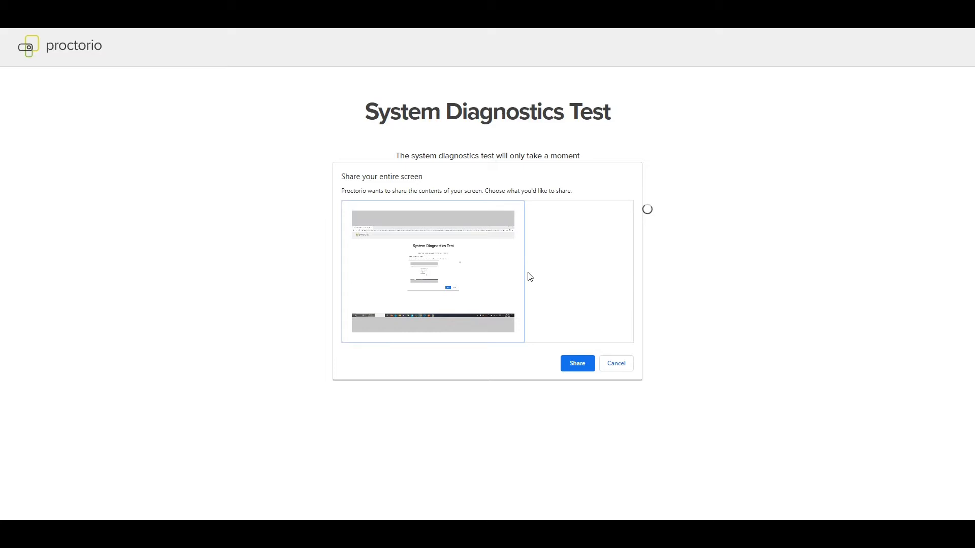
pyautogui.moveTo(576, 363)
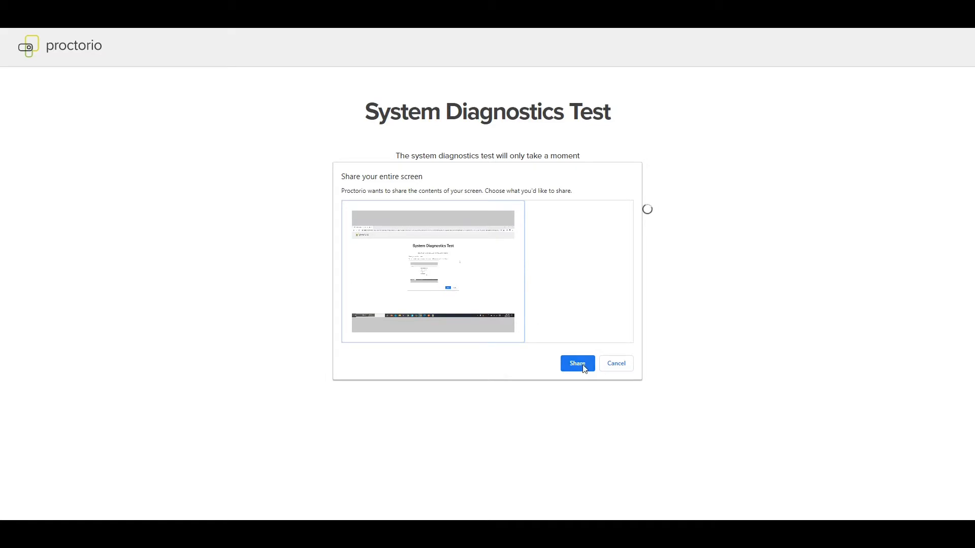
pyautogui.moveTo(444, 274)
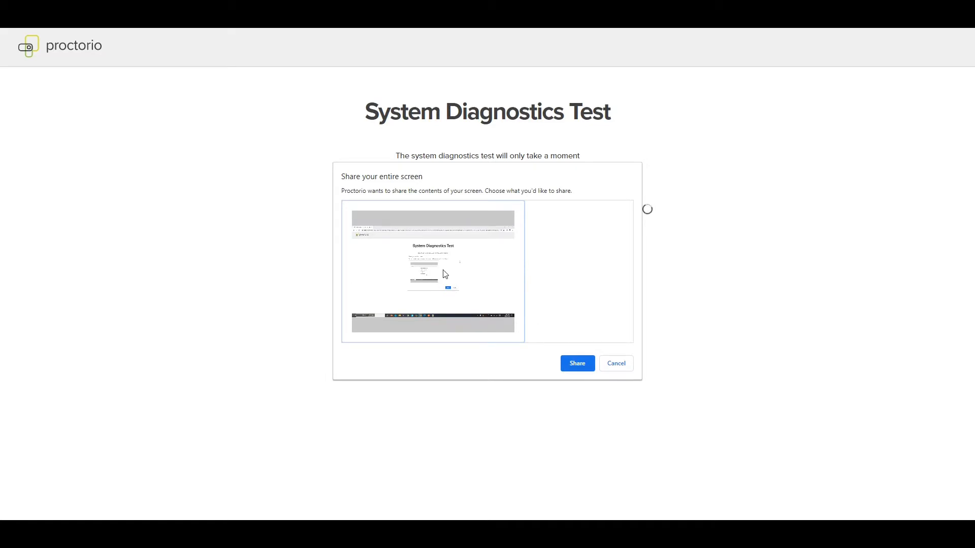
pyautogui.click(576, 363)
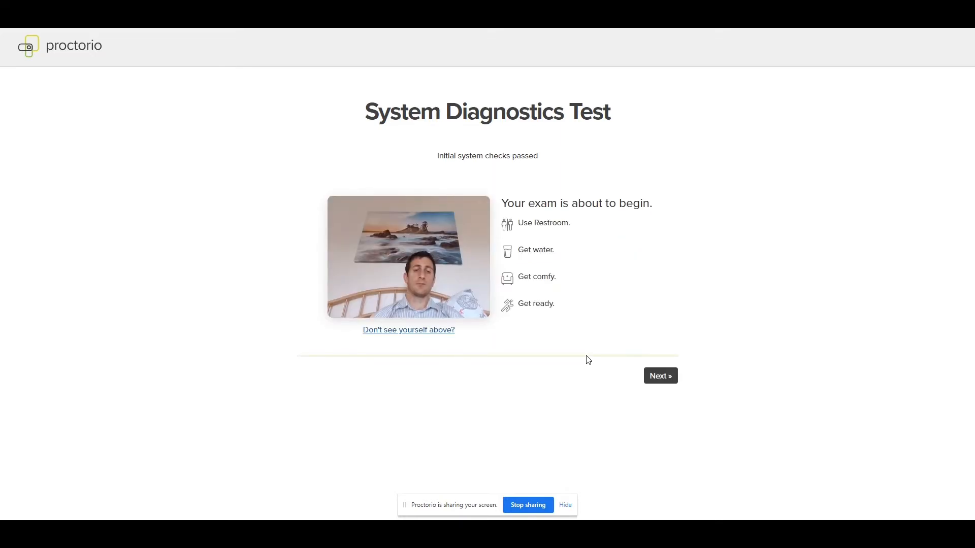
pyautogui.moveTo(588, 347)
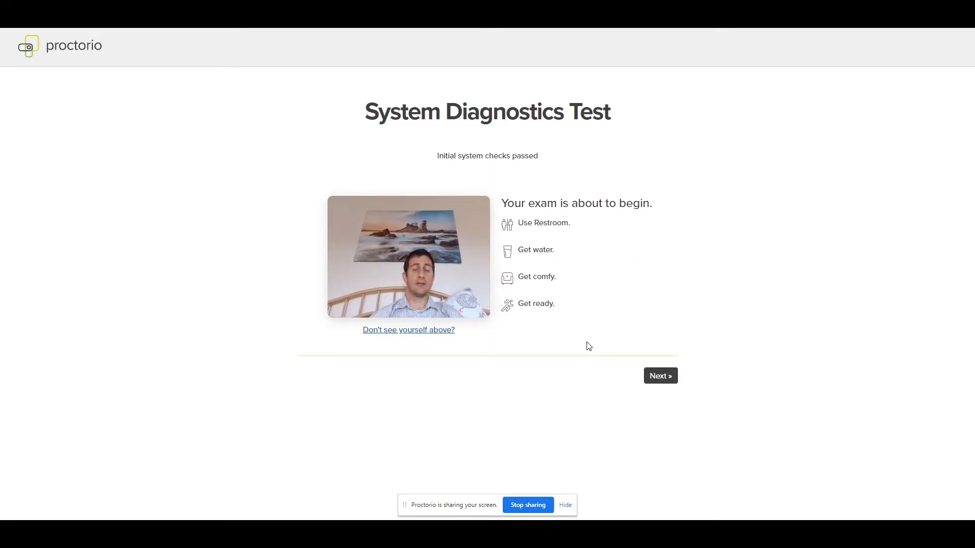
pyautogui.moveTo(595, 349)
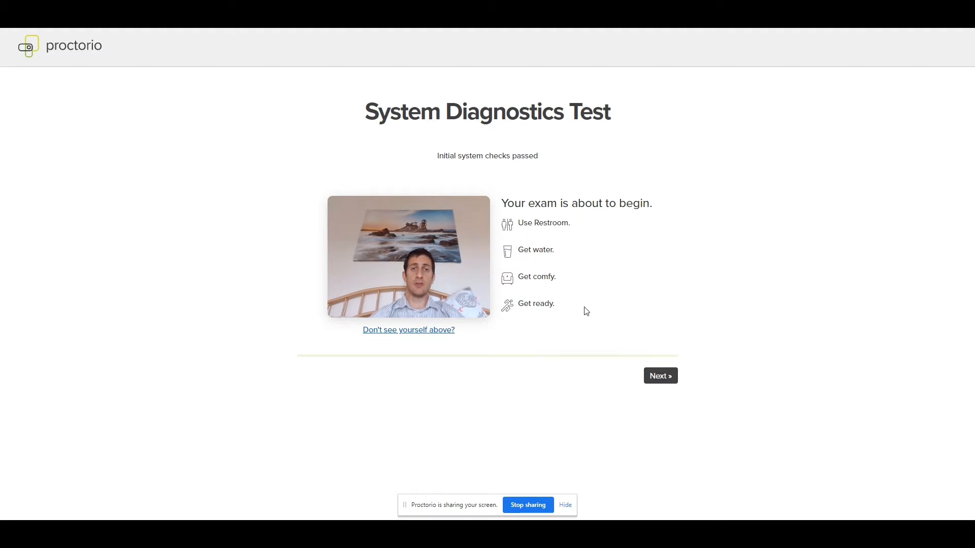
pyautogui.moveTo(459, 358)
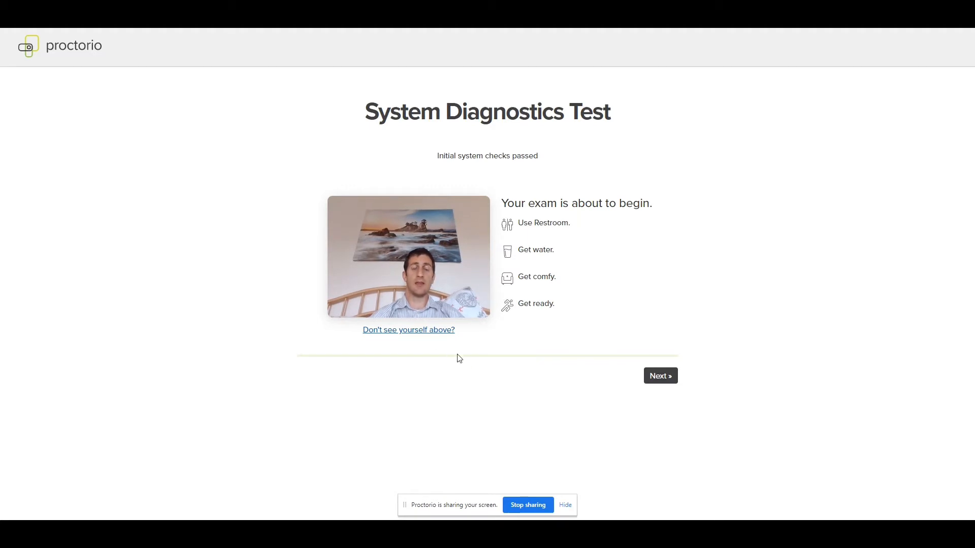
pyautogui.moveTo(473, 396)
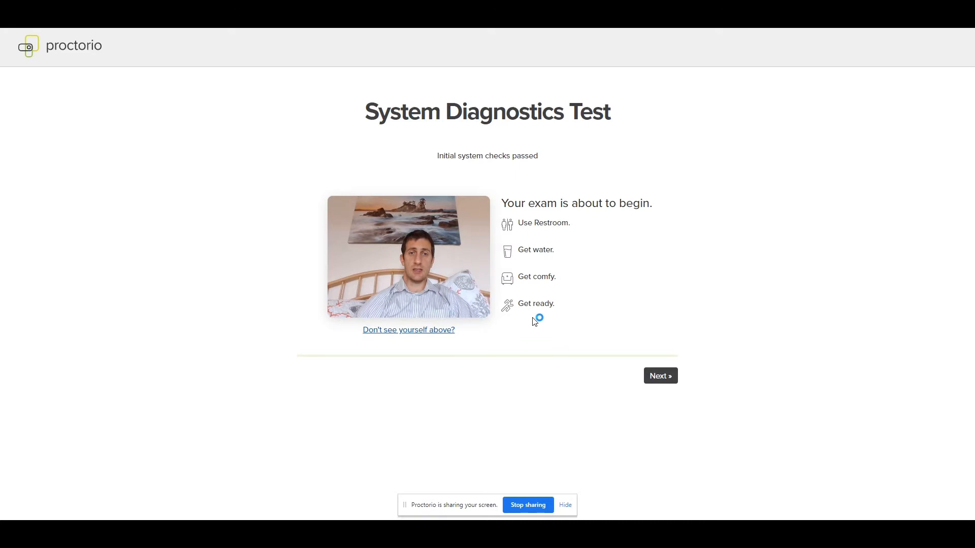
pyautogui.moveTo(511, 208)
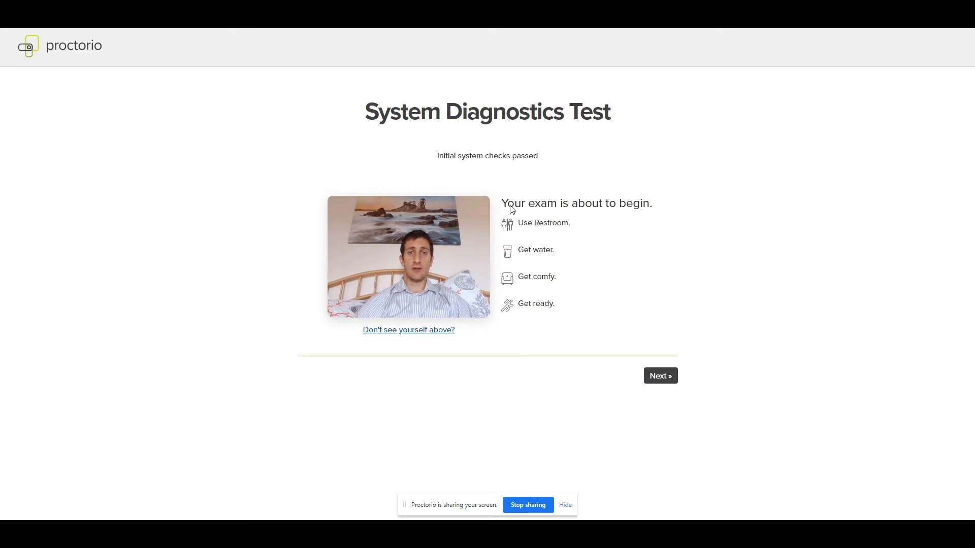
pyautogui.moveTo(589, 321)
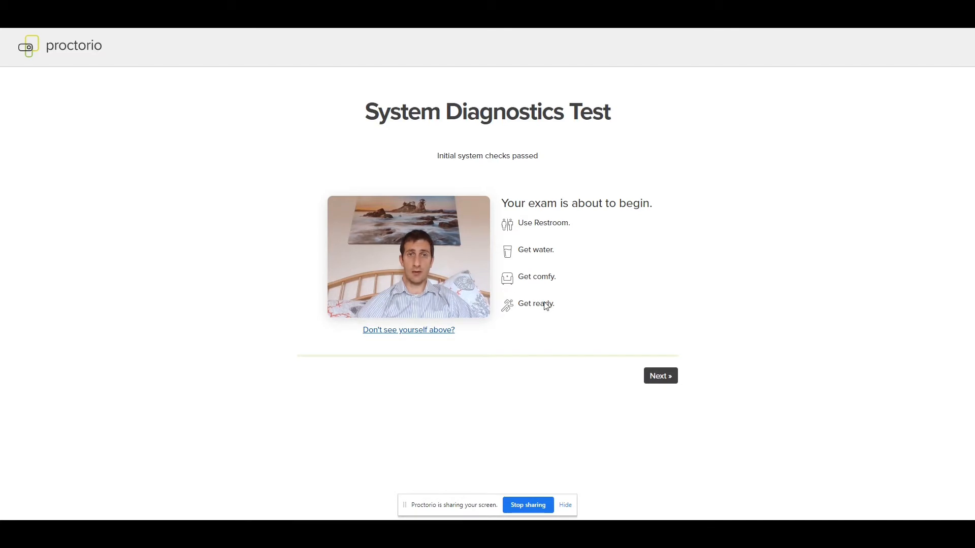
pyautogui.moveTo(549, 311)
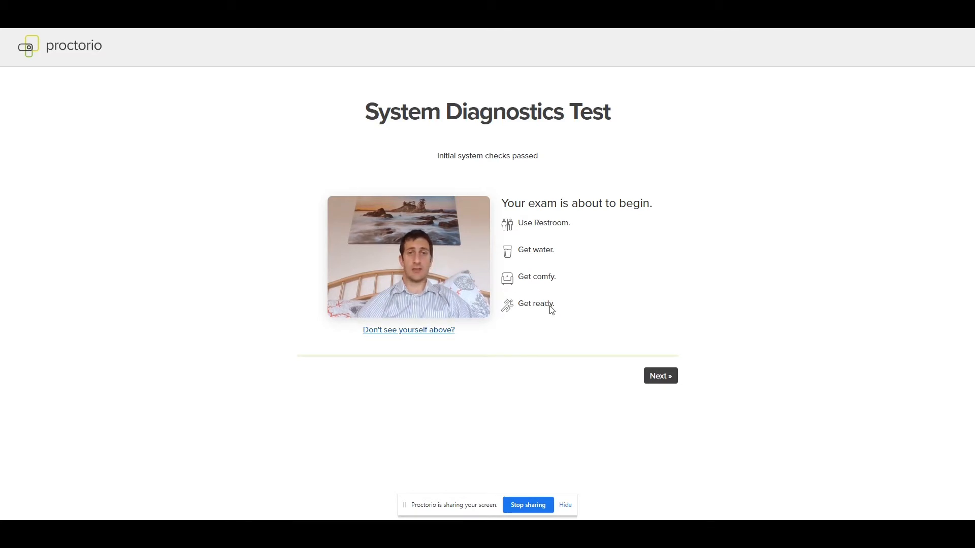
pyautogui.moveTo(595, 305)
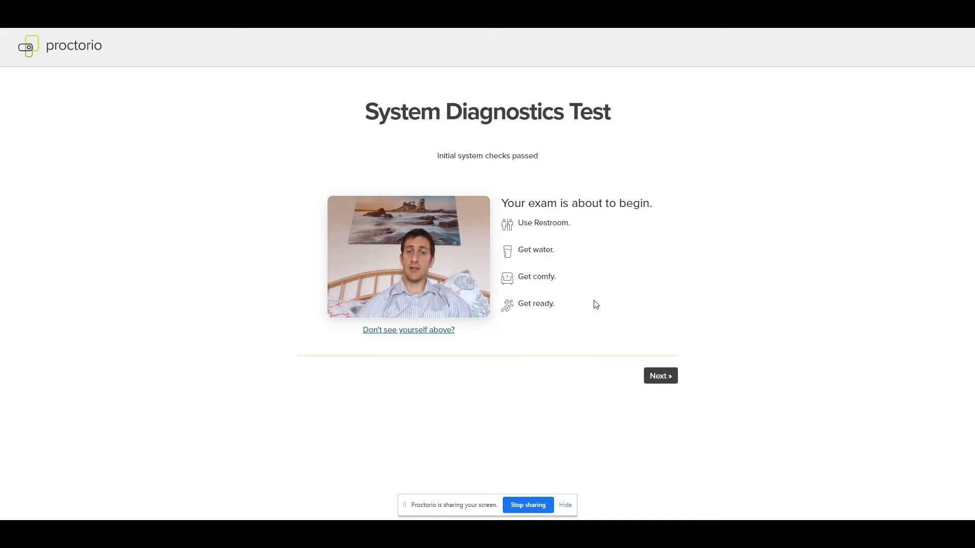
pyautogui.moveTo(403, 497)
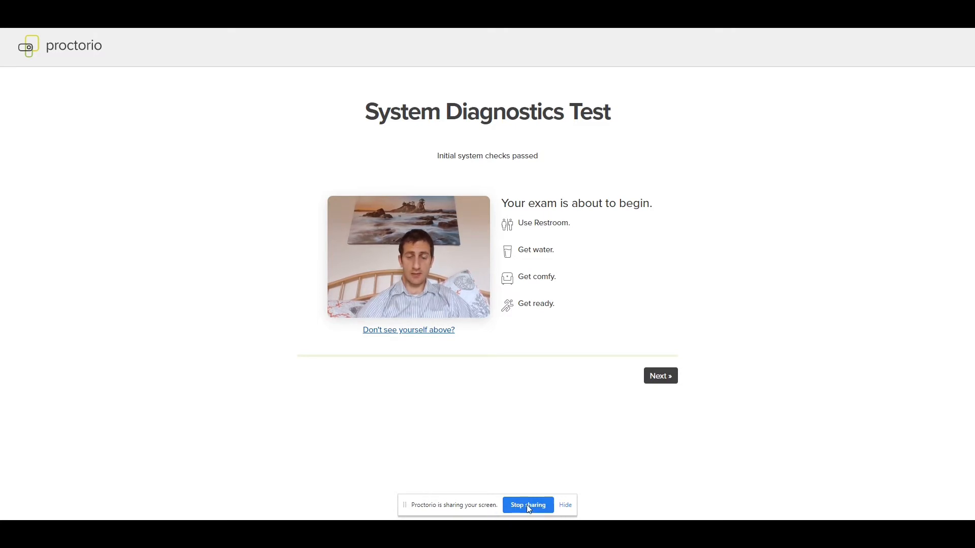
pyautogui.moveTo(537, 512)
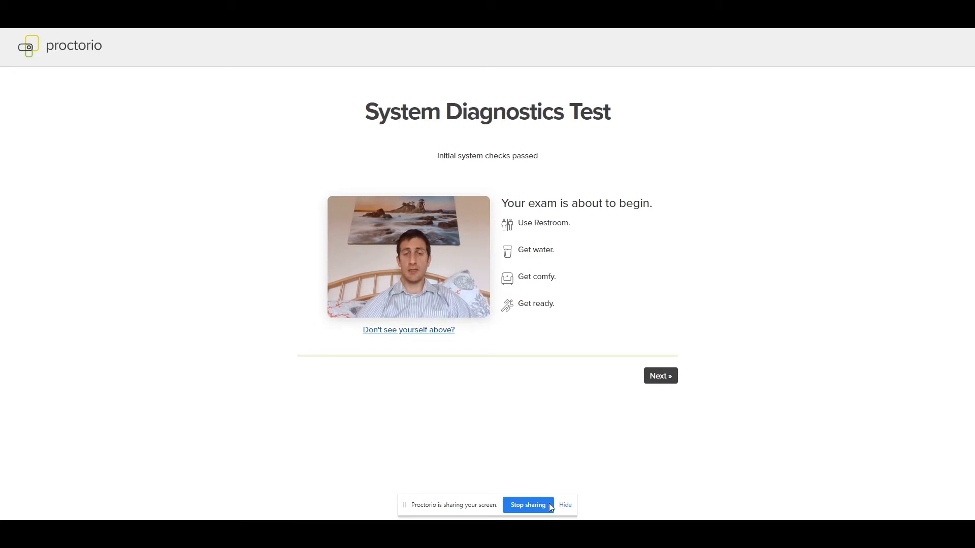
pyautogui.moveTo(567, 513)
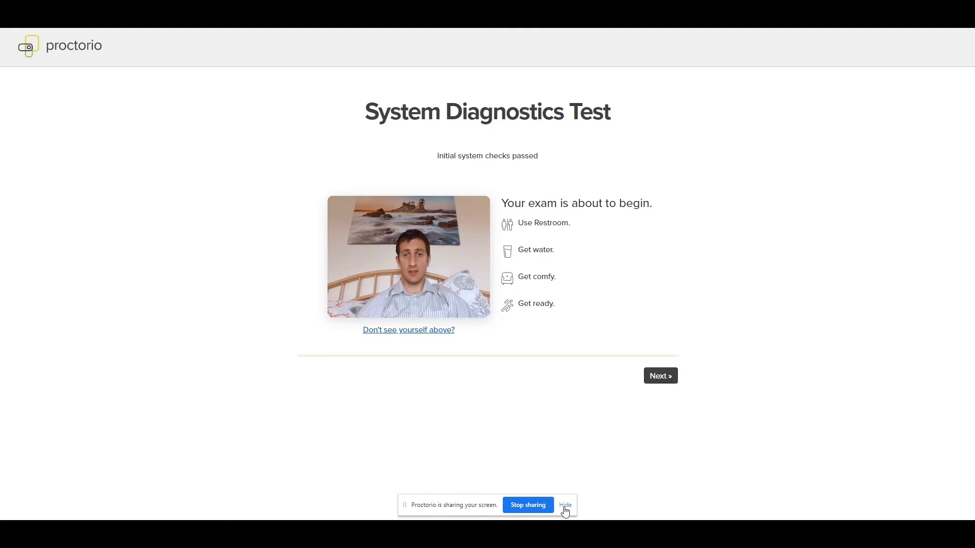
# Hide the 'Proctorio is sharing your screen' bar at the bottom
pyautogui.click(564, 504)
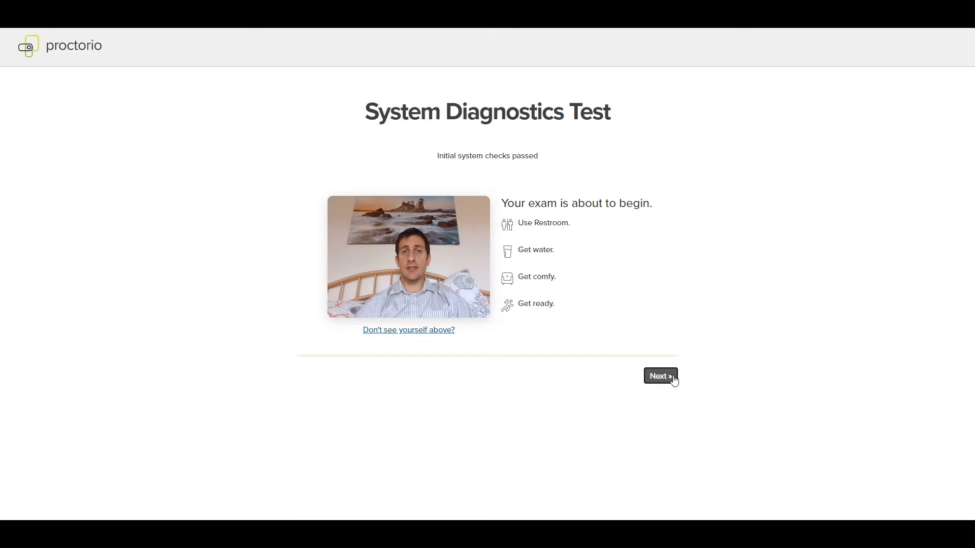
# Continue past the readiness checklist and Identification Card pages, then begin the camera test
pyautogui.click(660, 376)
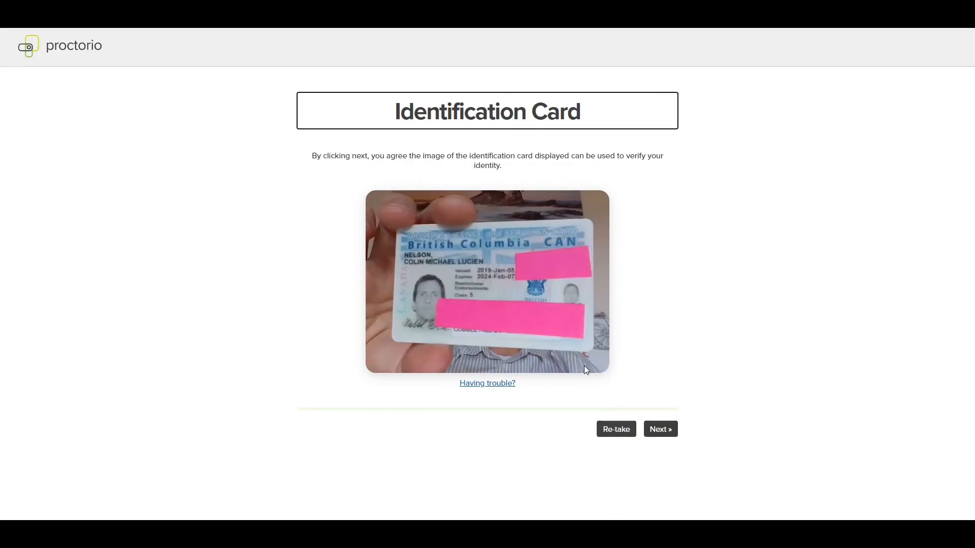
pyautogui.moveTo(636, 378)
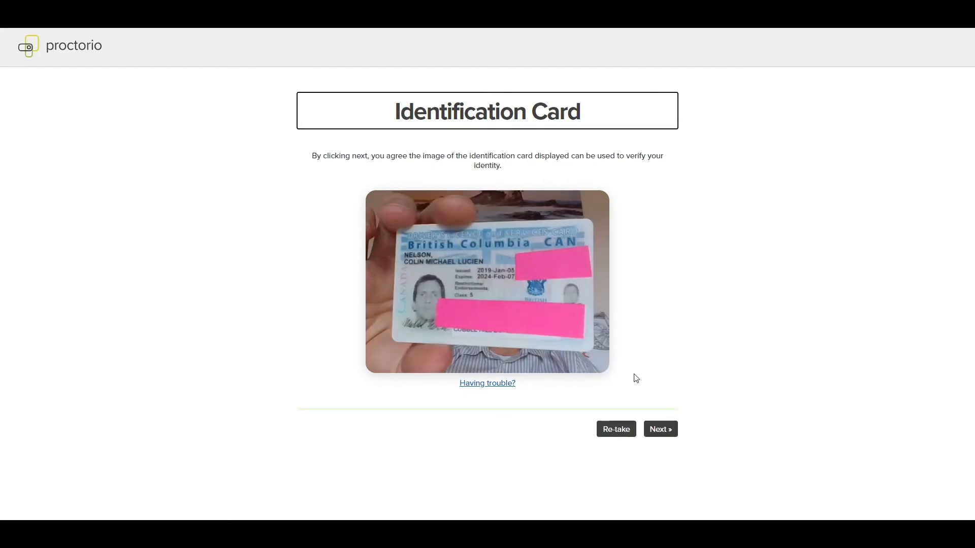
pyautogui.click(659, 429)
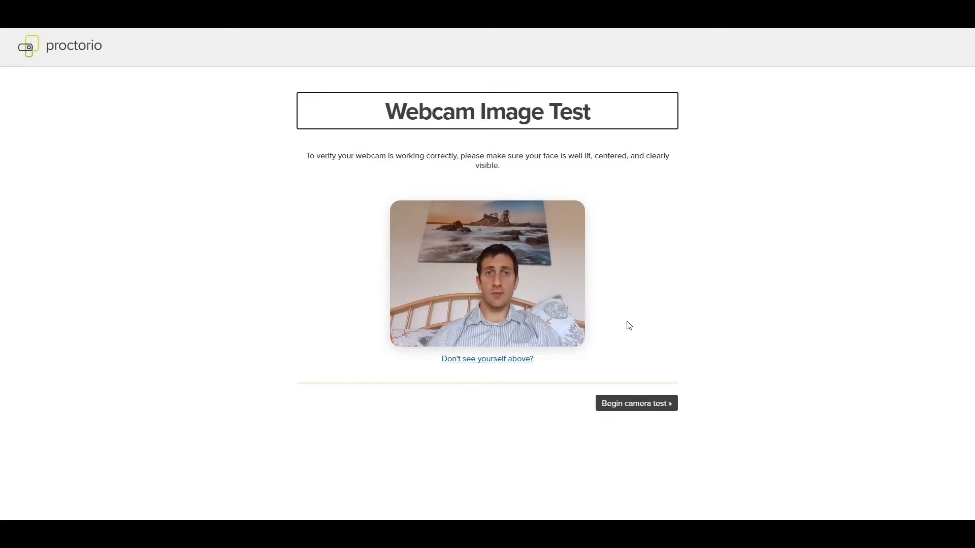
pyautogui.moveTo(443, 180)
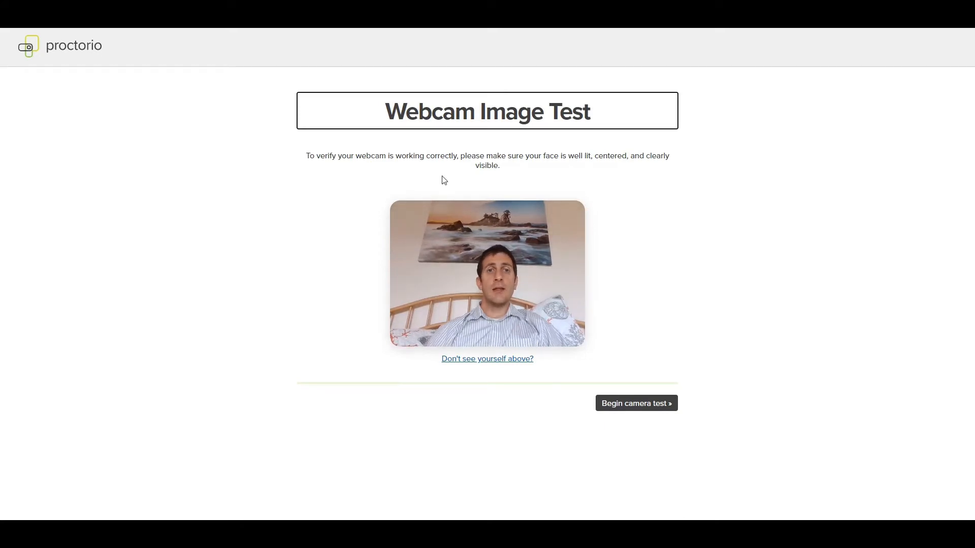
pyautogui.moveTo(549, 221)
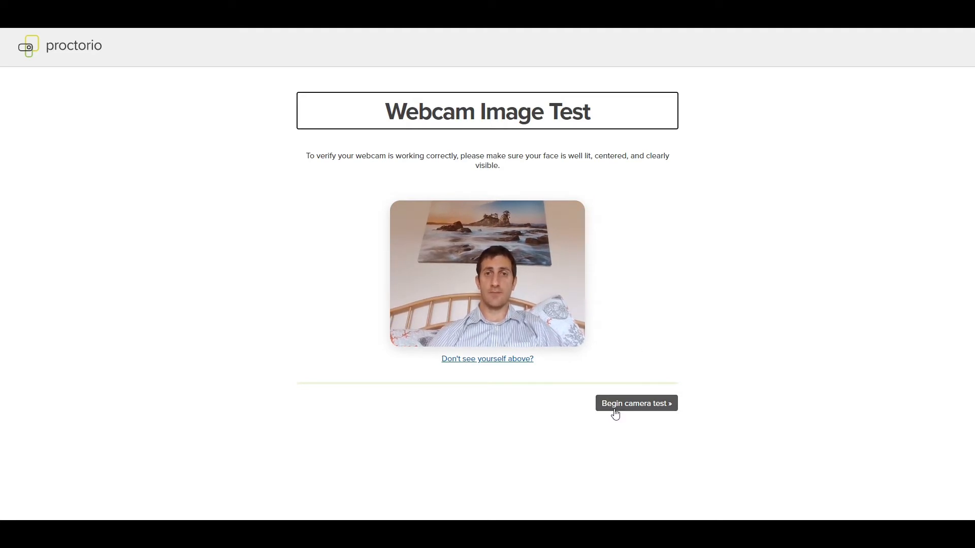
pyautogui.moveTo(618, 373)
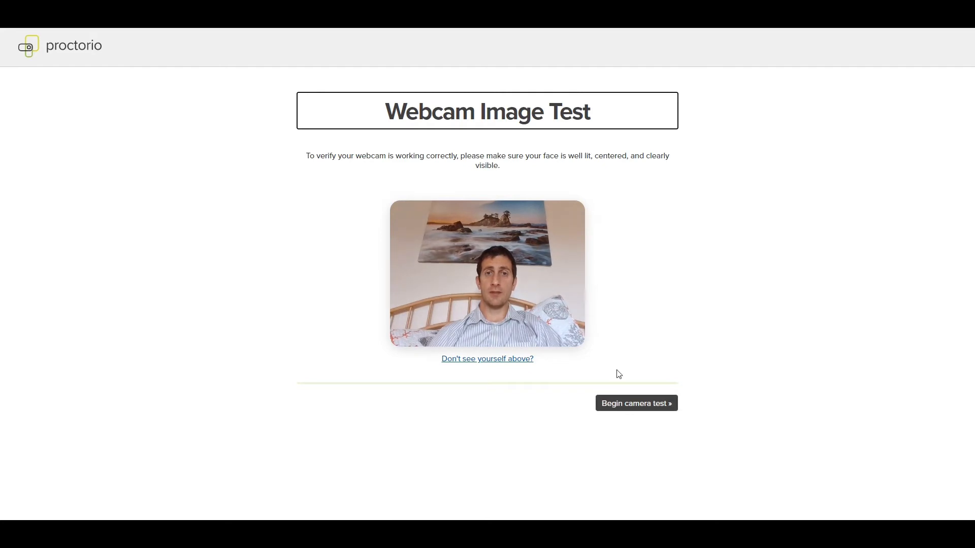
pyautogui.moveTo(615, 387)
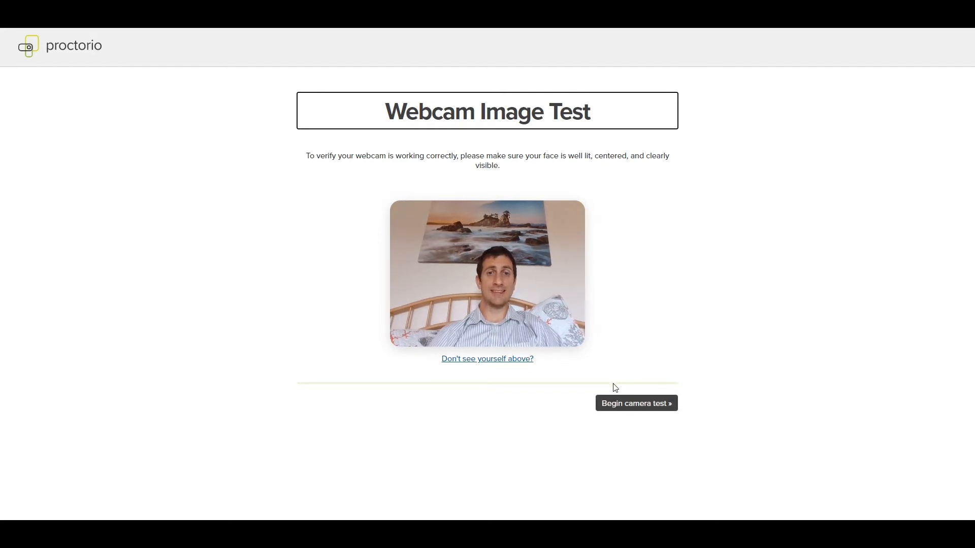
pyautogui.moveTo(634, 421)
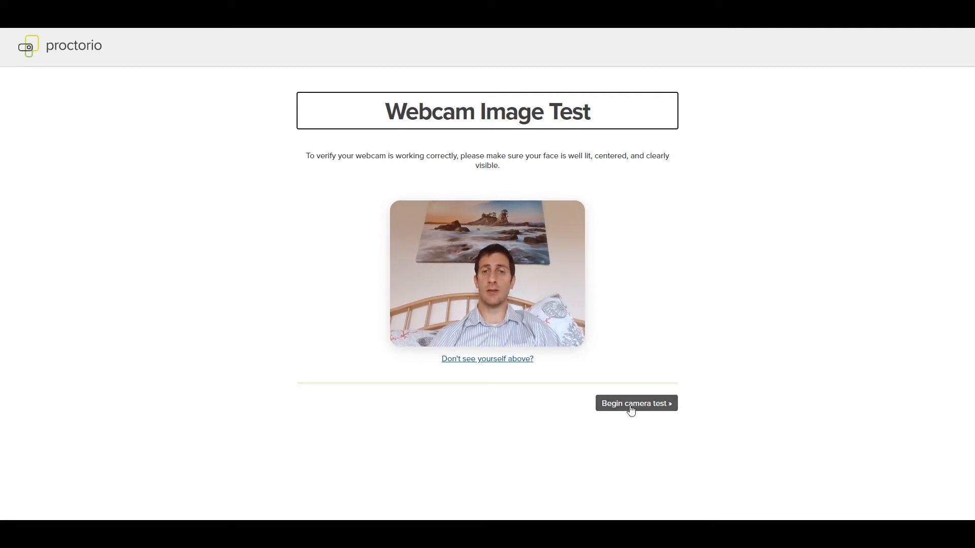
pyautogui.click(636, 403)
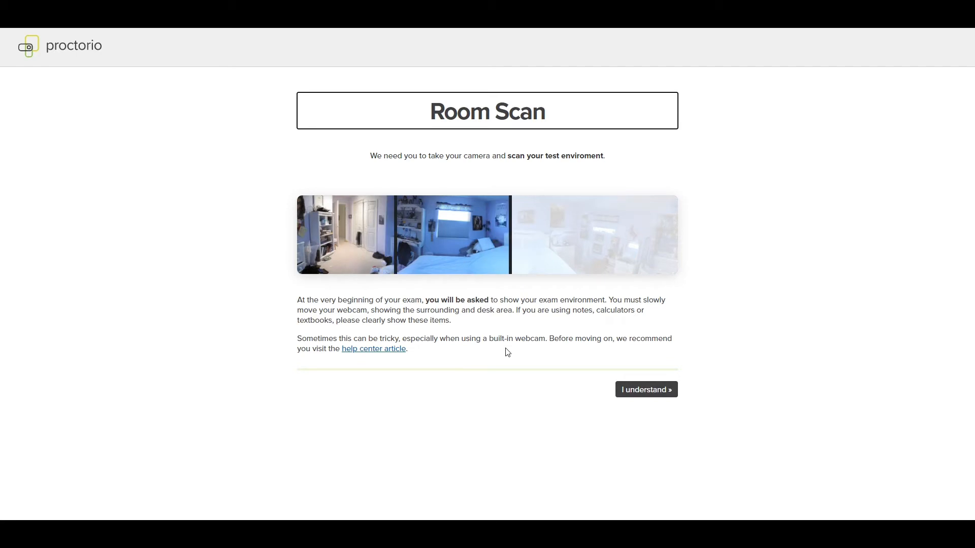
pyautogui.moveTo(504, 361)
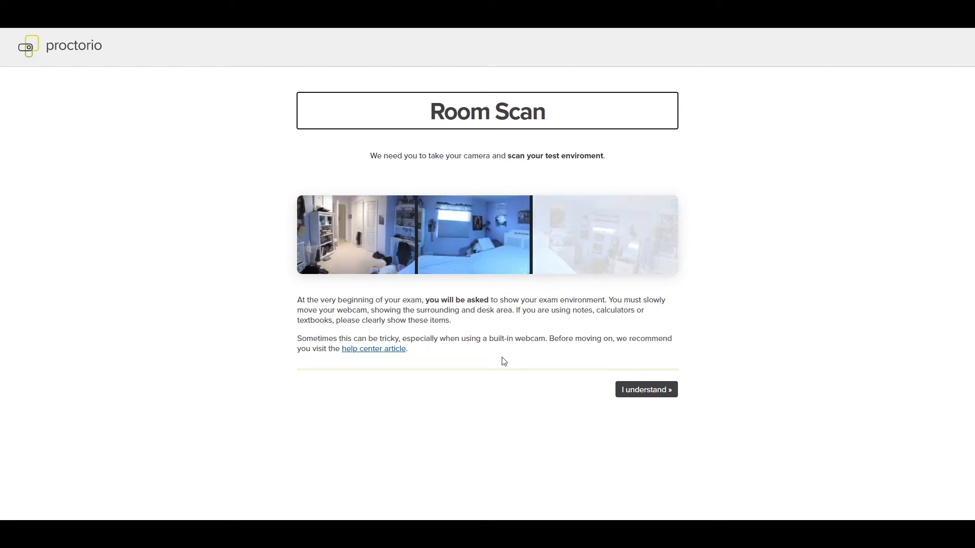
# Acknowledge the room scan requirement and accept the exam agreement to begin
pyautogui.click(645, 389)
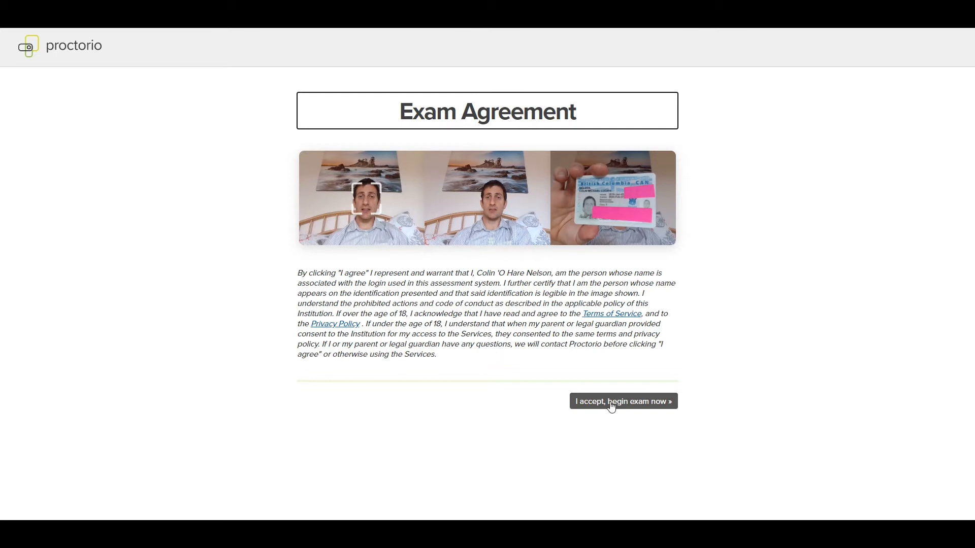
pyautogui.click(622, 401)
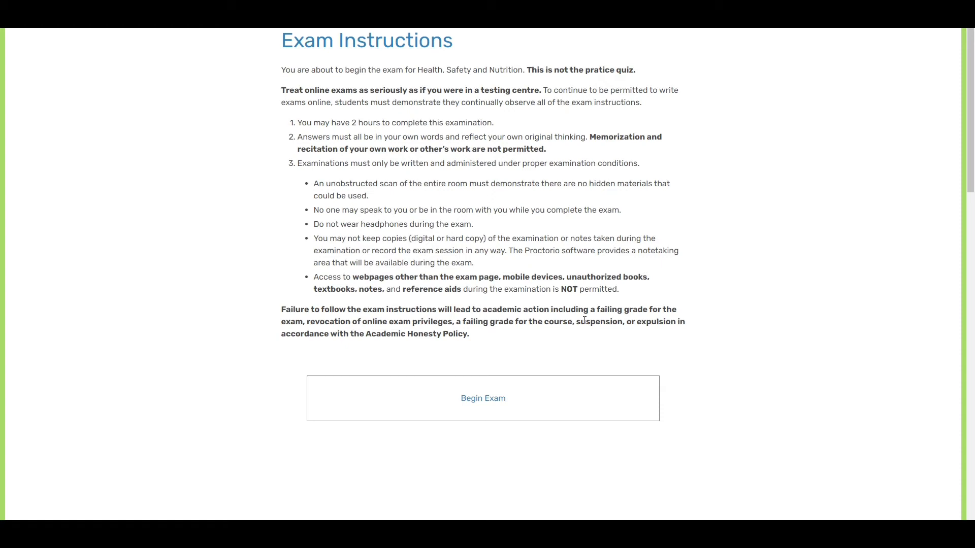
pyautogui.moveTo(482, 399)
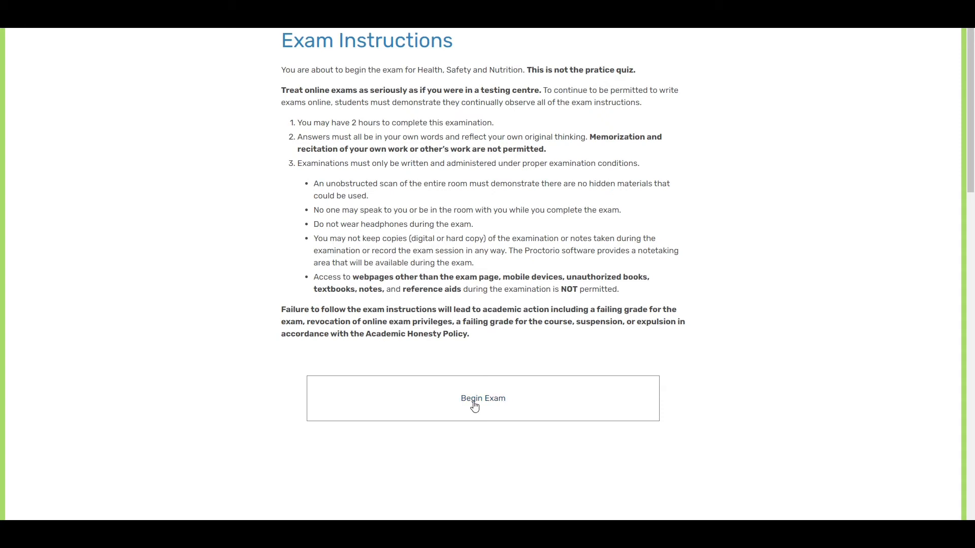
pyautogui.moveTo(504, 403)
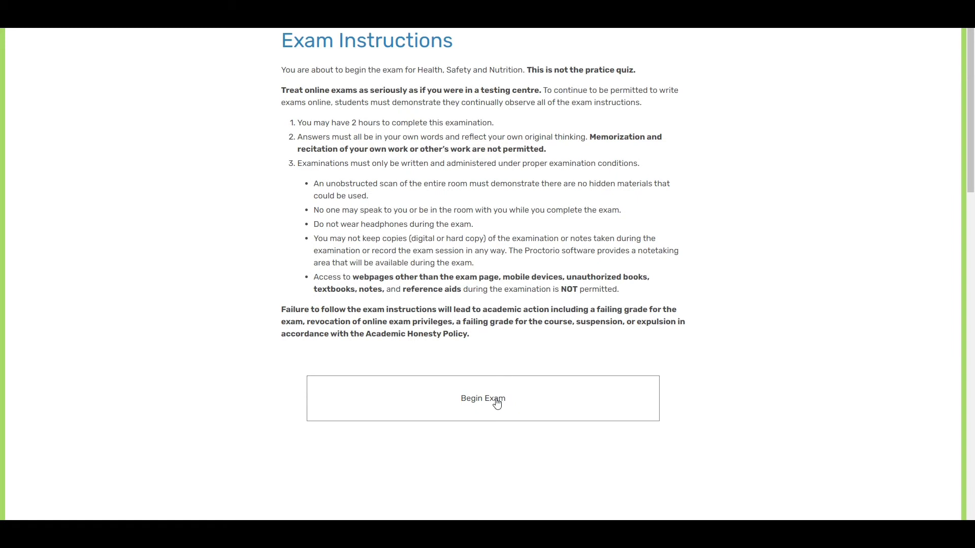
pyautogui.moveTo(476, 402)
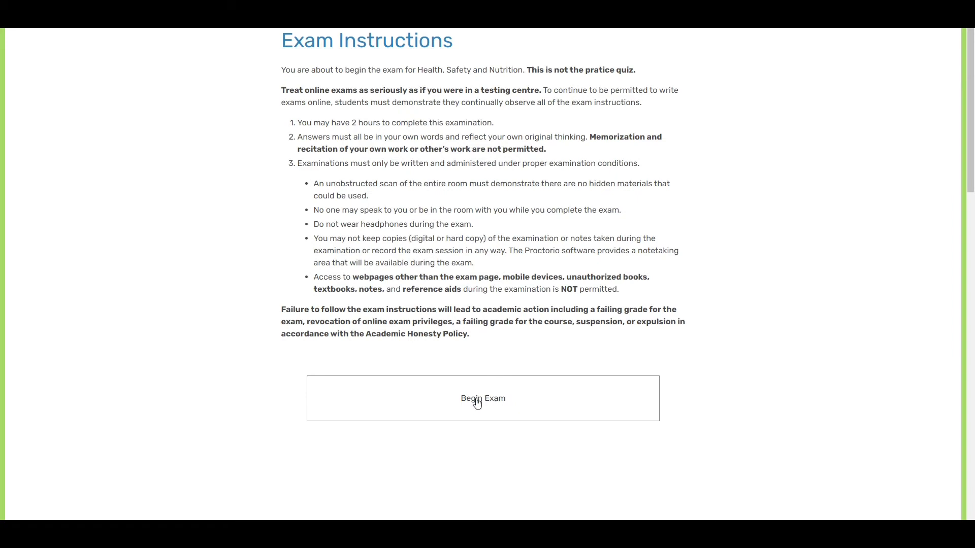
pyautogui.moveTo(524, 412)
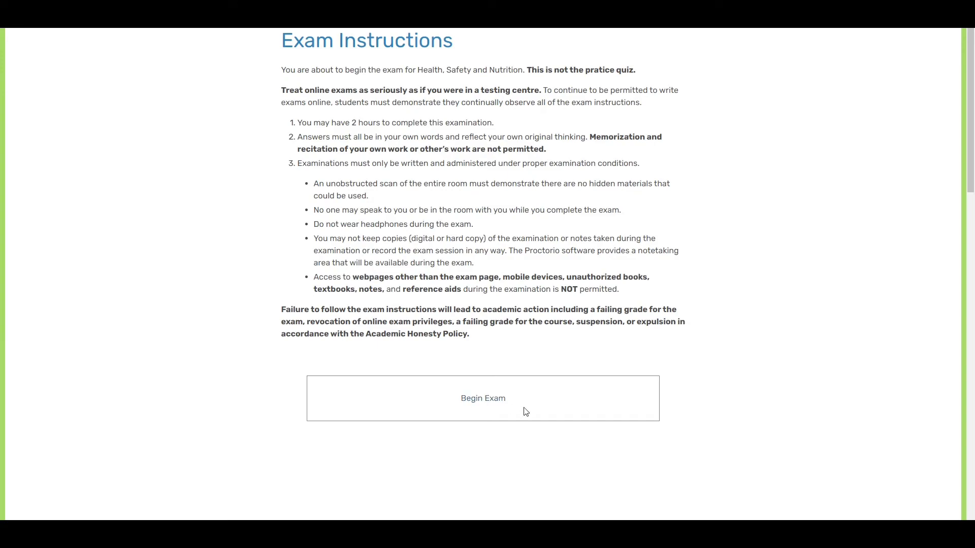
# Begin the Health, Safety and Nutrition exam and start the Proctorio room scan
pyautogui.click(483, 398)
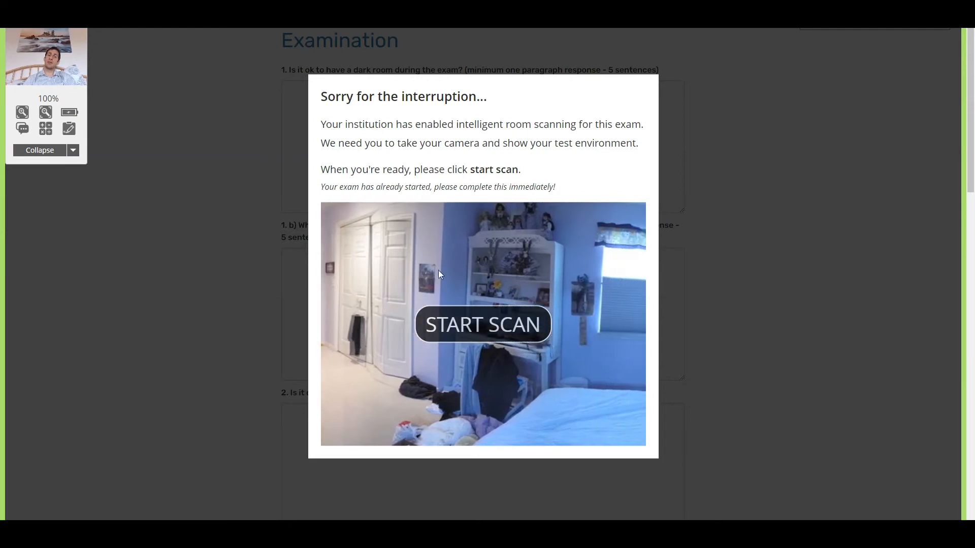
pyautogui.moveTo(482, 324)
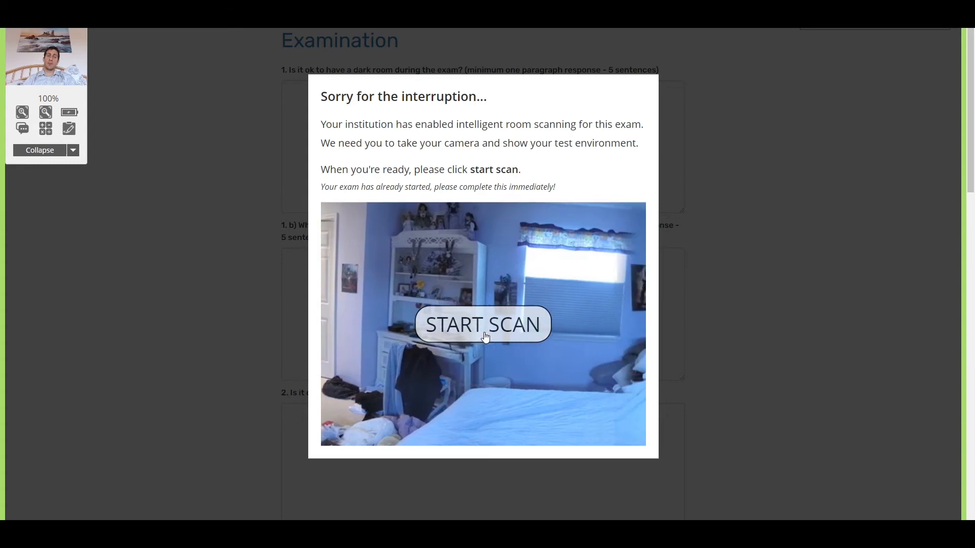
pyautogui.click(482, 324)
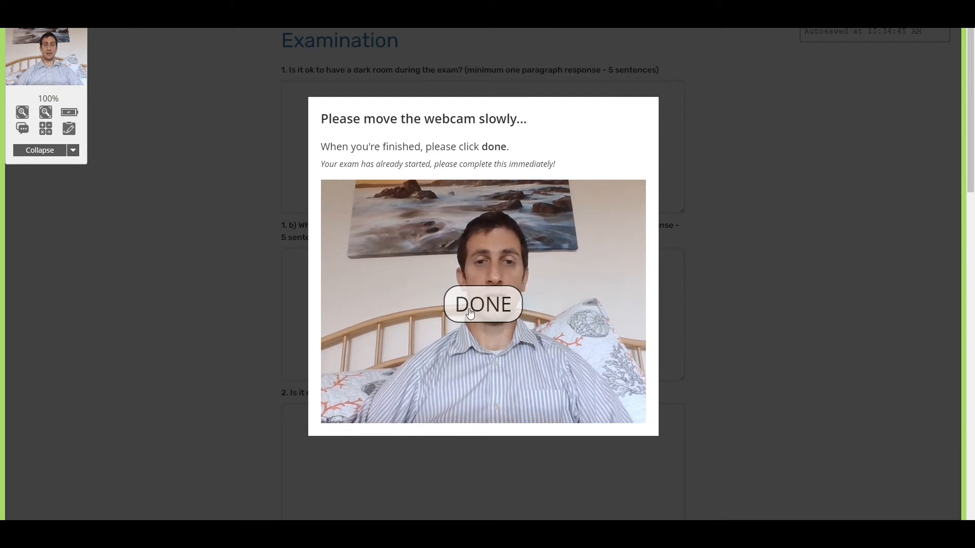
# Finish the room scan and answer the dark room question: 'No, it should be well-lit.'
pyautogui.click(483, 304)
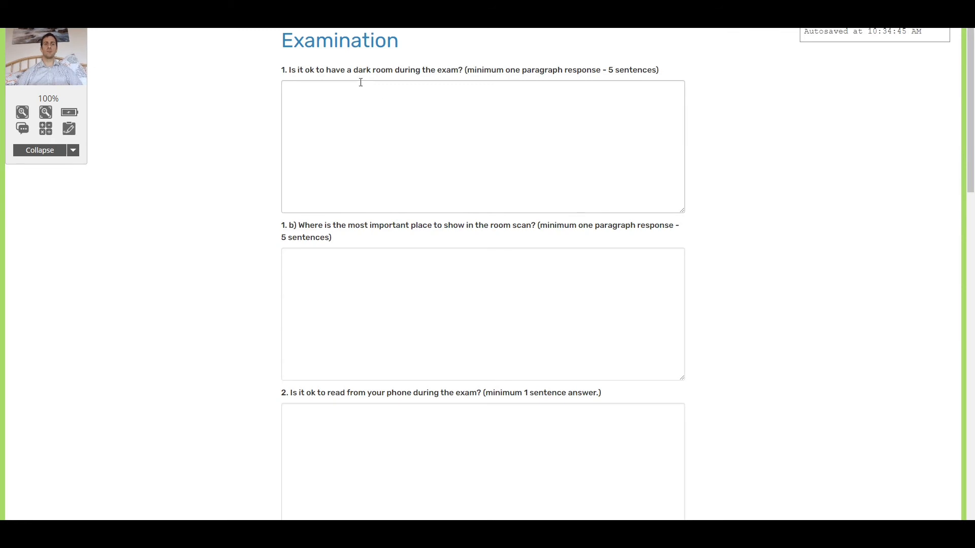
pyautogui.moveTo(346, 77)
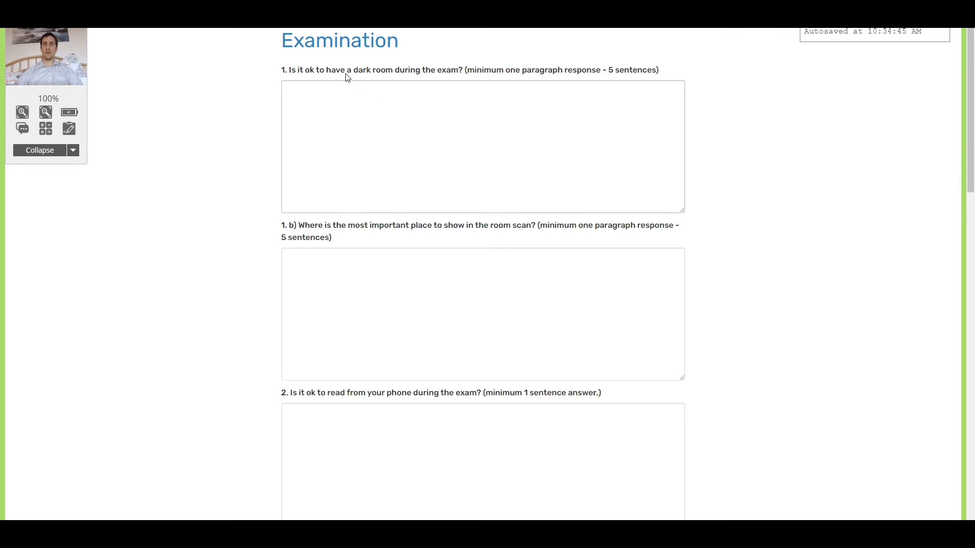
pyautogui.moveTo(818, 91)
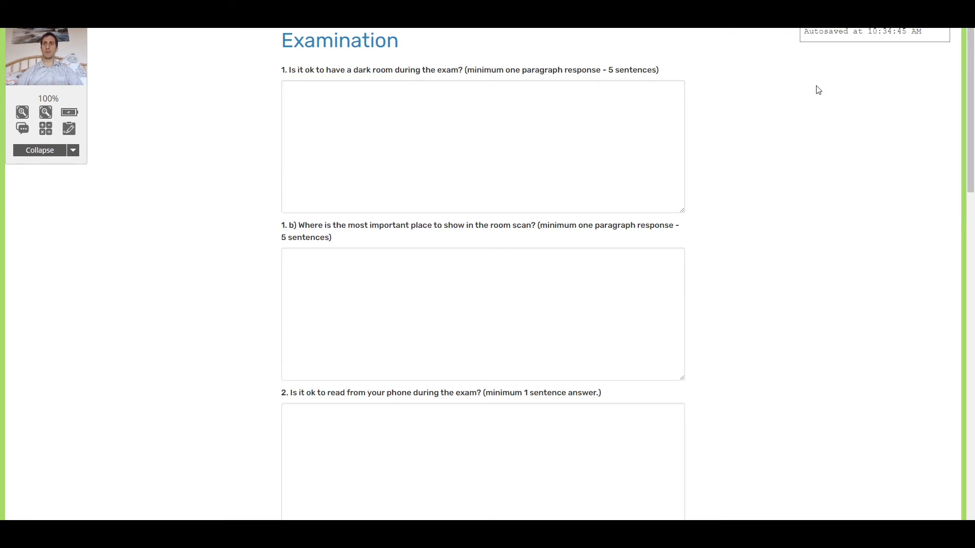
pyautogui.click(483, 147)
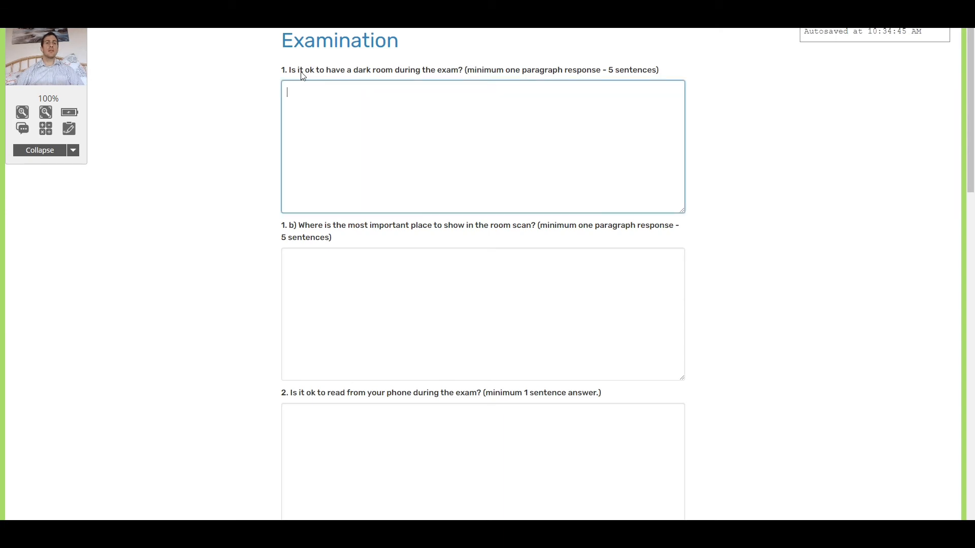
pyautogui.moveTo(343, 78)
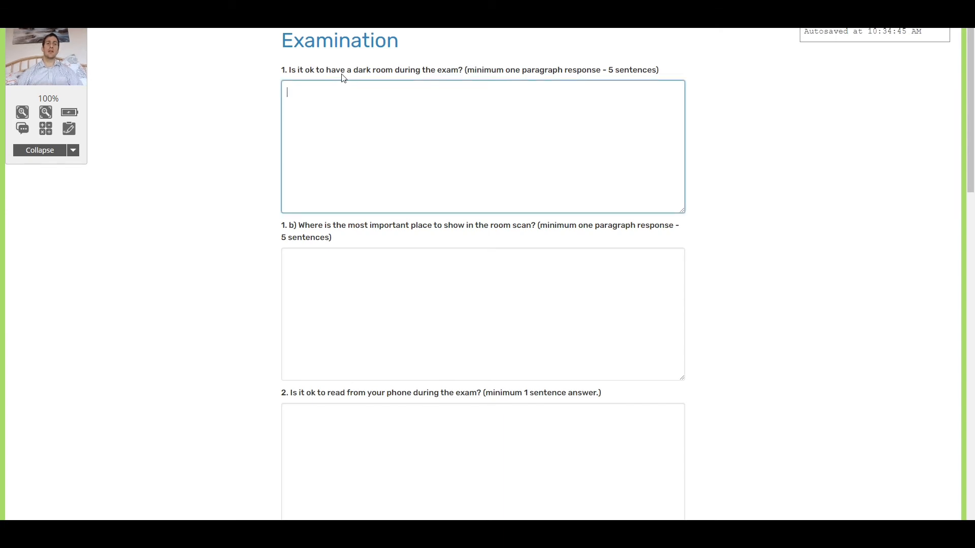
pyautogui.write('NO')
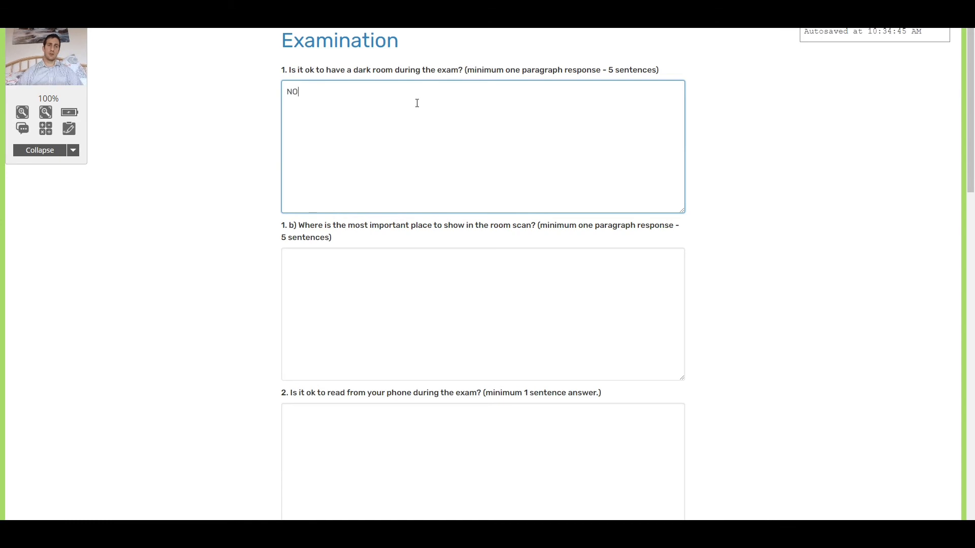
pyautogui.write('it should b ewell')
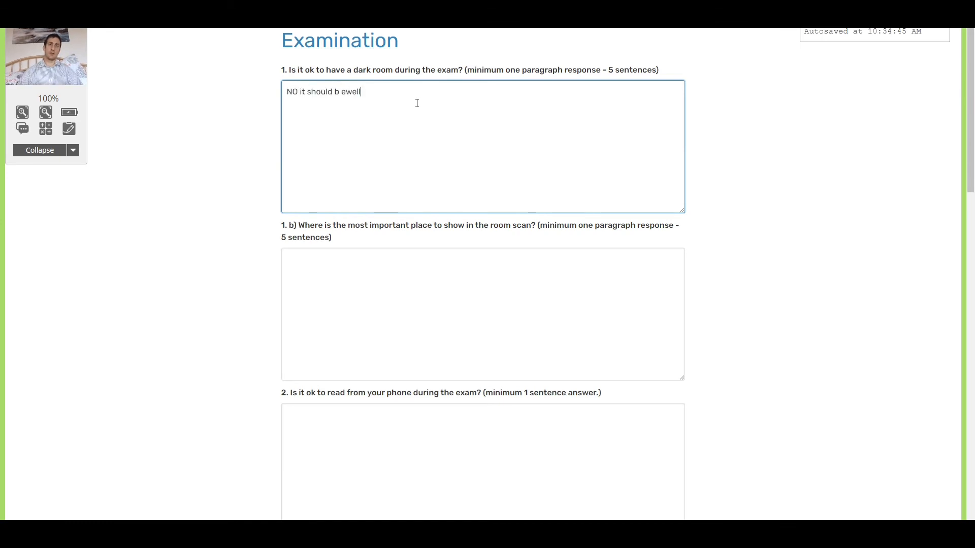
pyautogui.write('e well-')
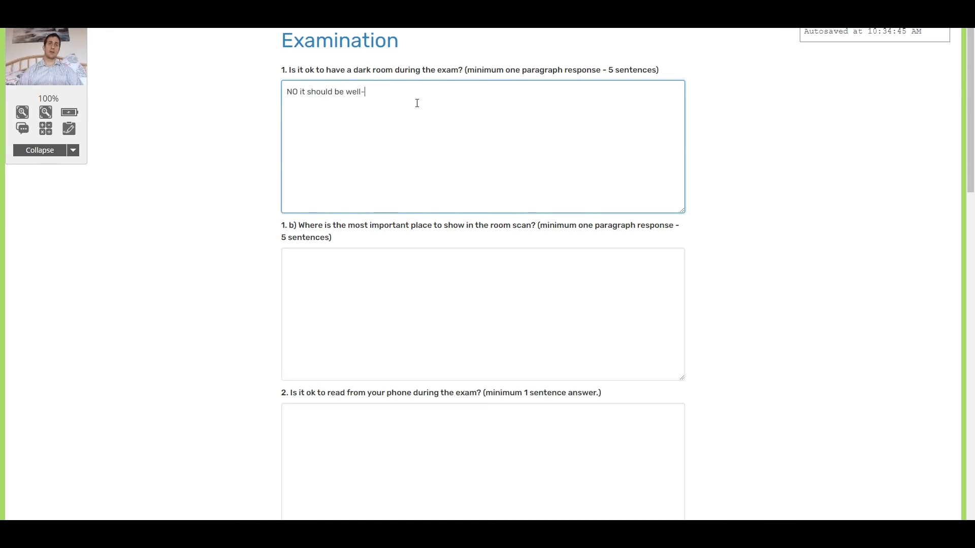
pyautogui.write('lit.')
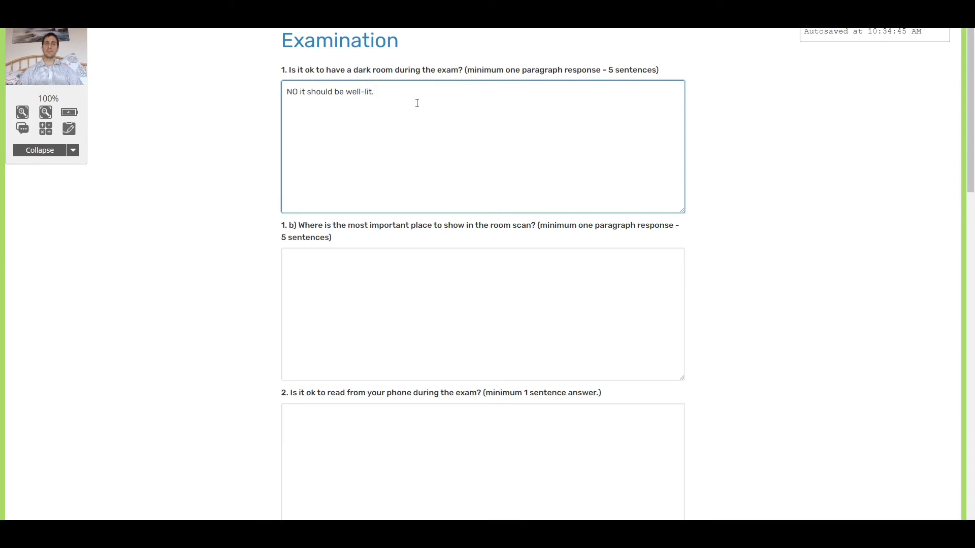
pyautogui.moveTo(486, 162)
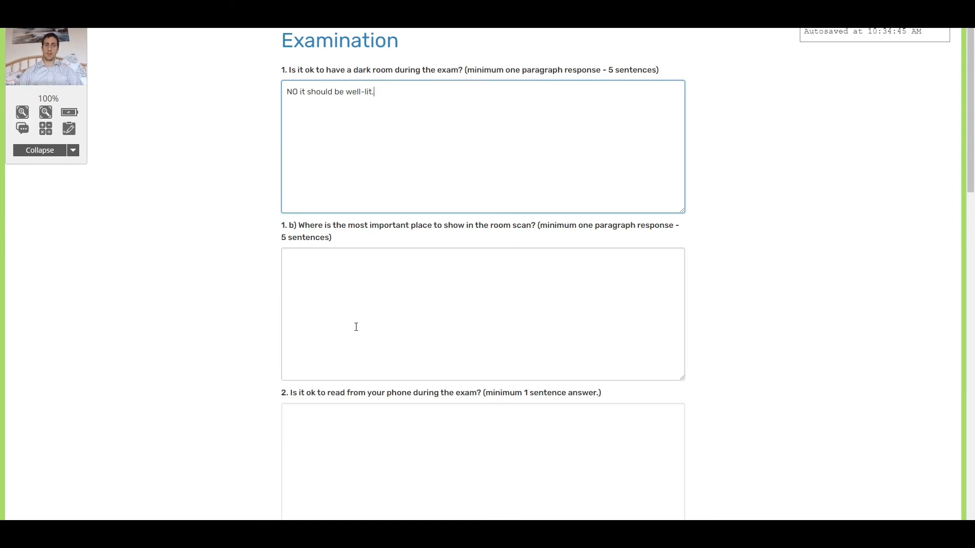
# Answer the room scan location question: 'On your desk, or underneath the computer.'
pyautogui.click(481, 313)
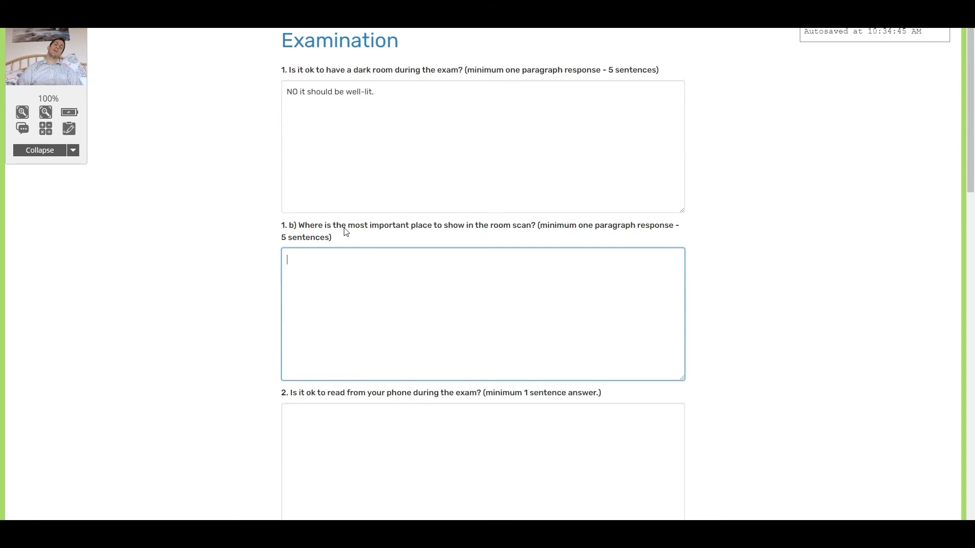
pyautogui.write('On your')
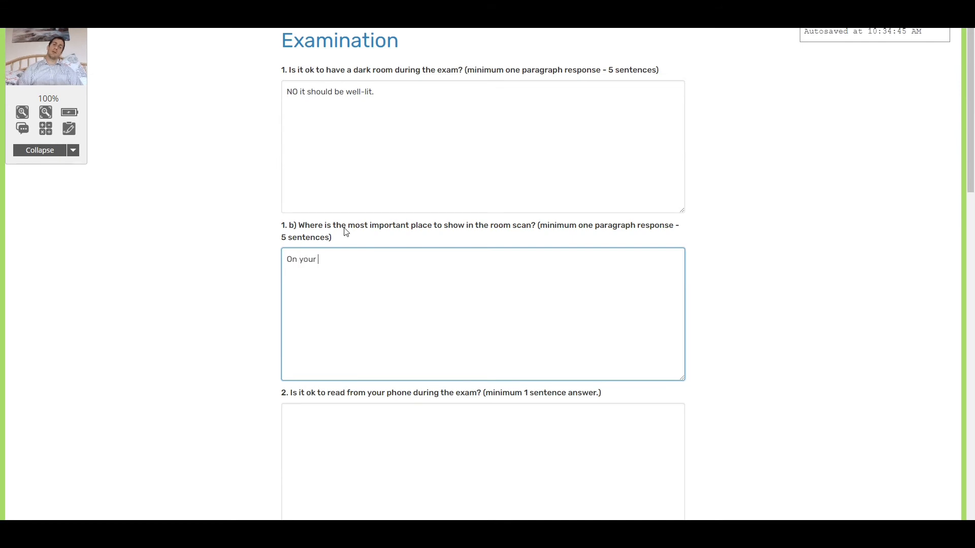
pyautogui.write('desk, or')
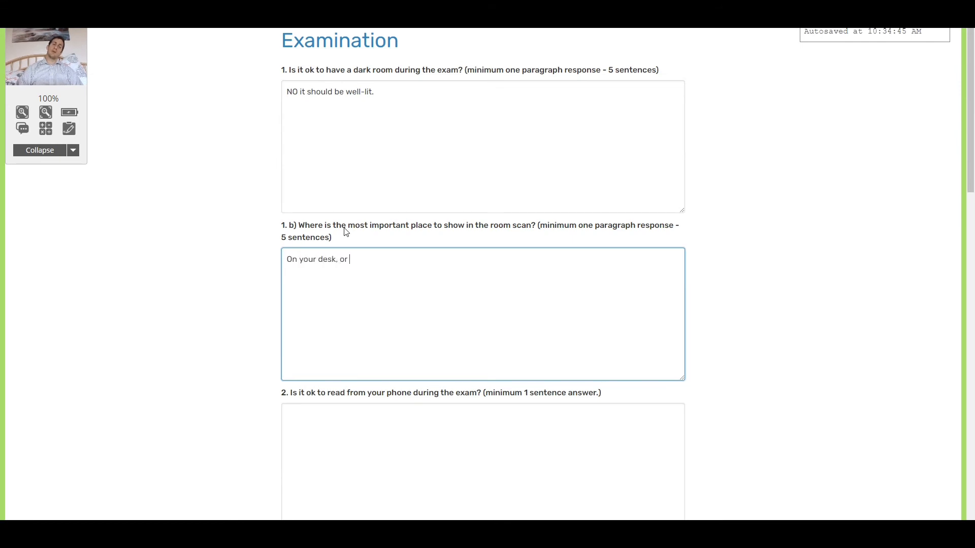
pyautogui.write('underneath the com')
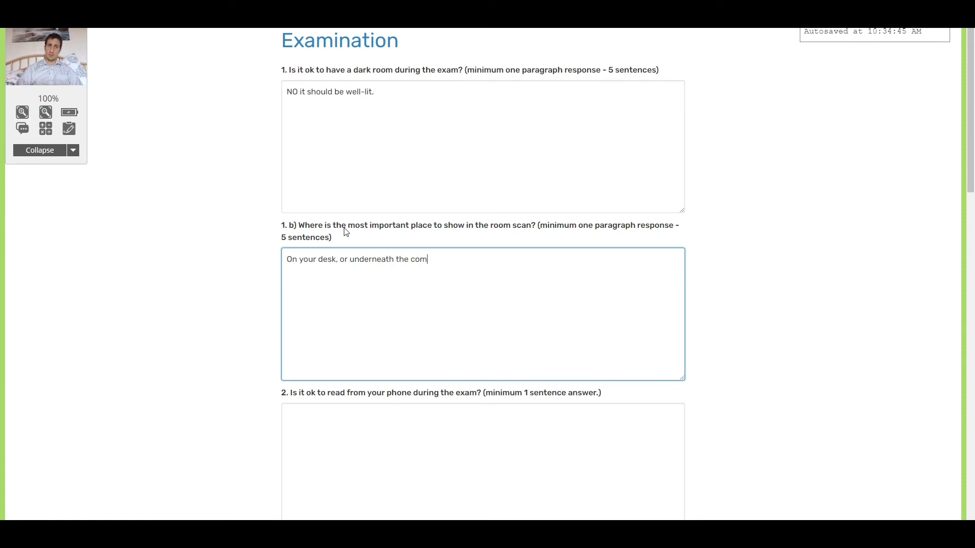
pyautogui.write('puter.')
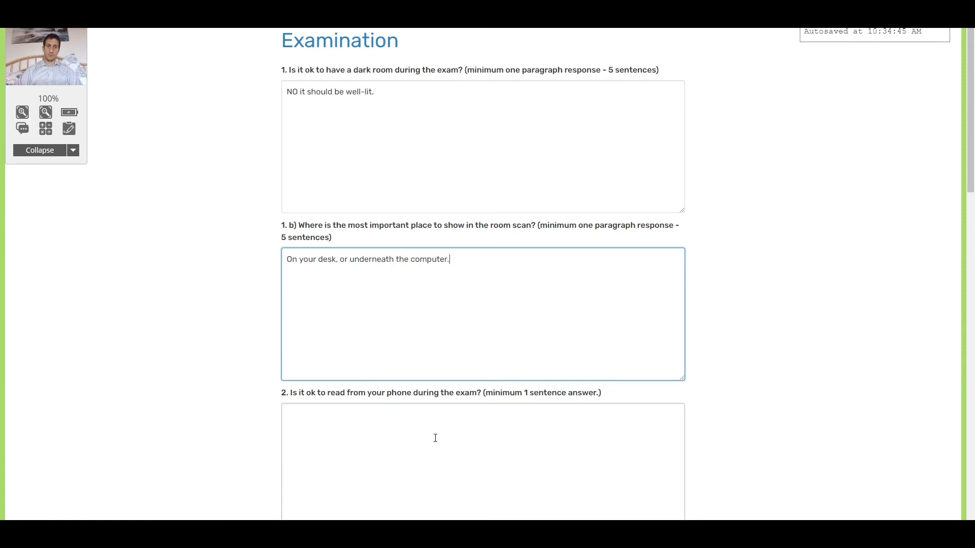
# Answer the phone question 'No, turn it off and put it away.' and question 3 'No.'
pyautogui.scroll(-3)
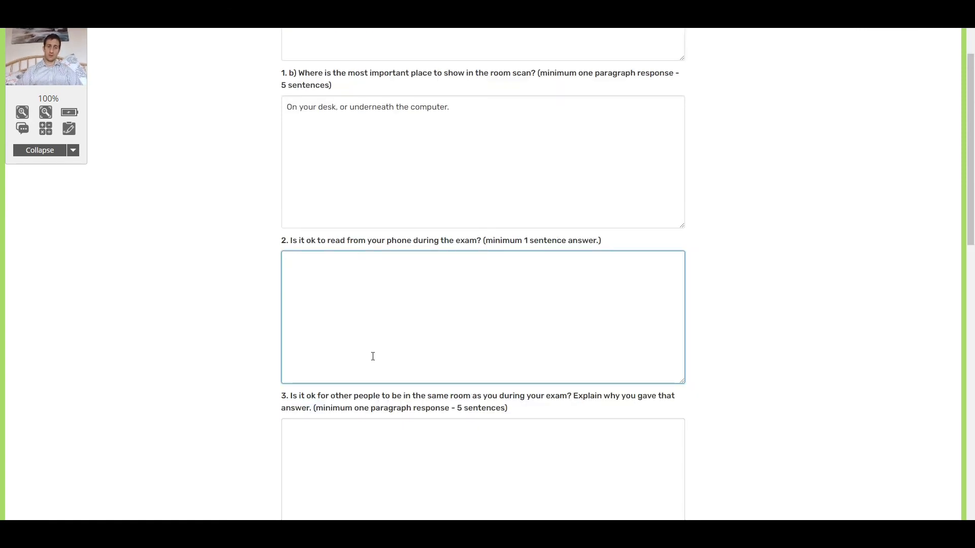
pyautogui.write('No,')
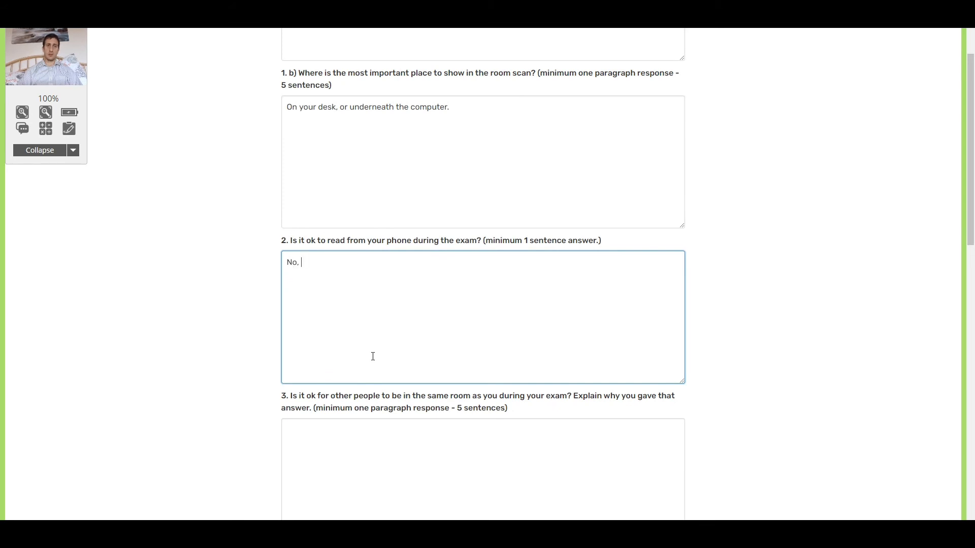
pyautogui.write('turn it off.')
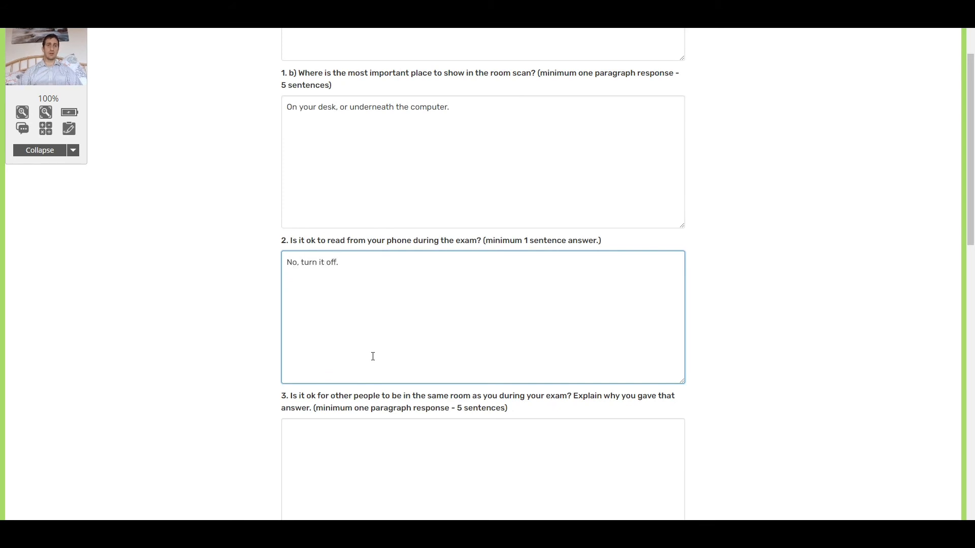
pyautogui.write('and put i')
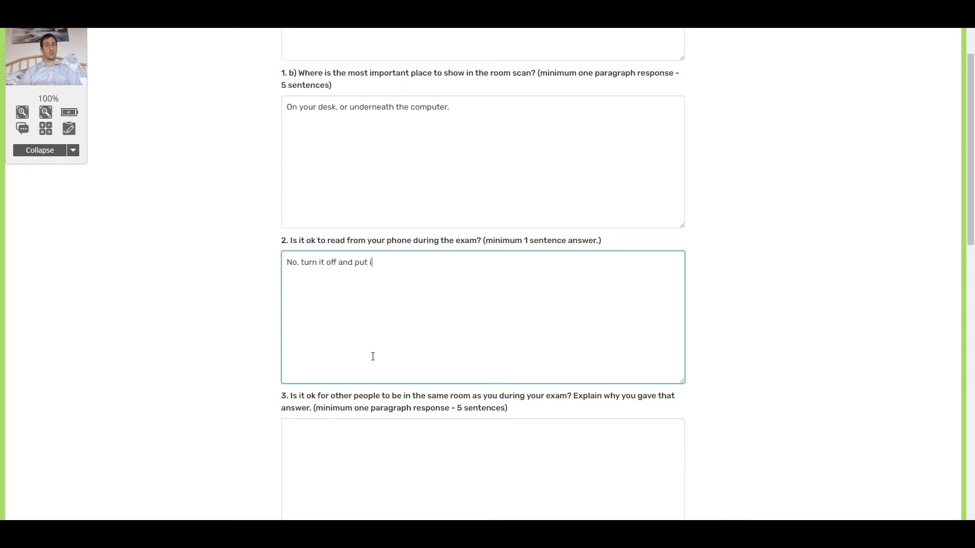
pyautogui.write('t away.')
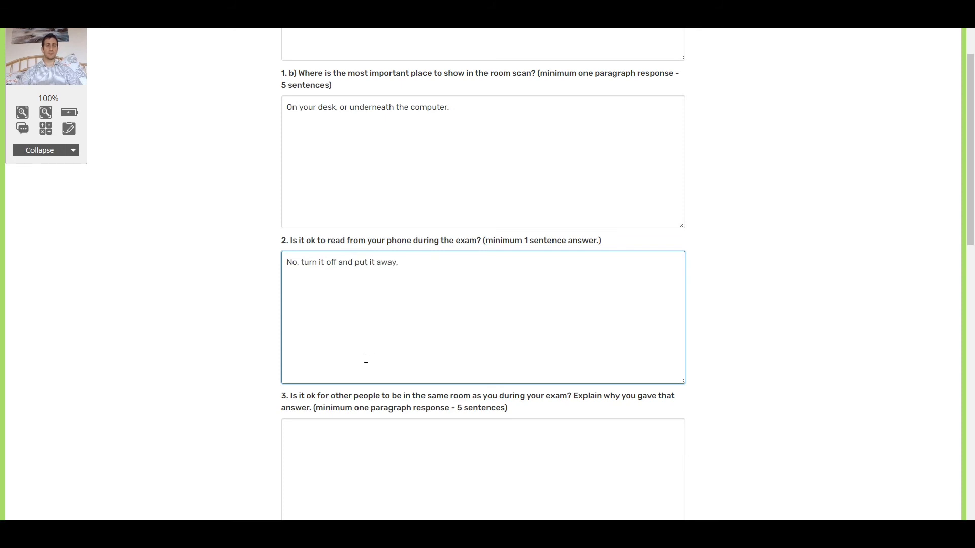
pyautogui.scroll(-3)
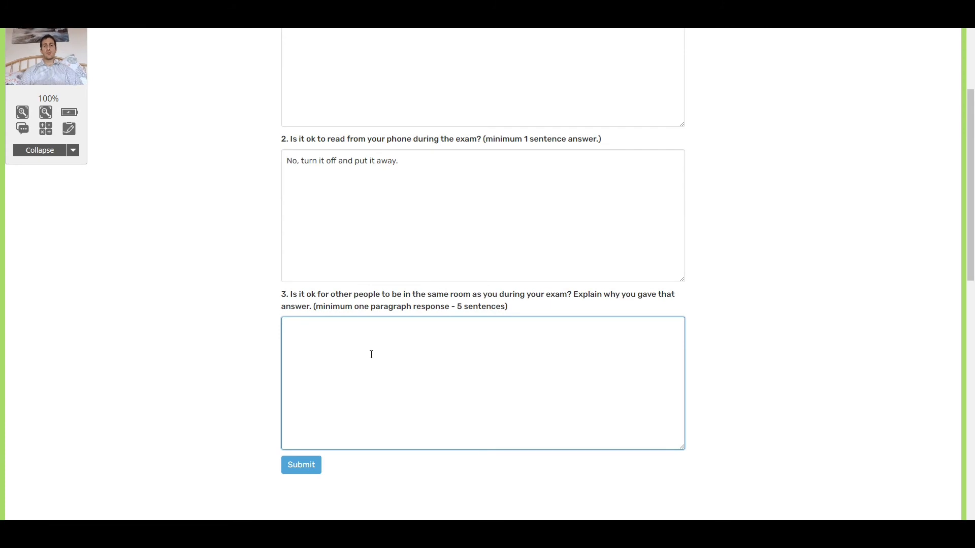
pyautogui.write('No')
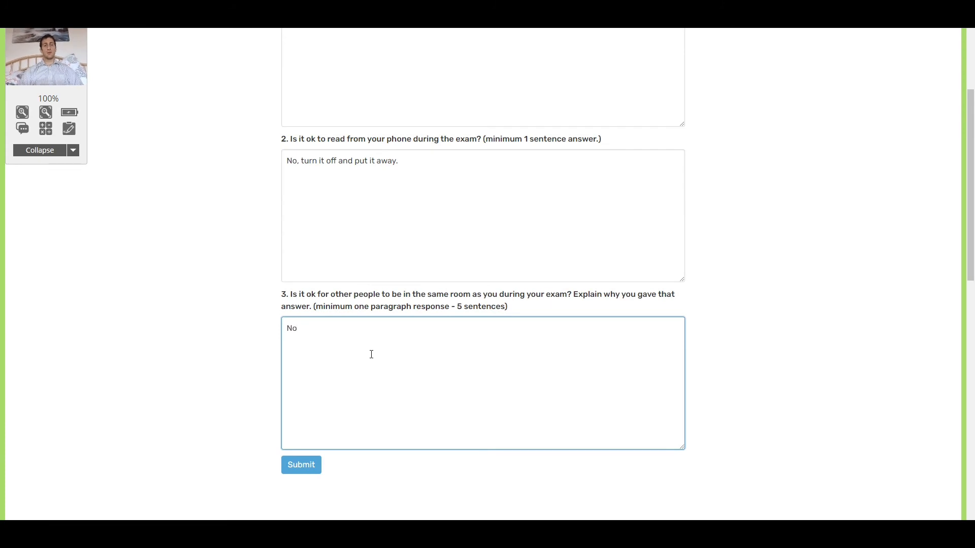
pyautogui.write('.')
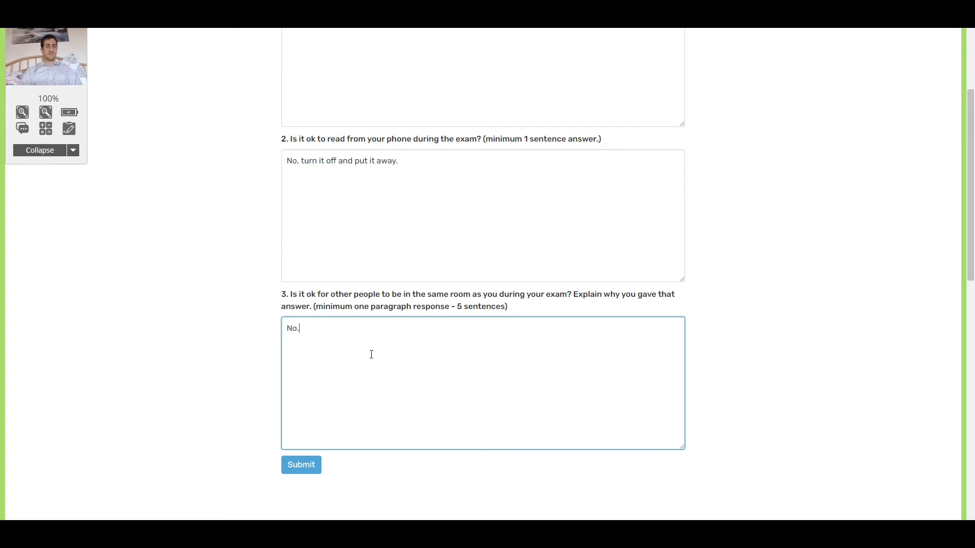
pyautogui.moveTo(714, 332)
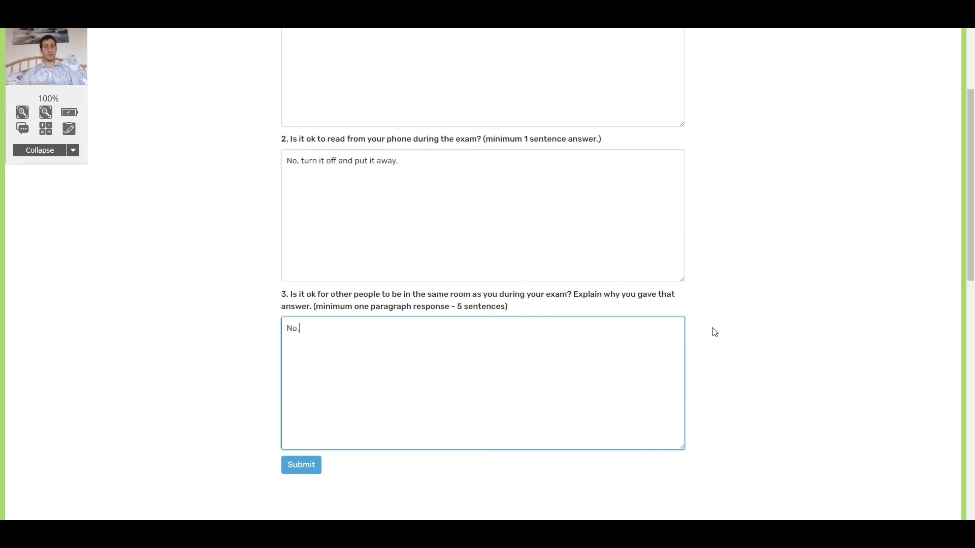
pyautogui.scroll(3)
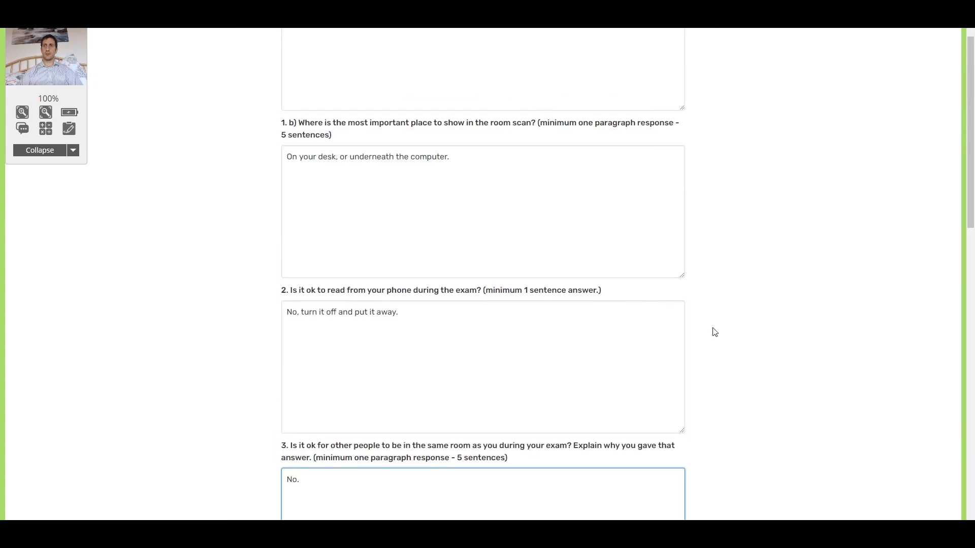
pyautogui.scroll(3)
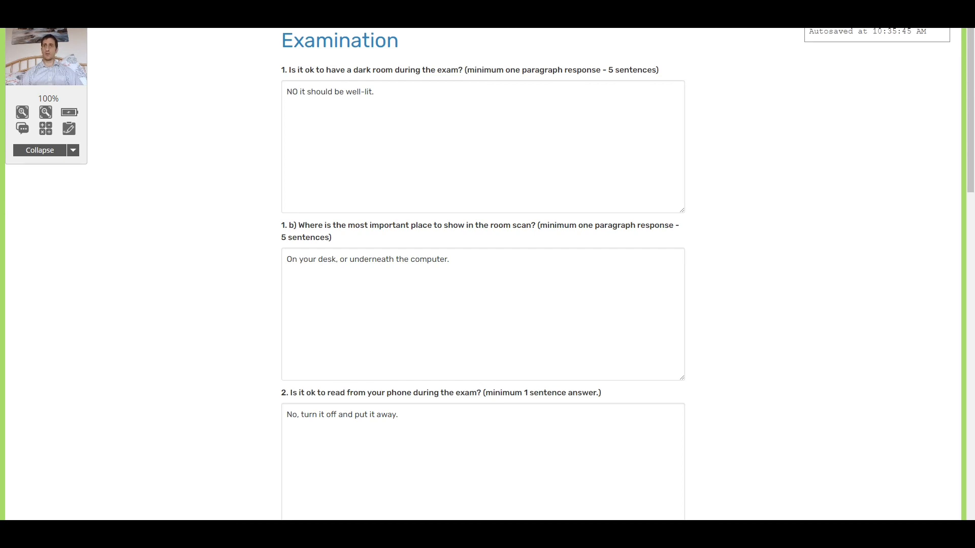
pyautogui.scroll(-3)
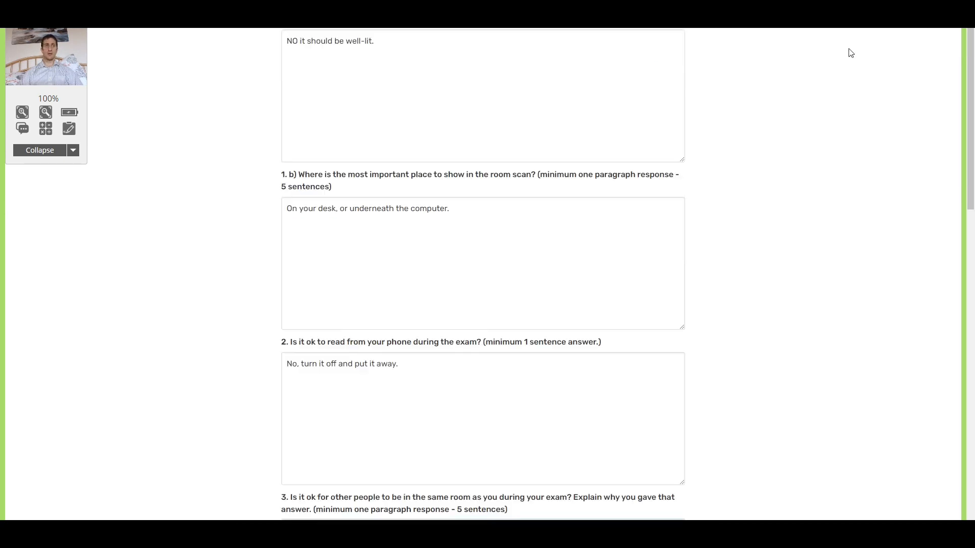
pyautogui.scroll(3)
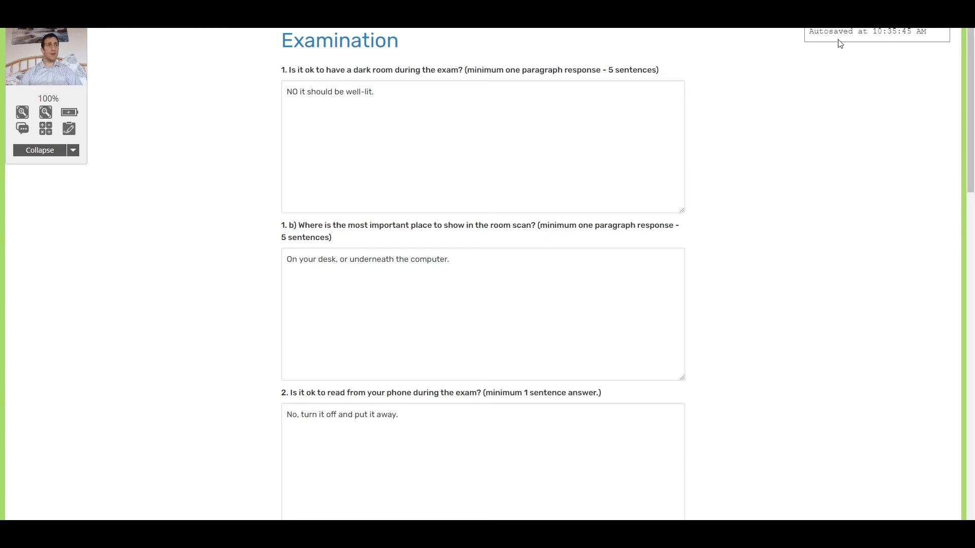
pyautogui.moveTo(829, 61)
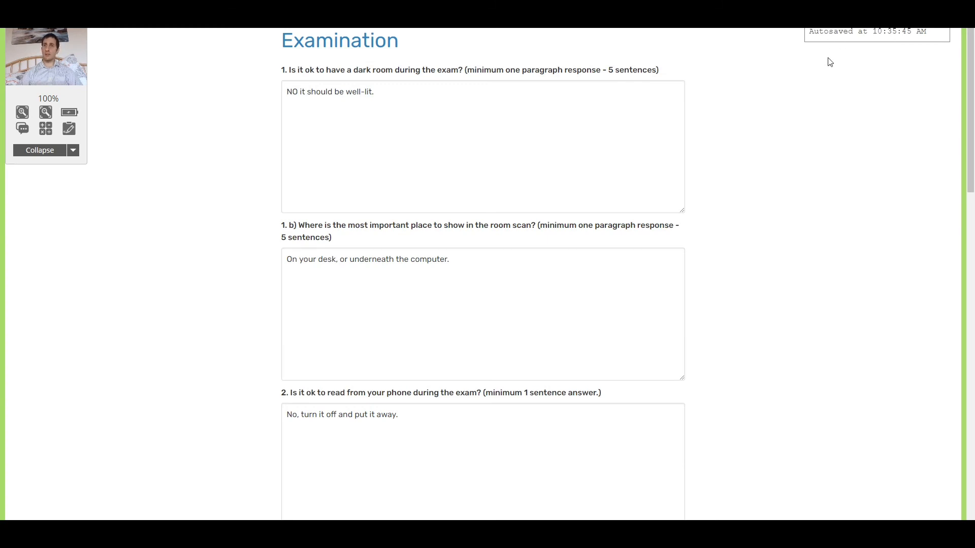
pyautogui.moveTo(820, 37)
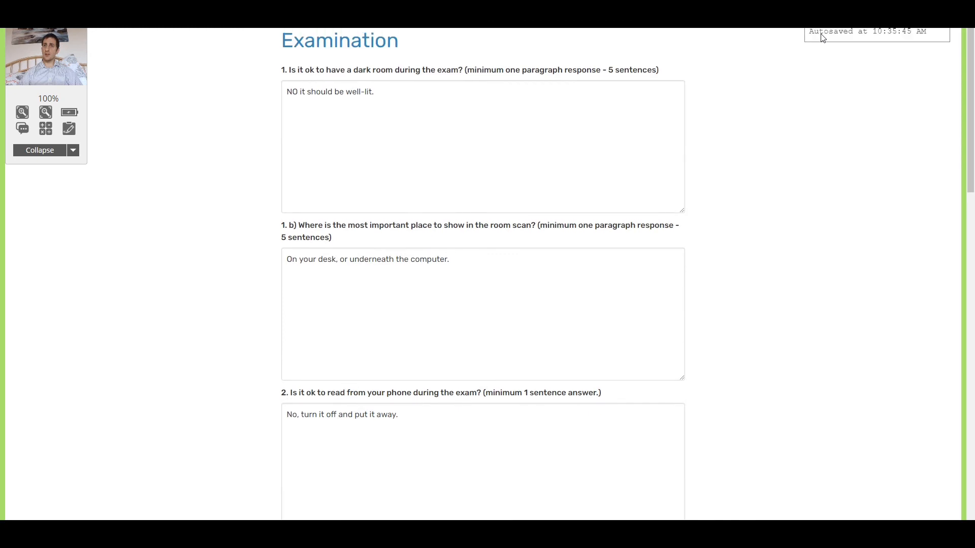
pyautogui.moveTo(861, 39)
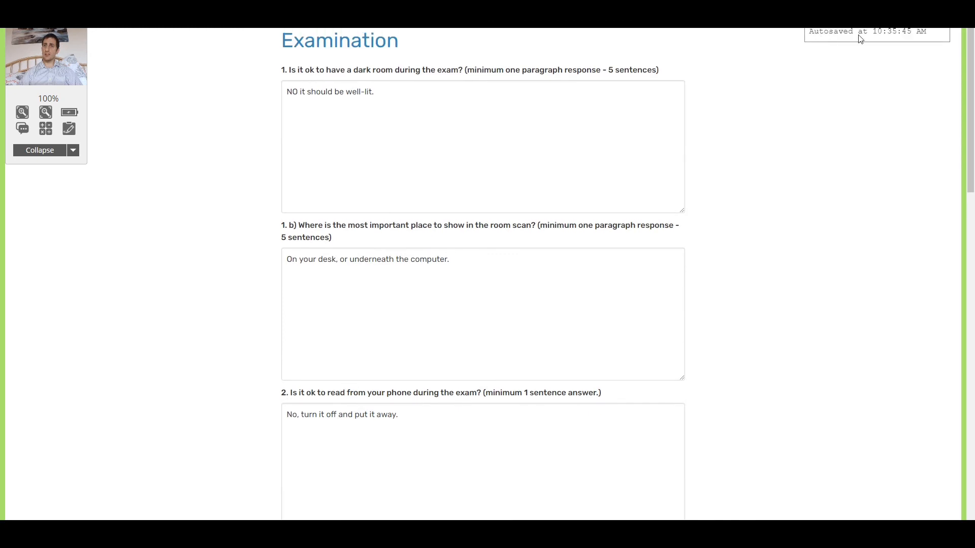
pyautogui.moveTo(894, 44)
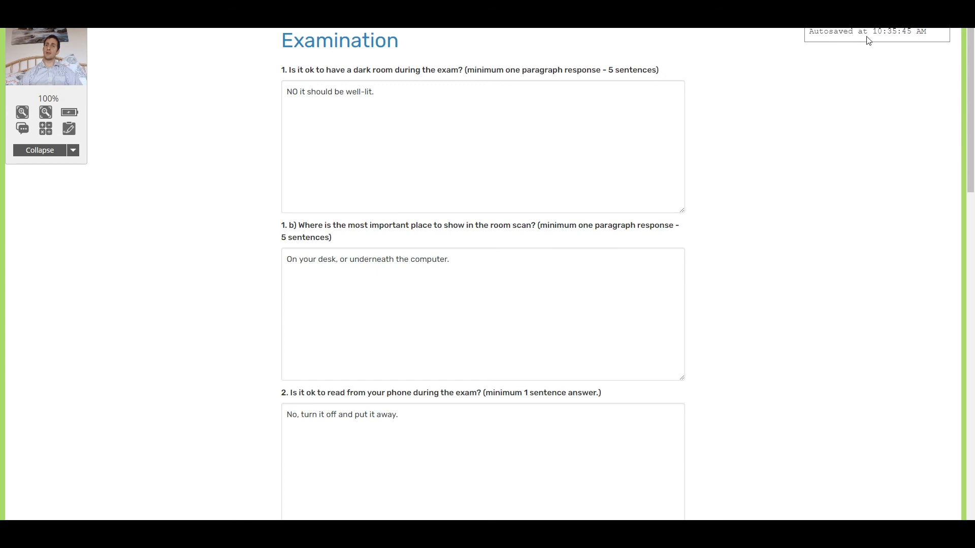
pyautogui.moveTo(888, 42)
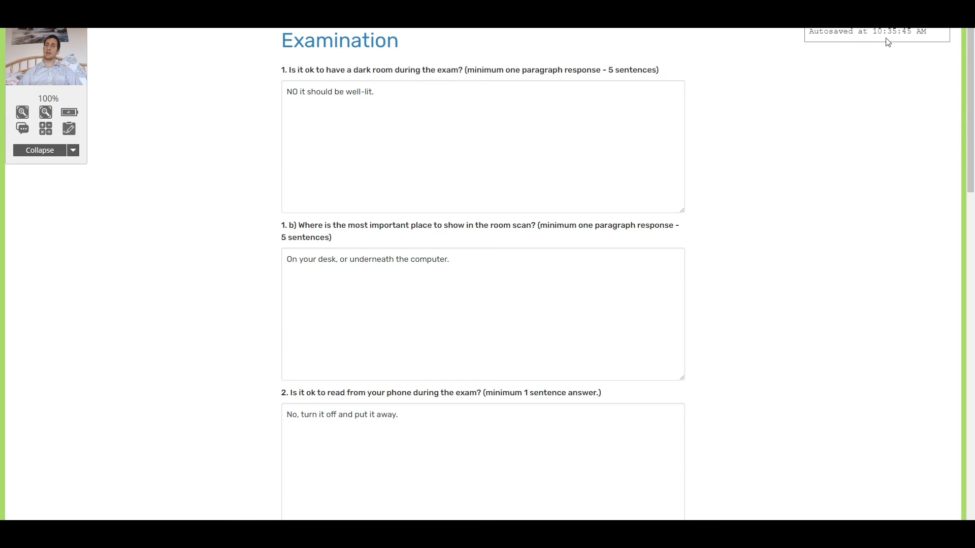
pyautogui.moveTo(880, 43)
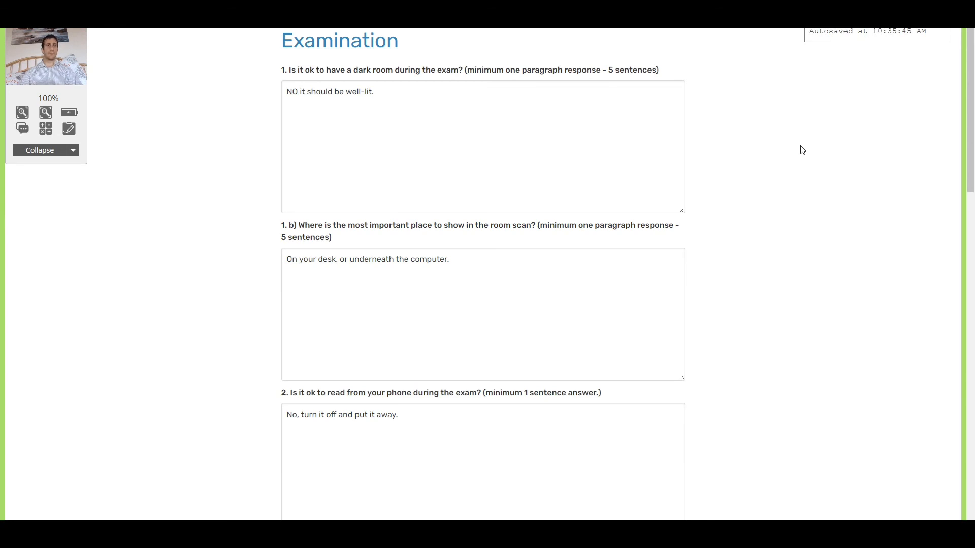
pyautogui.moveTo(807, 153)
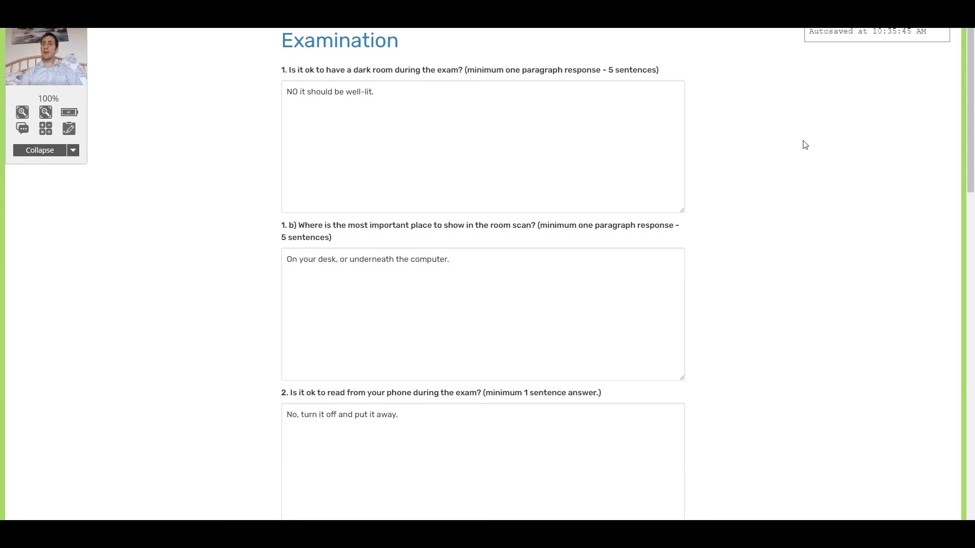
pyautogui.moveTo(480, 235)
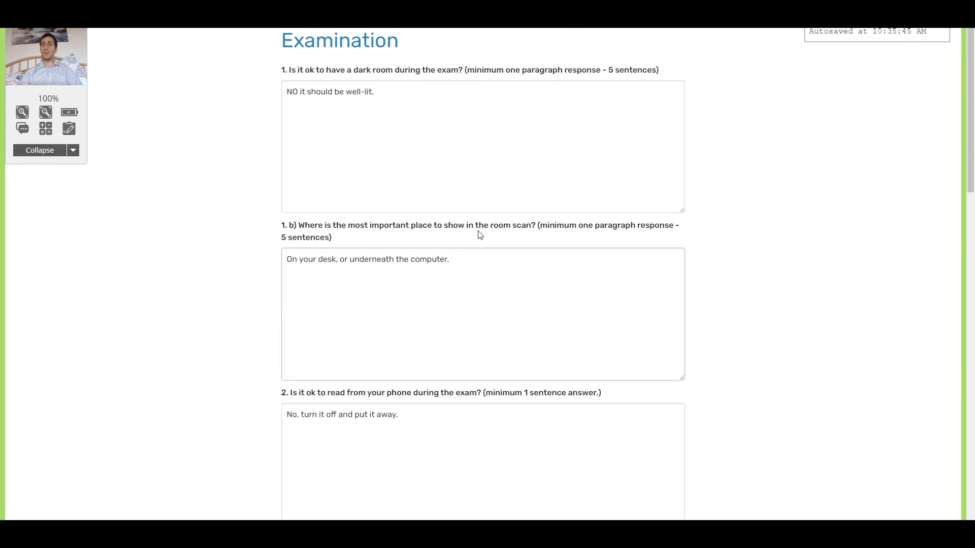
pyautogui.scroll(-3)
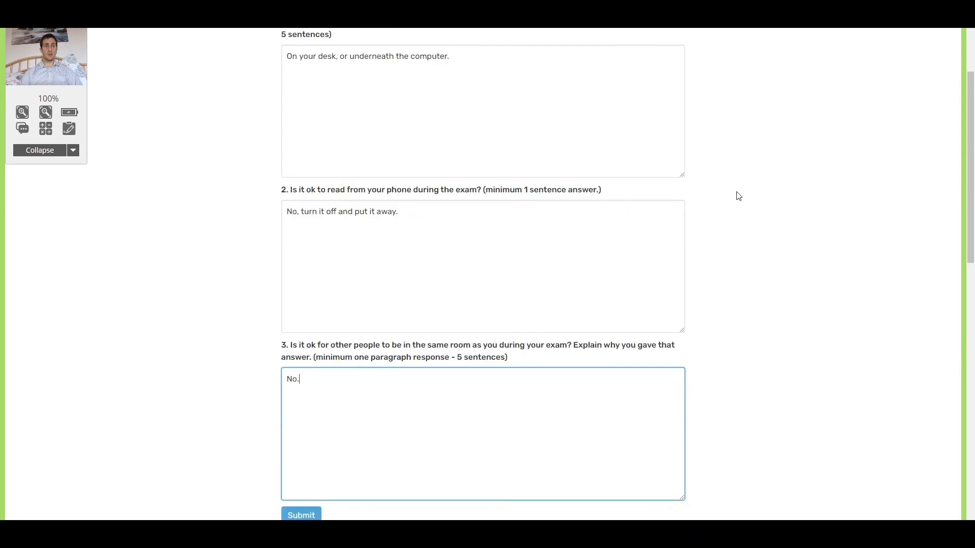
# Scroll below question 3 and submit the Health, Safety and Nutrition answers
pyautogui.scroll(-3)
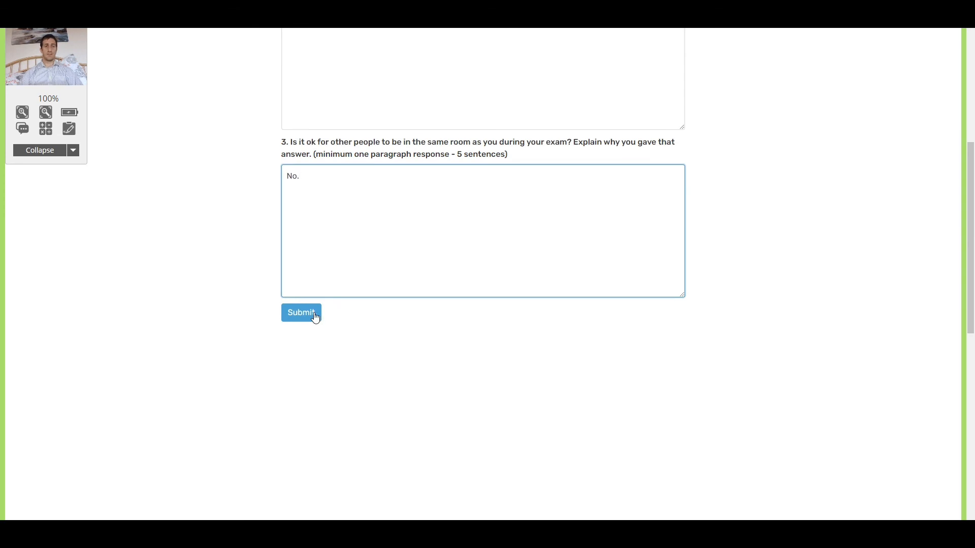
pyautogui.click(301, 313)
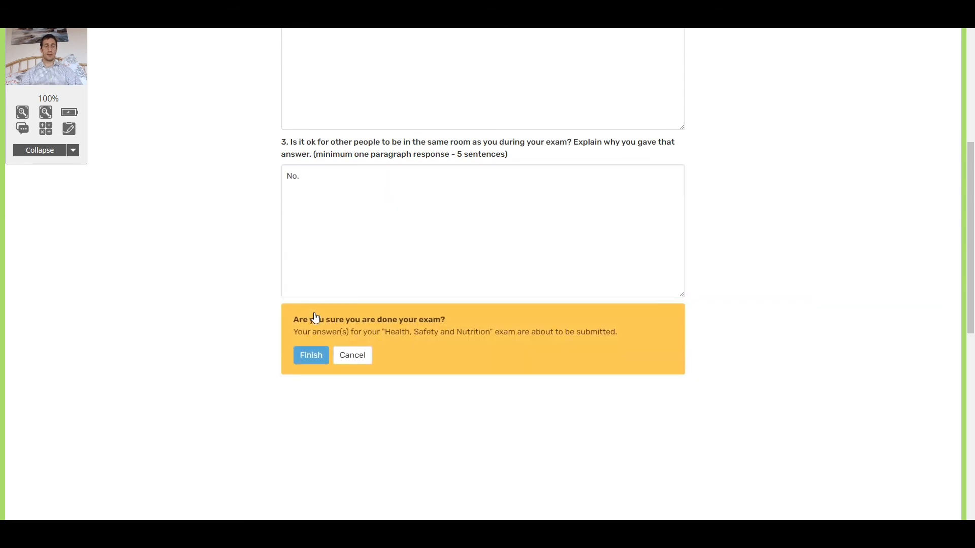
pyautogui.moveTo(415, 351)
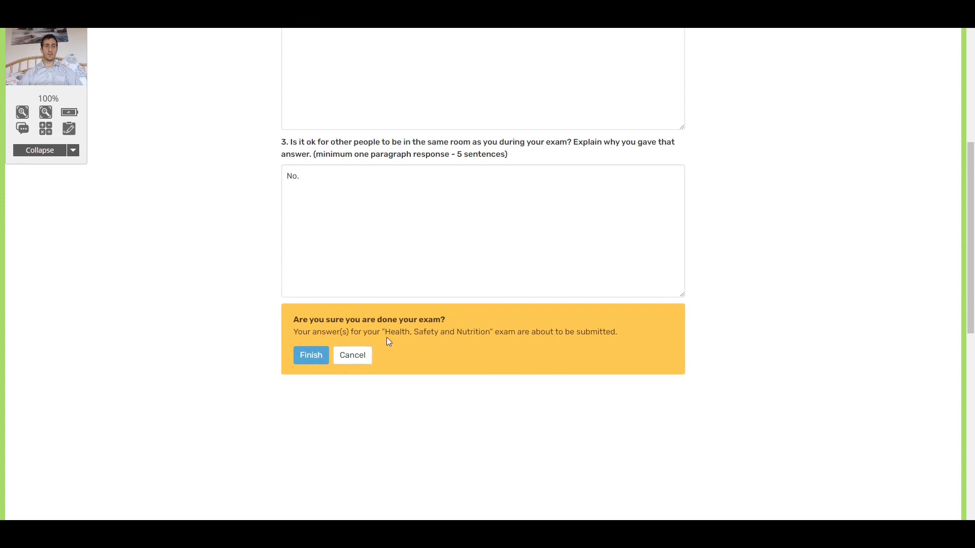
pyautogui.moveTo(311, 363)
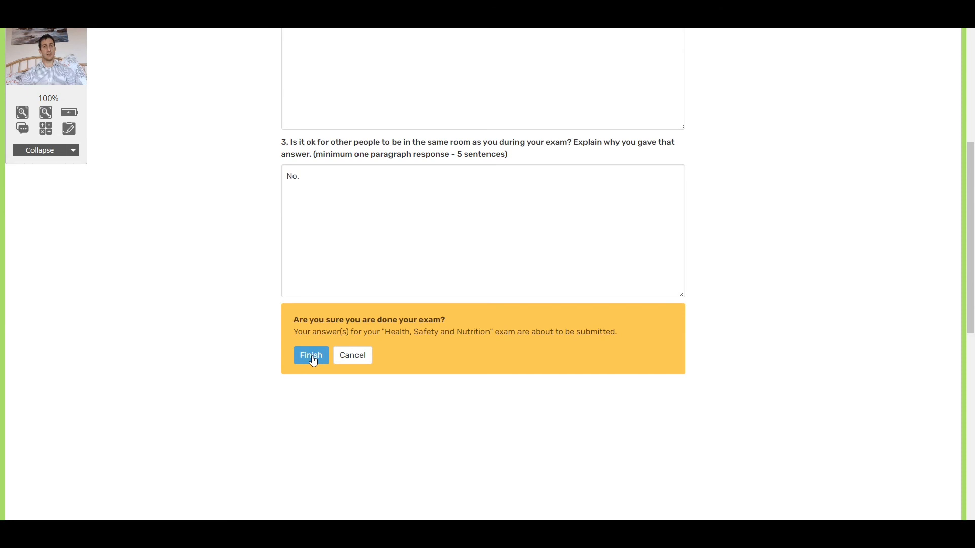
# Confirm with Finish to submit the exam
pyautogui.click(311, 355)
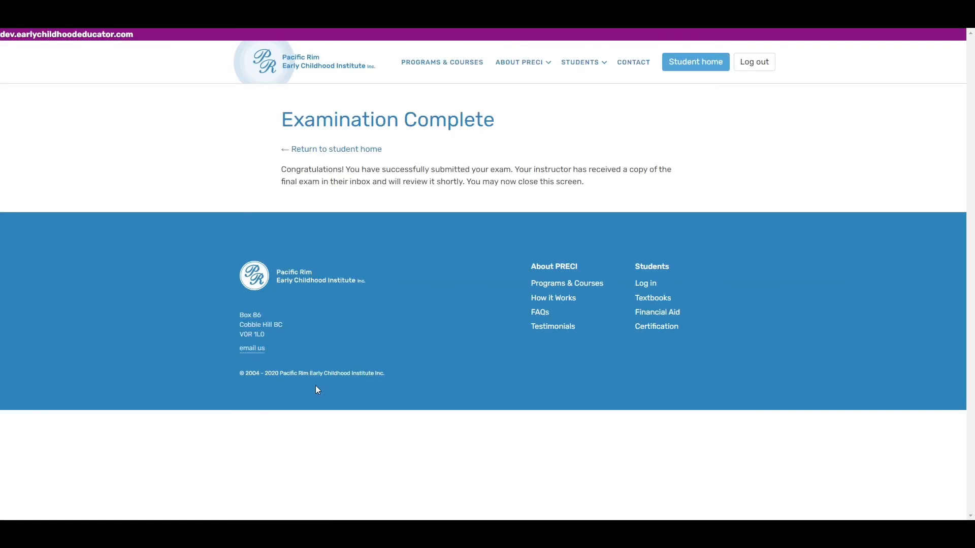
pyautogui.moveTo(371, 186)
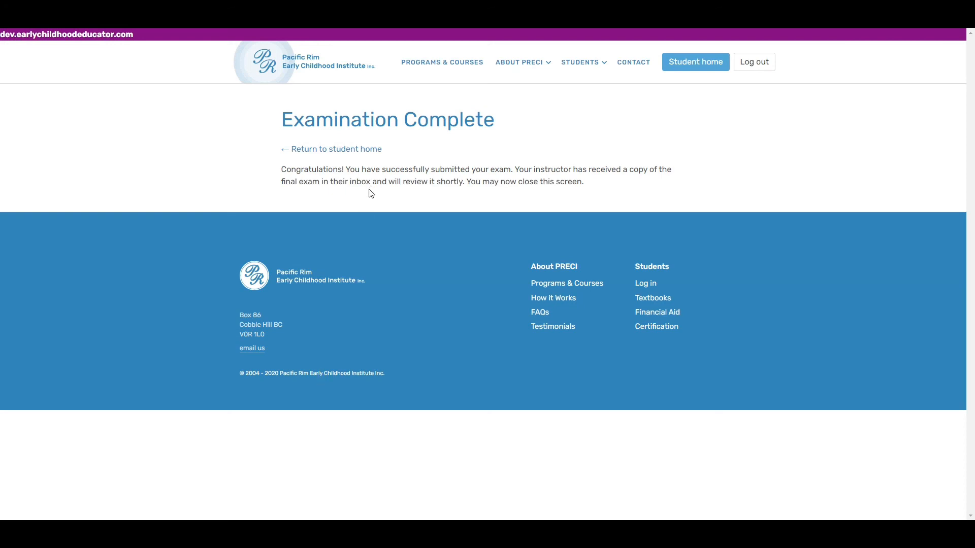
pyautogui.moveTo(592, 187)
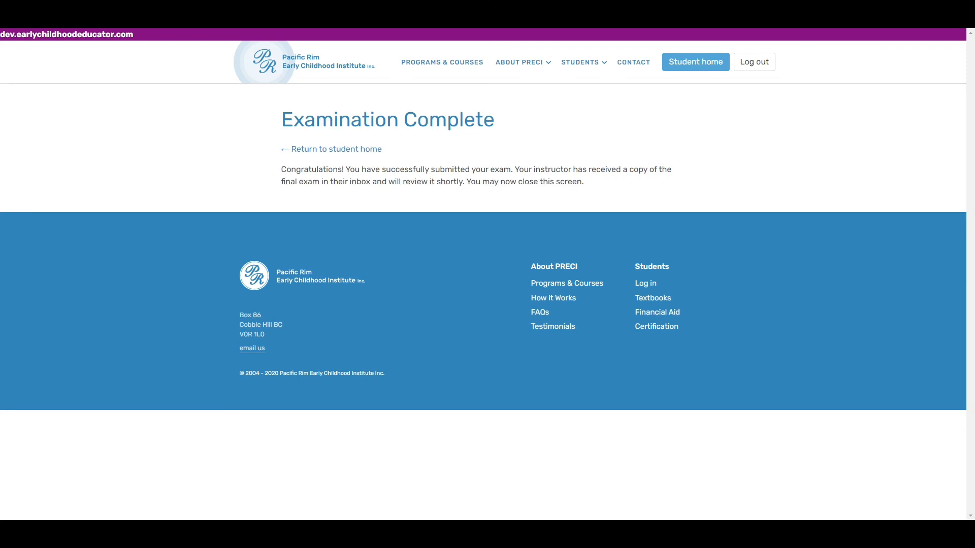
pyautogui.moveTo(797, 518)
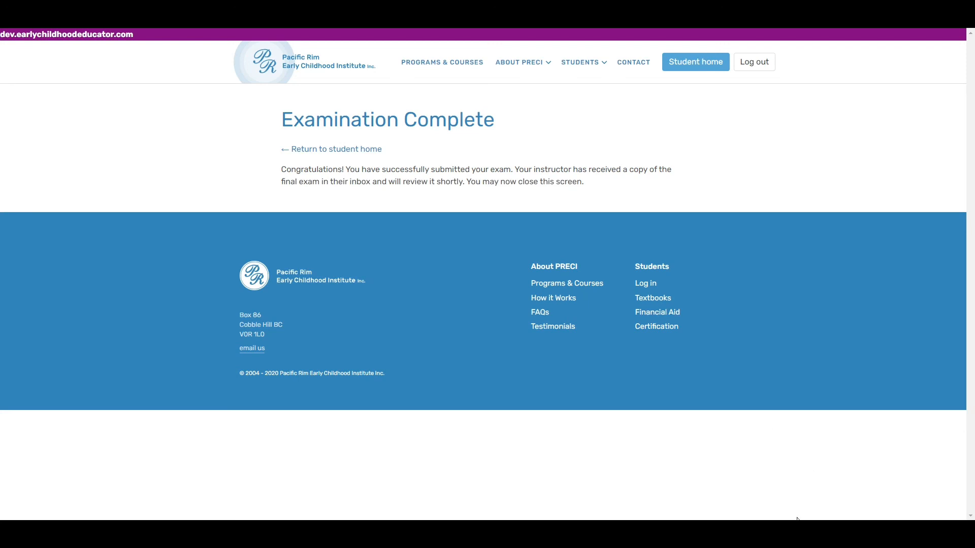